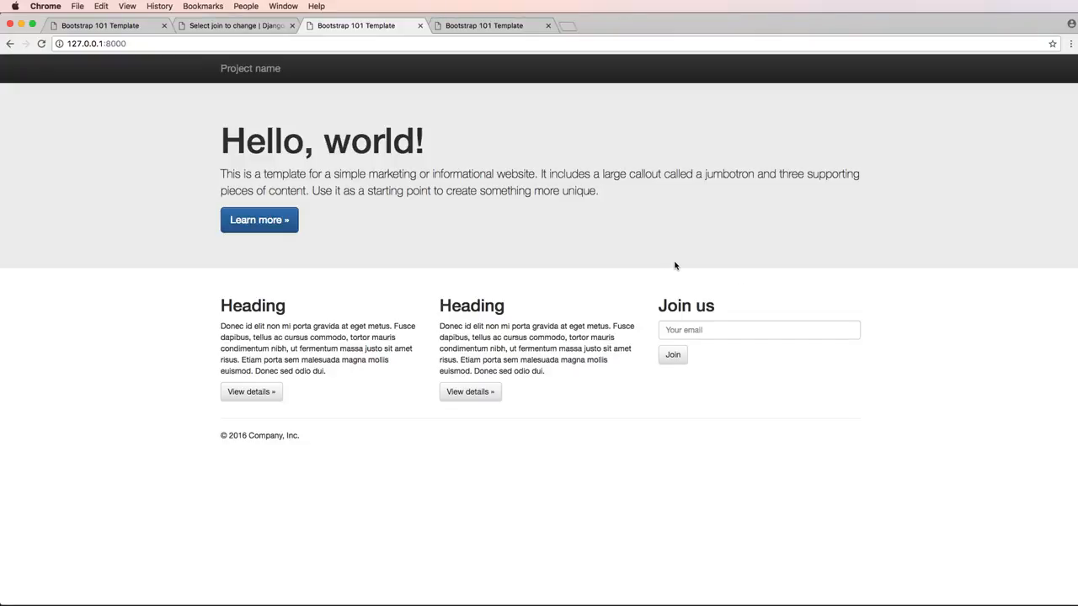
mouse_move(453, 280)
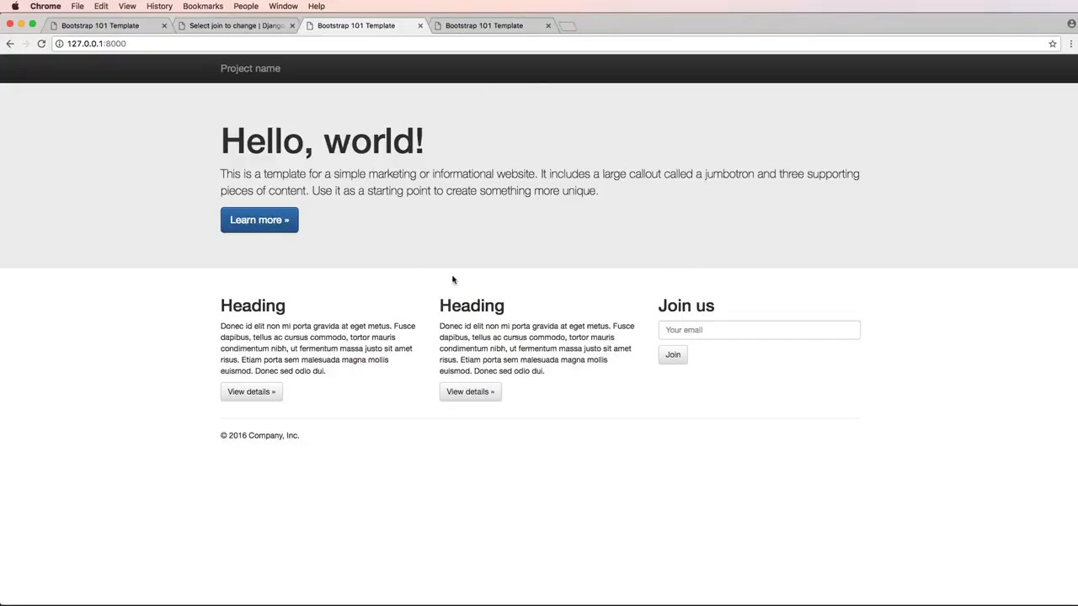
mouse_move(124, 118)
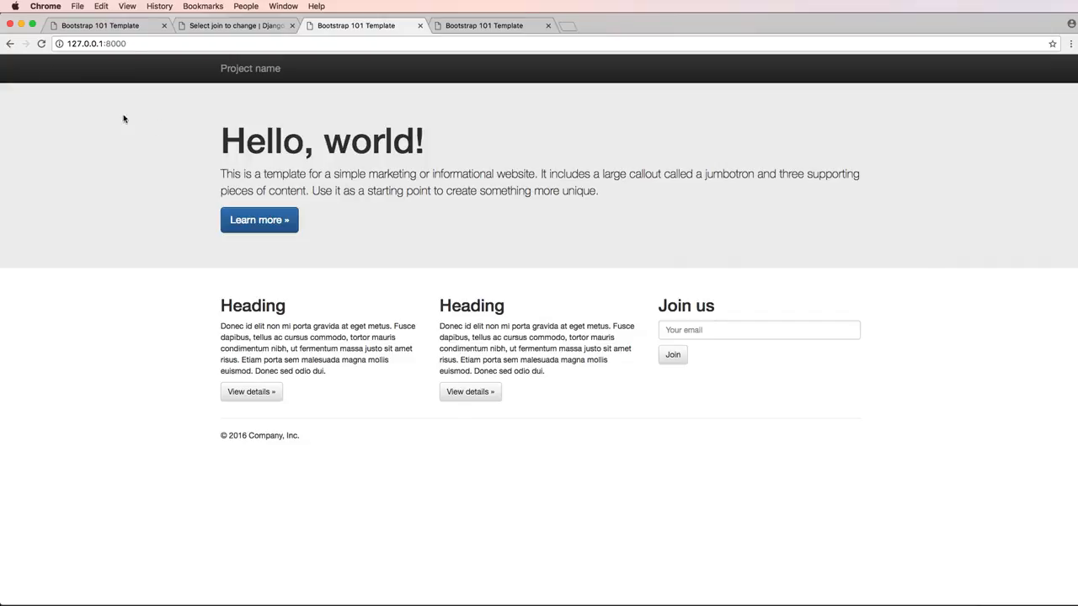
mouse_move(766, 194)
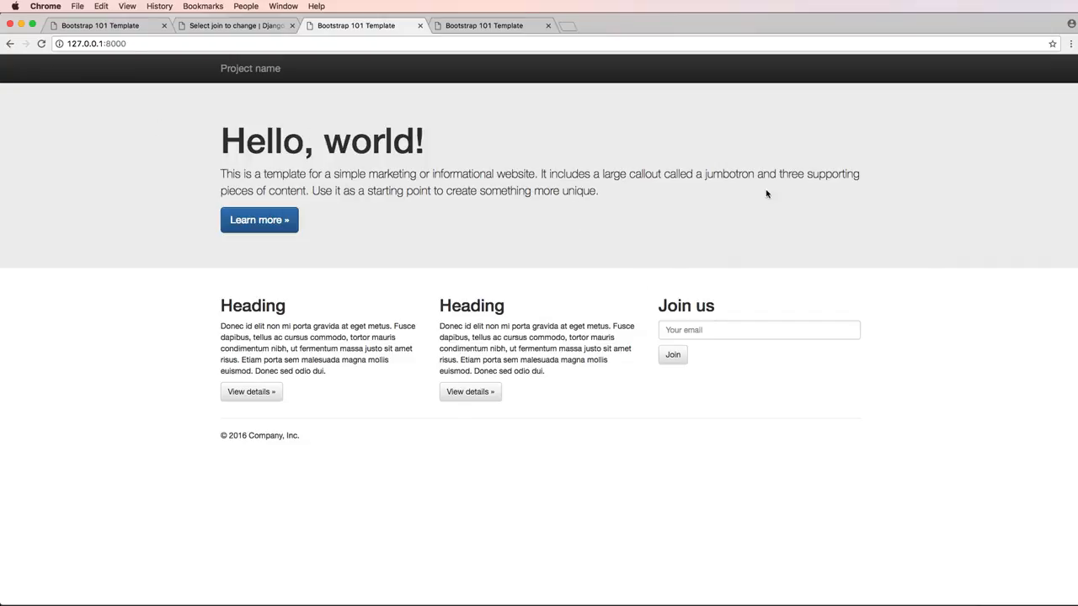
mouse_move(461, 301)
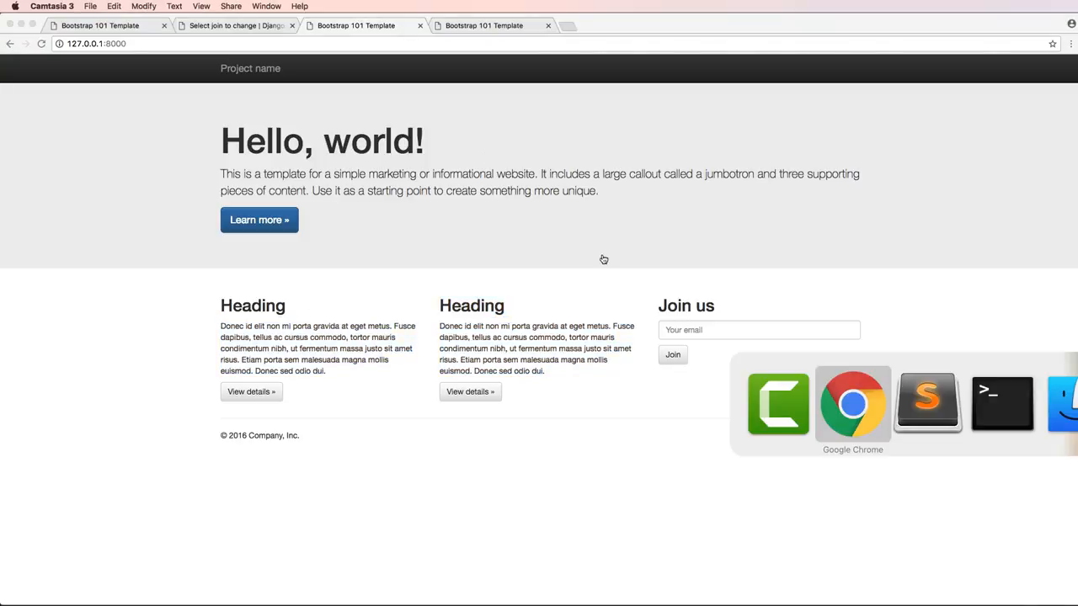
Review the locally served Bootstrap template homepage with its three columns and Join us form.
left_click(927, 402)
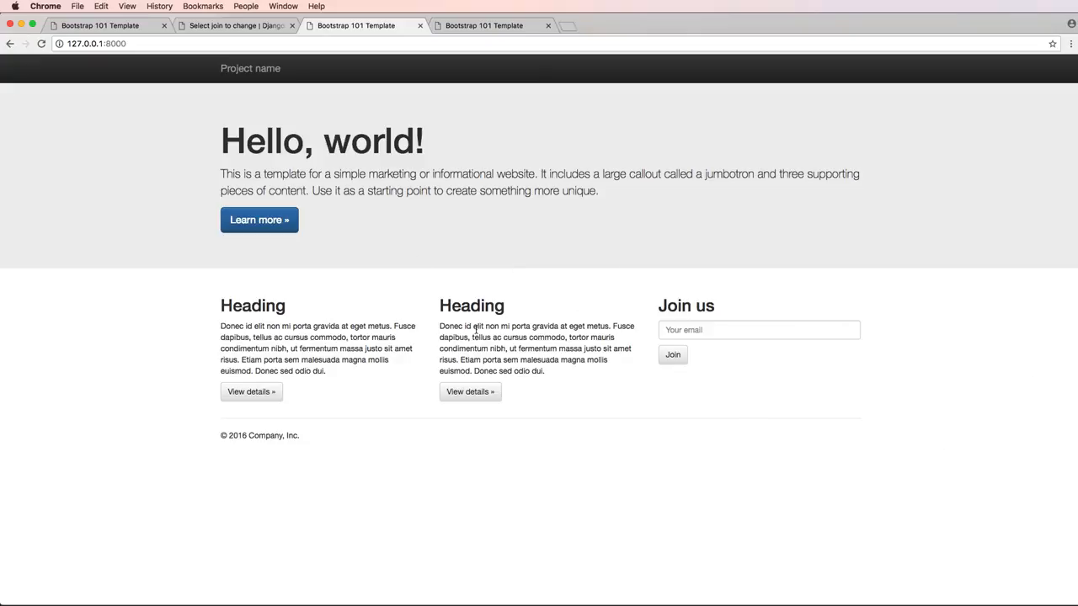
mouse_move(591, 300)
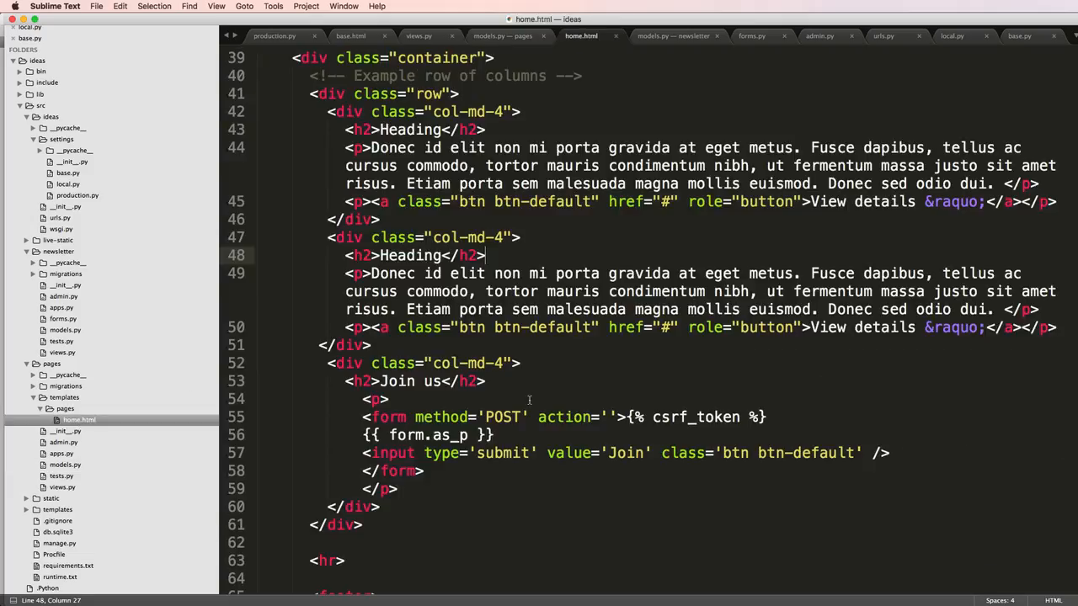
scroll("up", 3)
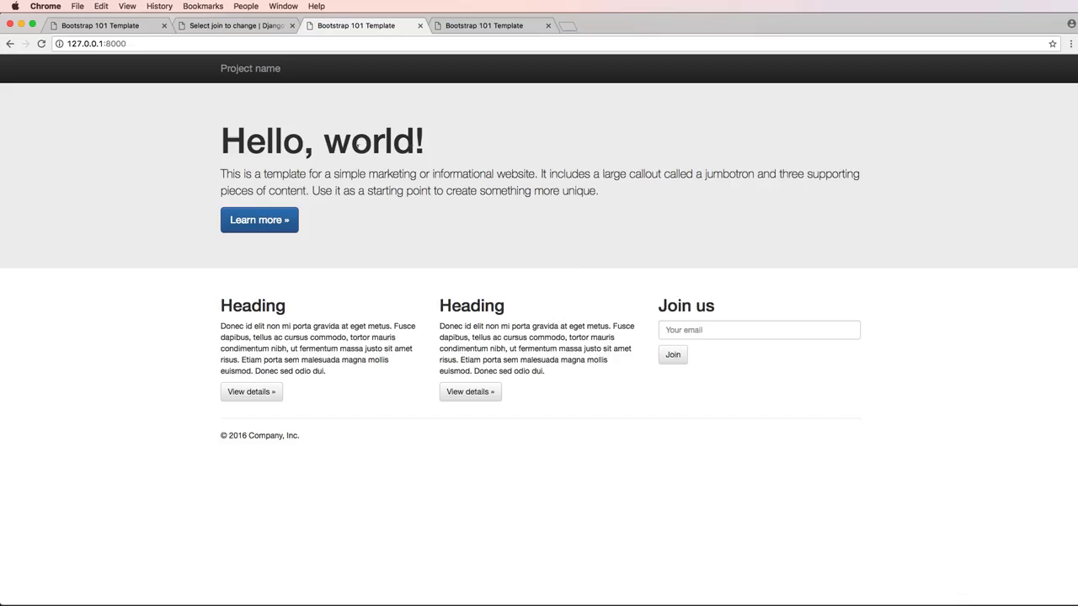
mouse_move(365, 97)
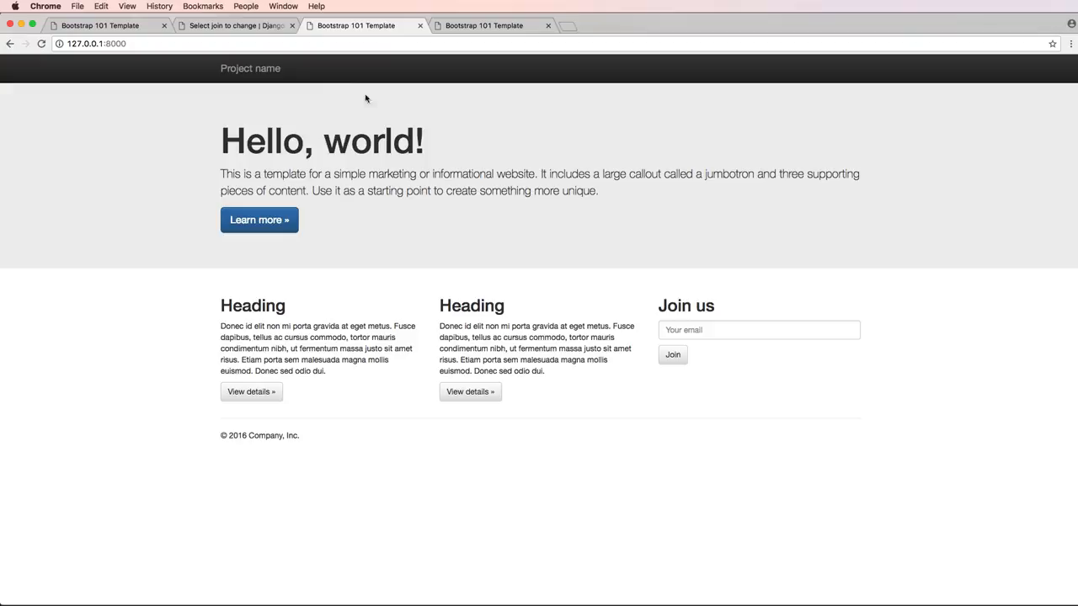
mouse_move(525, 196)
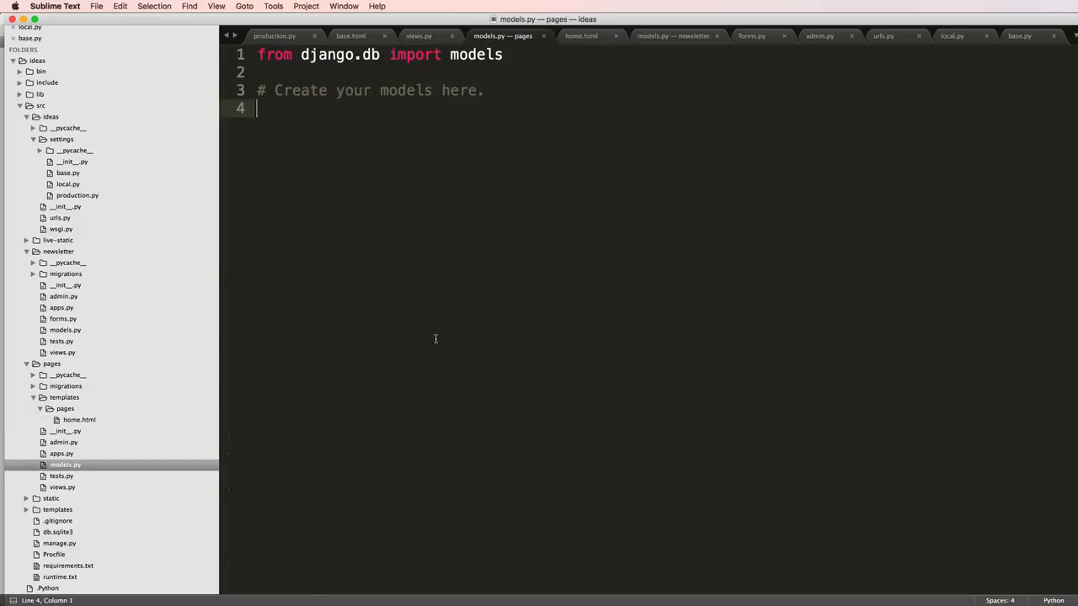
Declare class Page(models.Model) in models.py, then highlight the jumbotron description paragraph.
type("class Page(models.Model):")
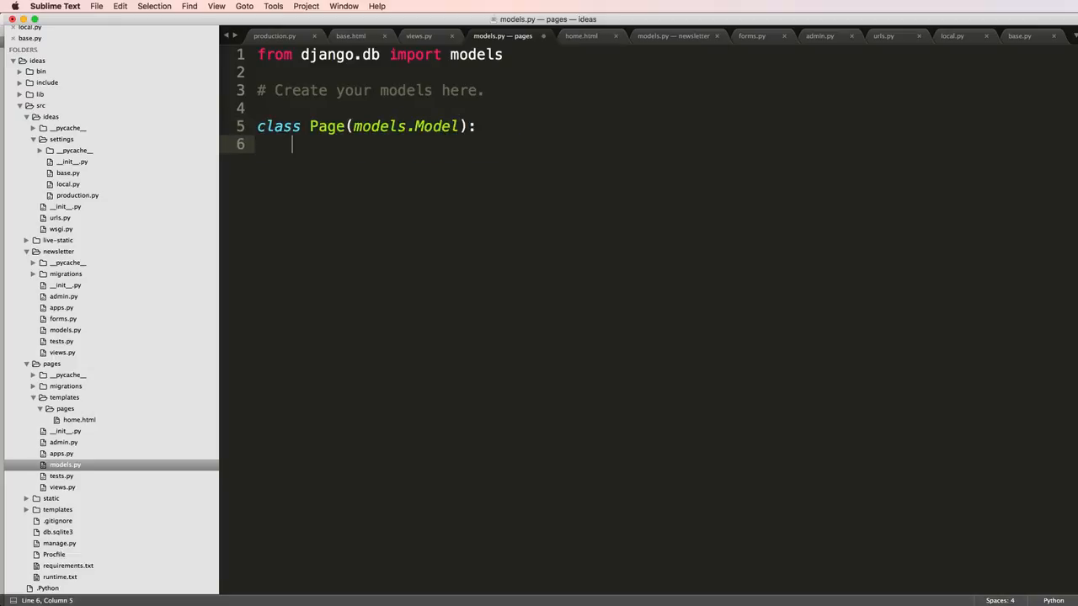
mouse_move(515, 310)
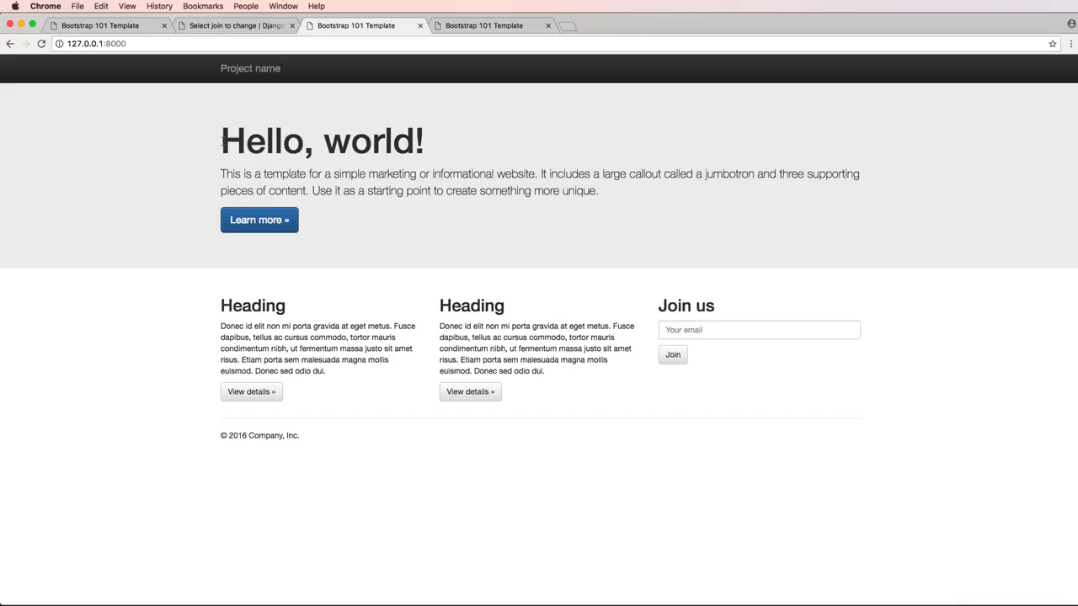
left_click_drag(370, 190, 599, 190)
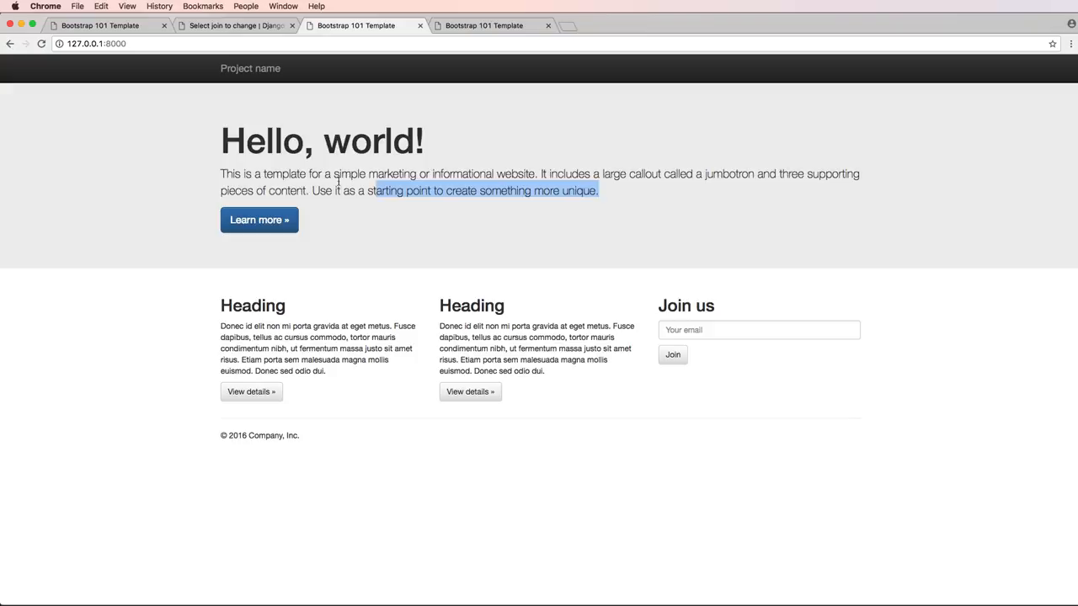
left_click_drag(372, 190, 220, 174)
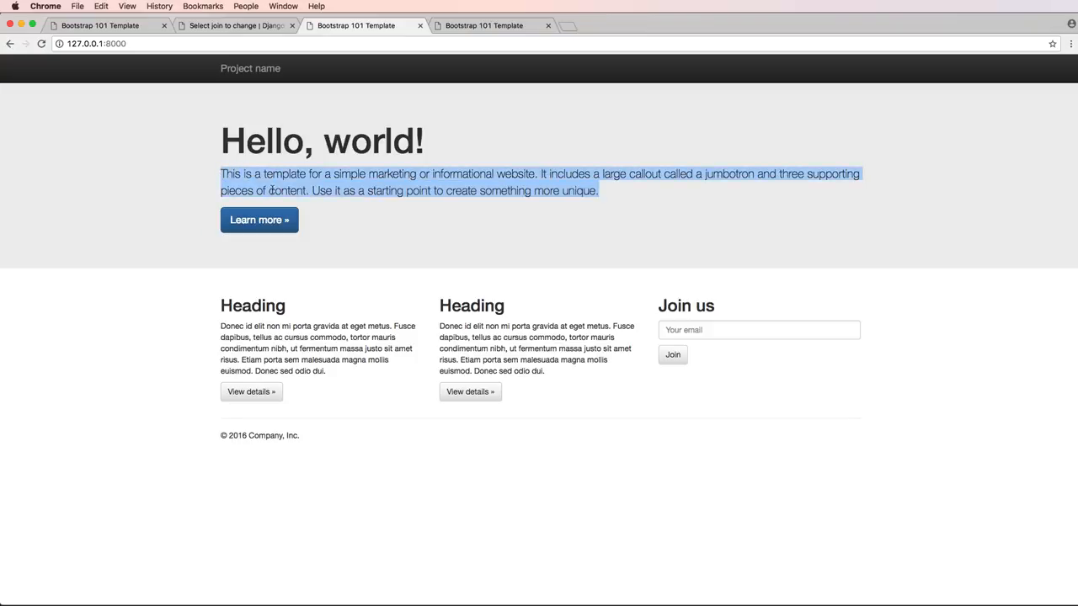
mouse_move(260, 219)
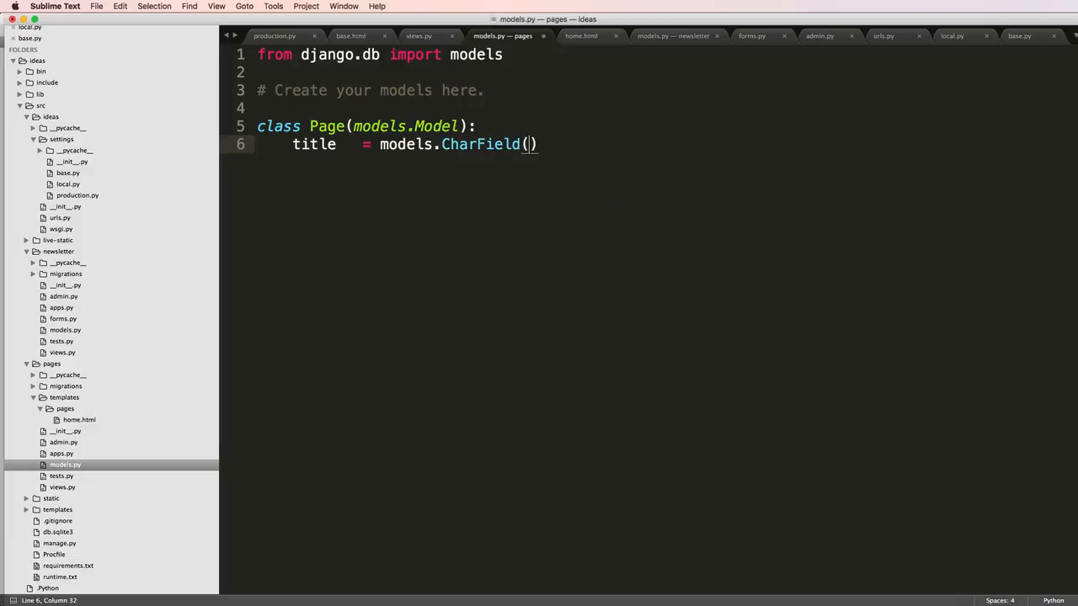
Add title = models.CharField(max_length=220) to the Page model.
type("max_length=")
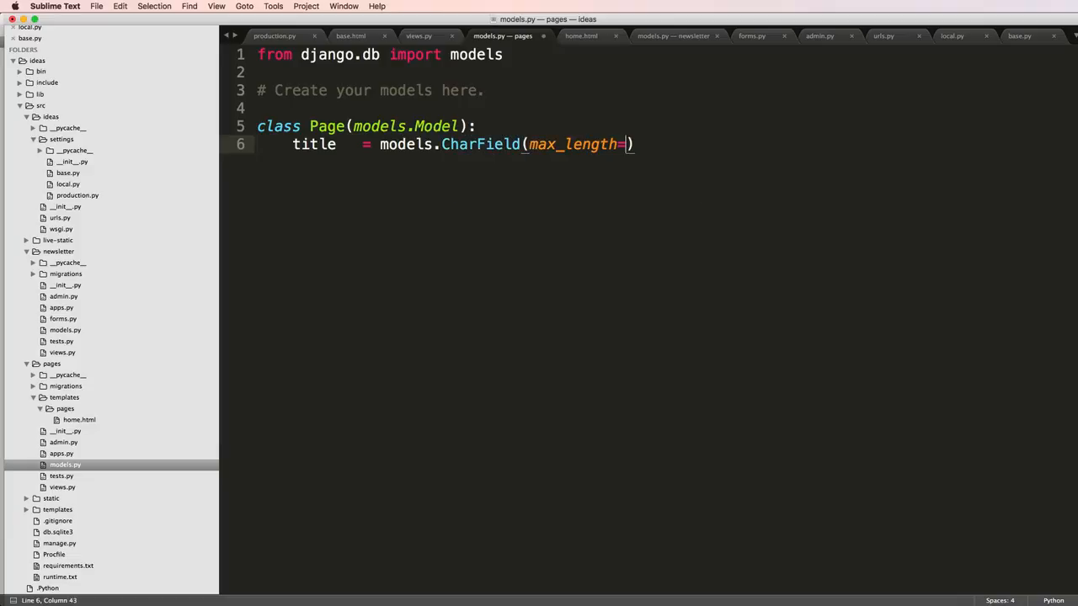
type("220)")
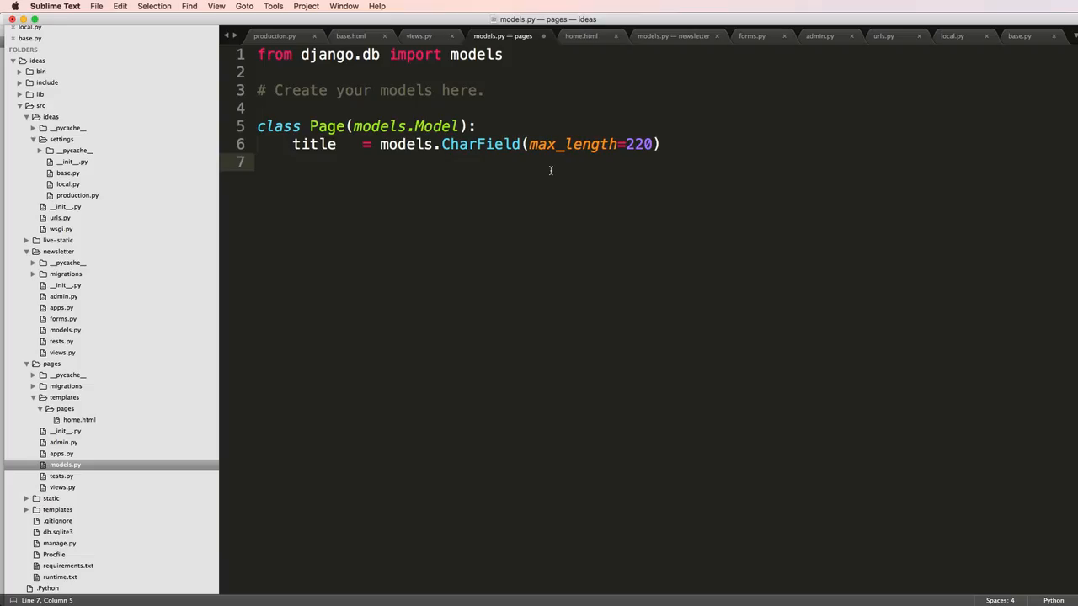
Add title_description = models.TextField(blank=True, null=True), replacing the mistyped subtitle name.
type("subtitl")
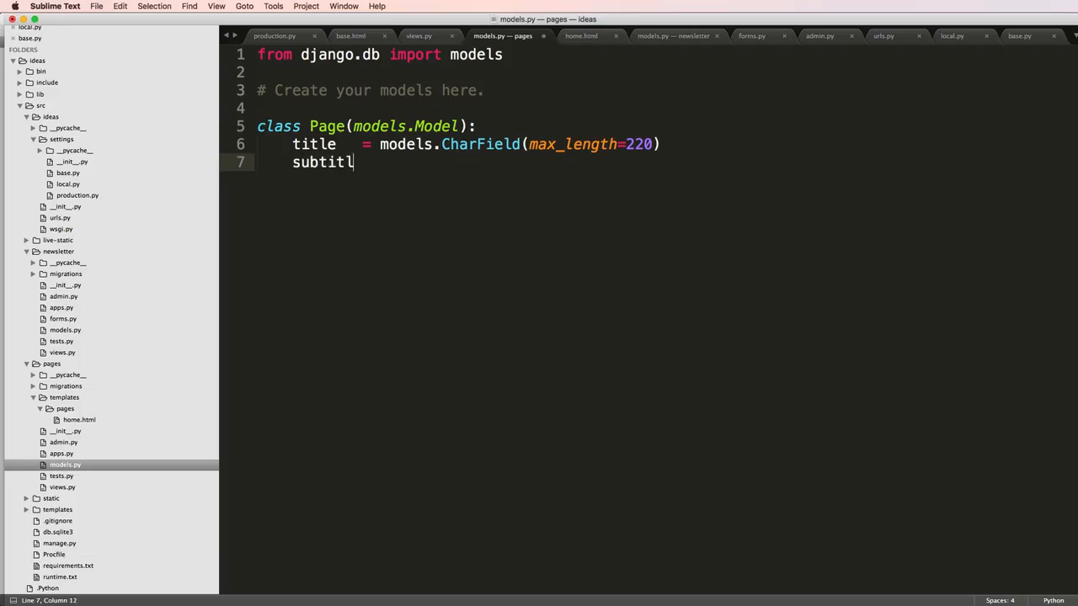
key("backspace")
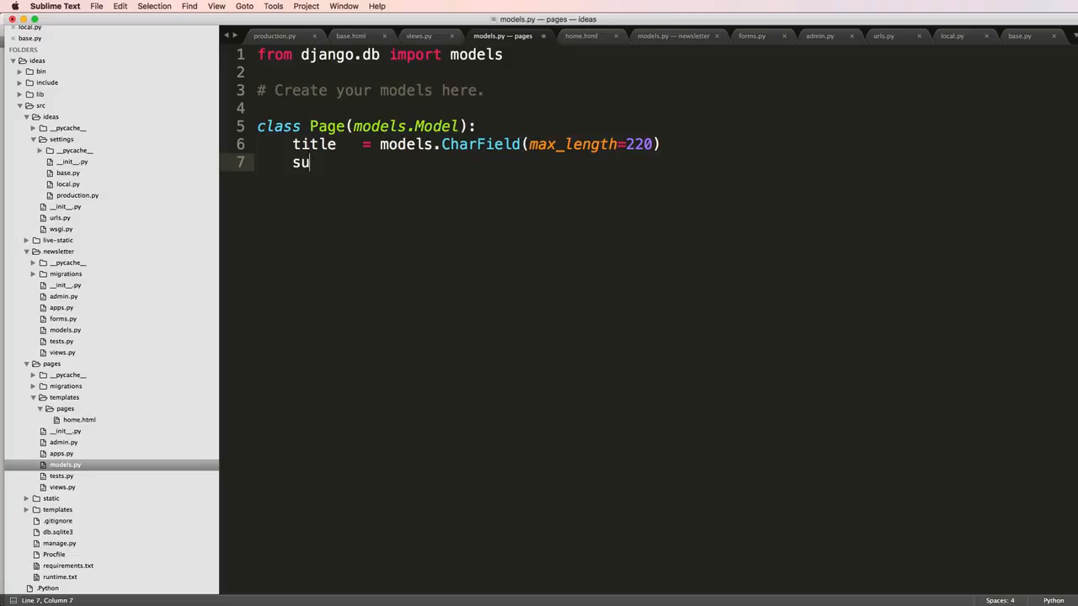
type("title_descript")
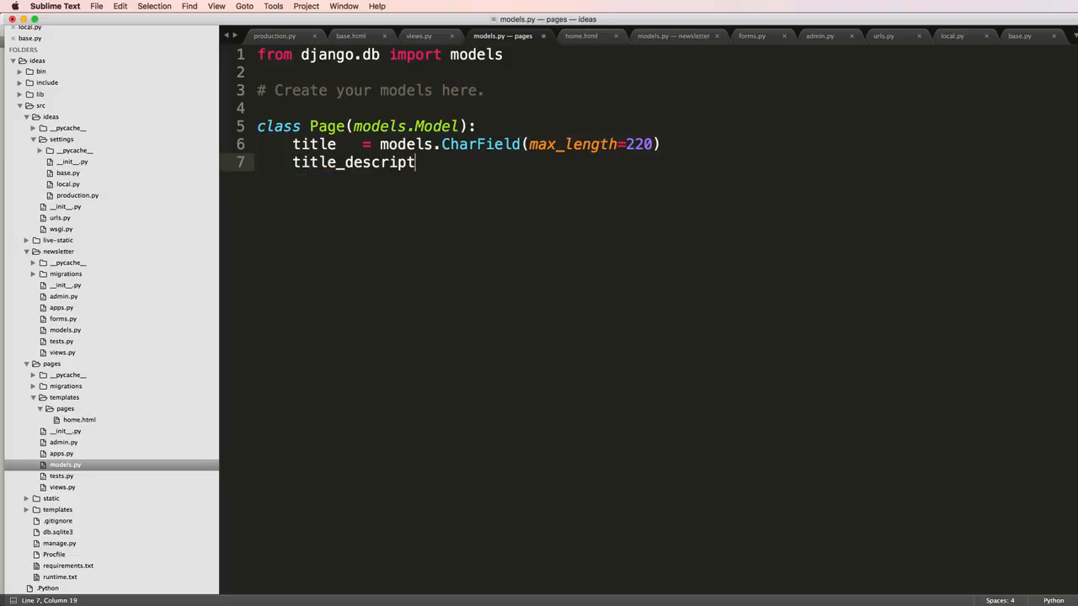
type("ion = mo")
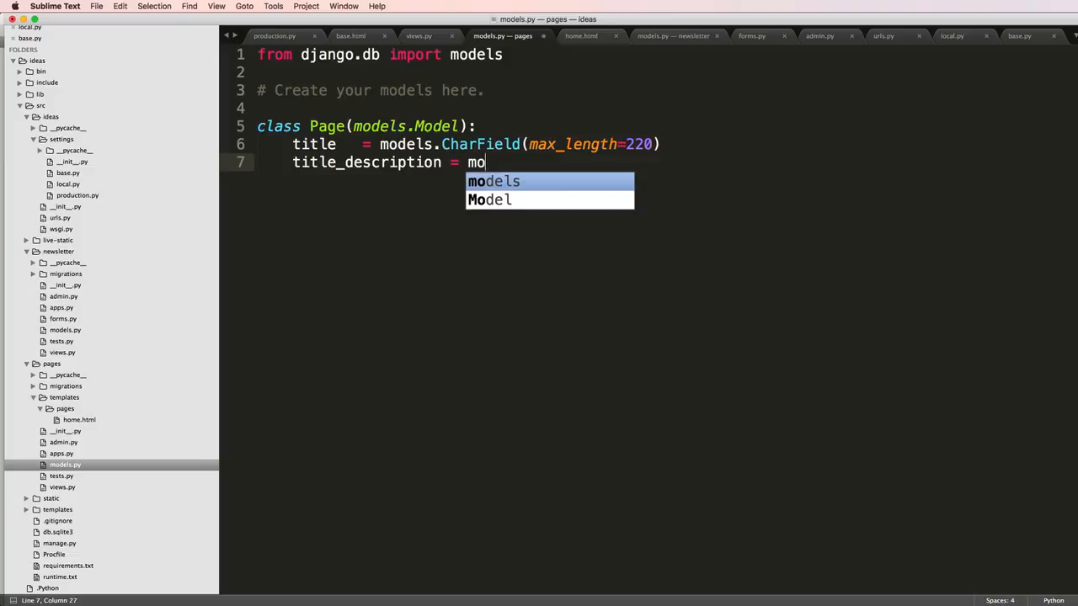
type("dels.TextFie")
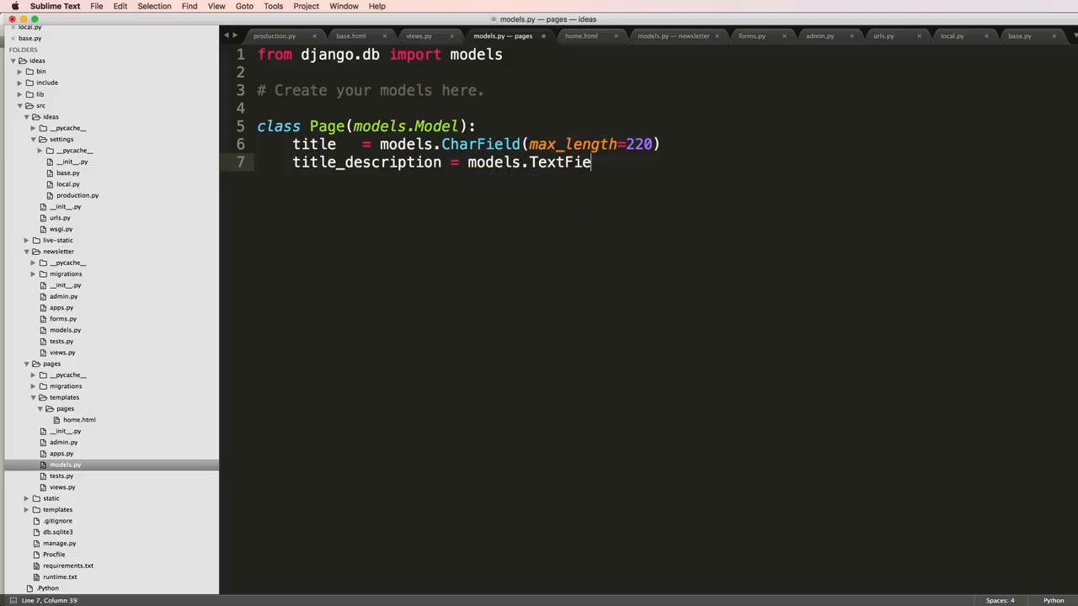
type("ld()")
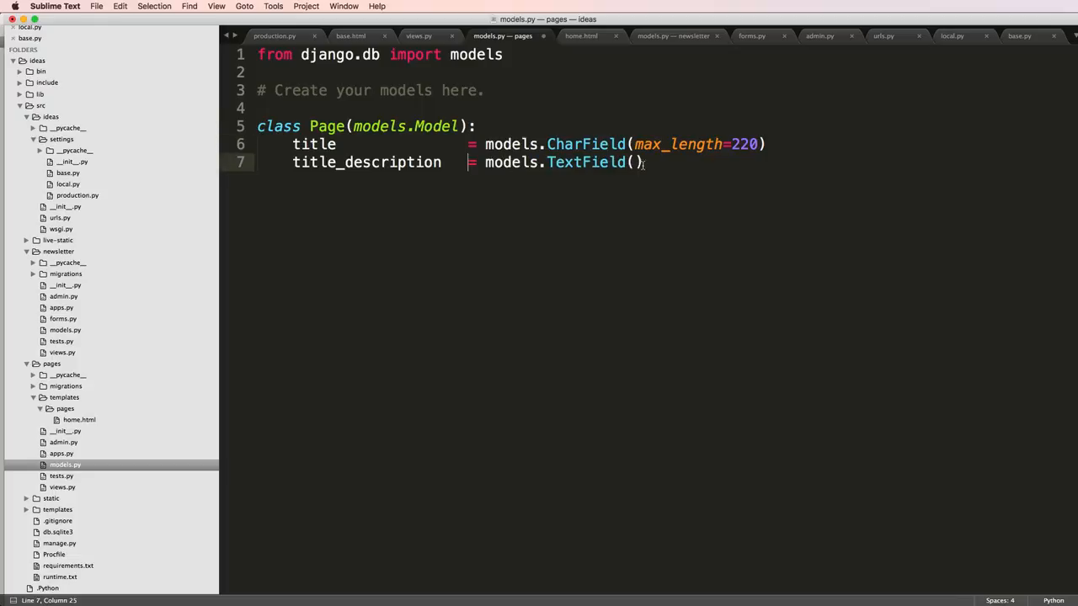
type("blank=True")
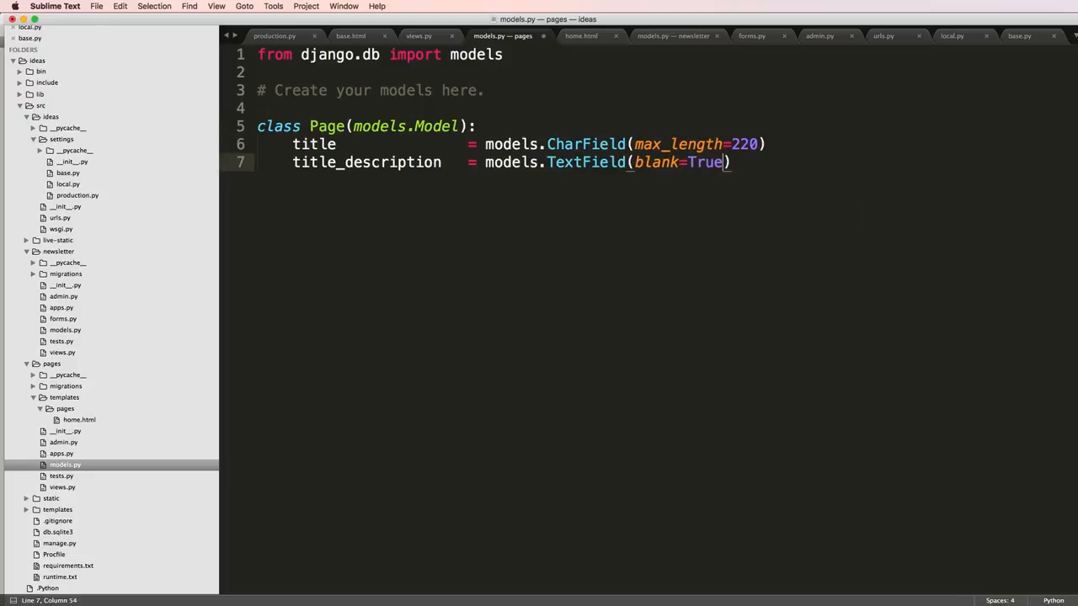
type(", null=True")
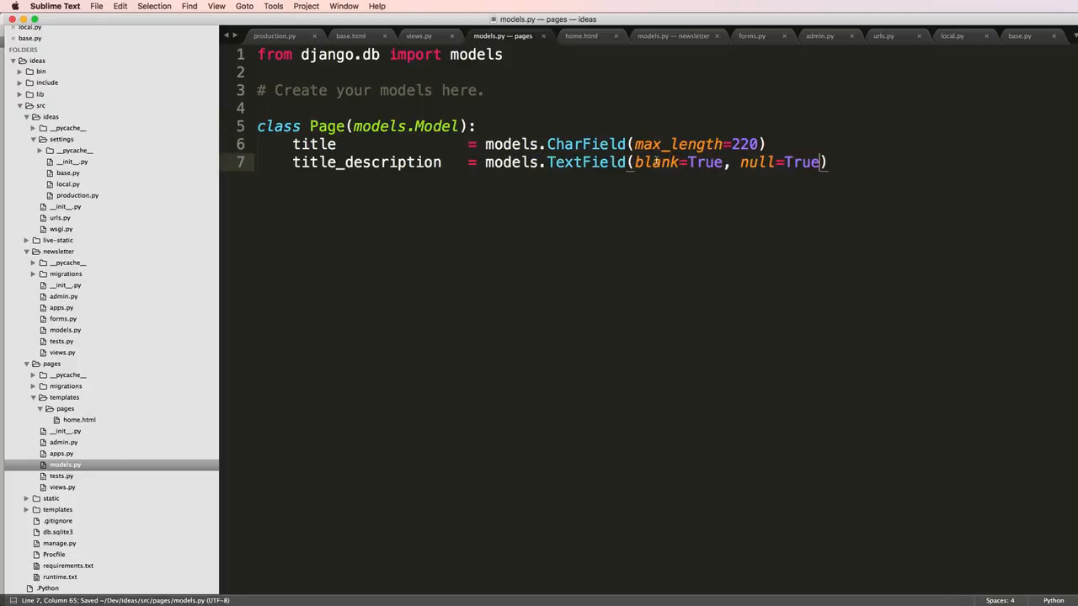
double_click(367, 161)
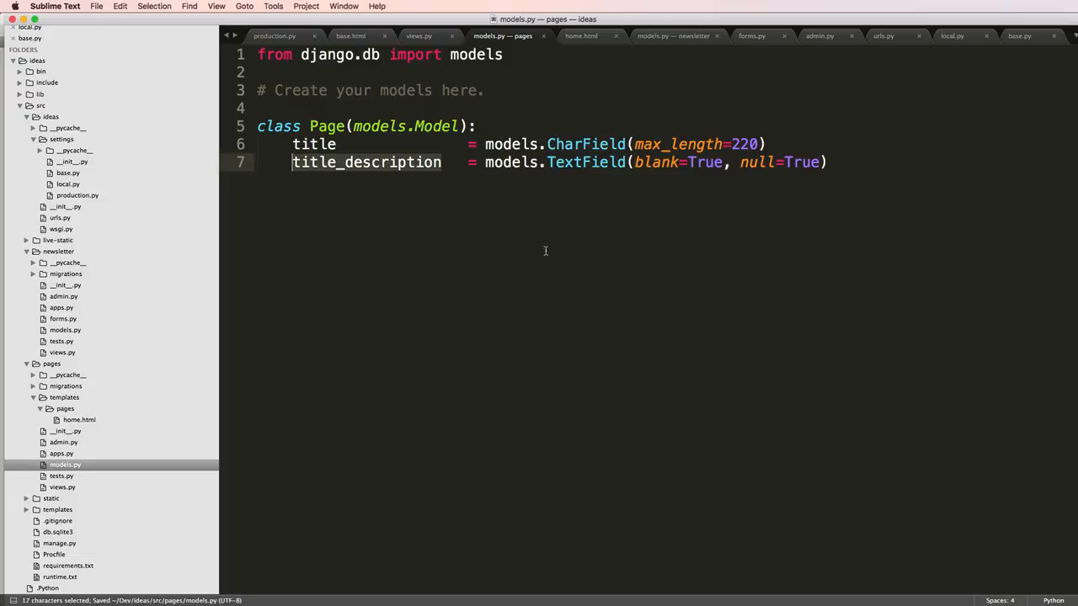
left_click(827, 161)
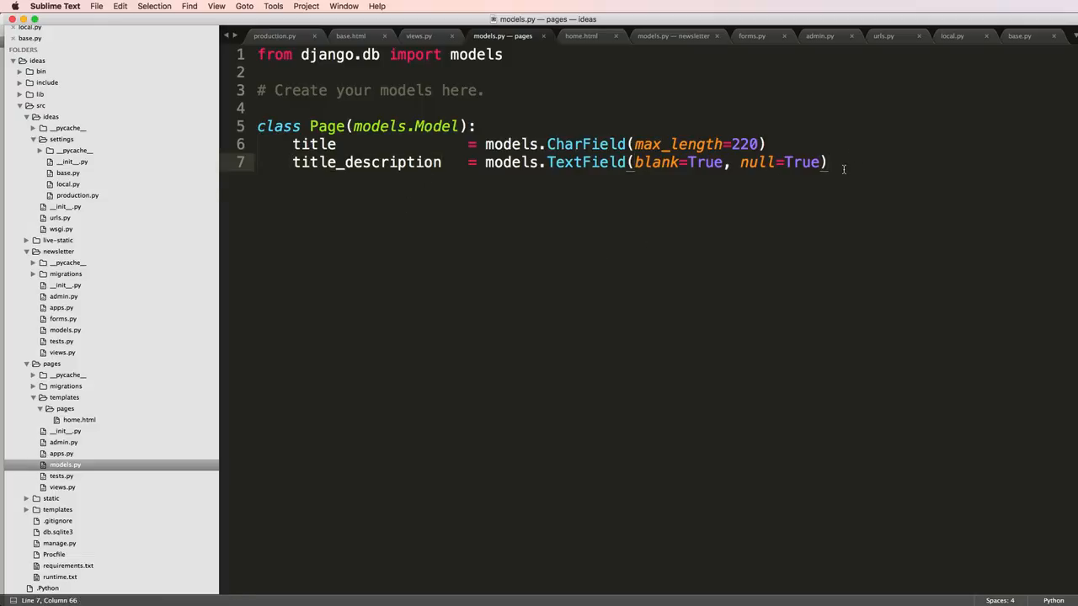
Add an optional title_btn_url CharField with max_length=50, blank=True, null=True.
type("title_btn =")
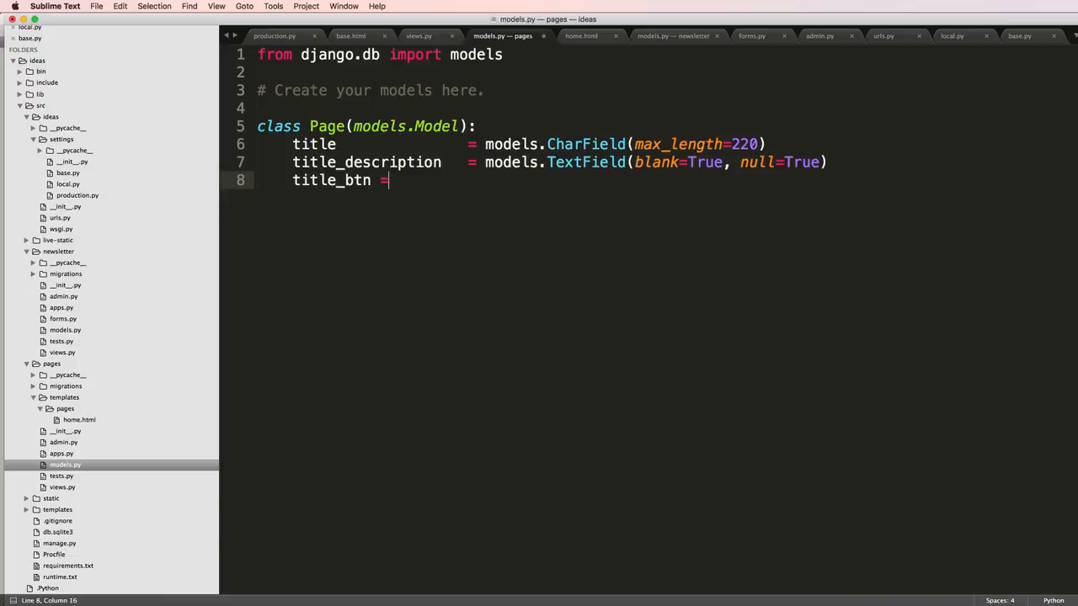
type("models.")
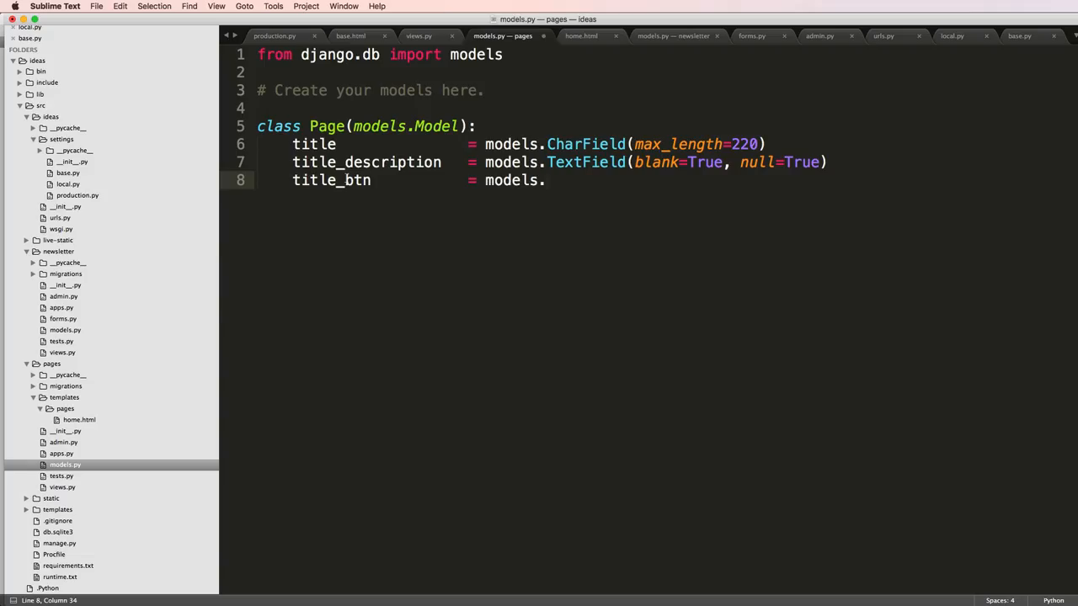
type("CharField(max_length")
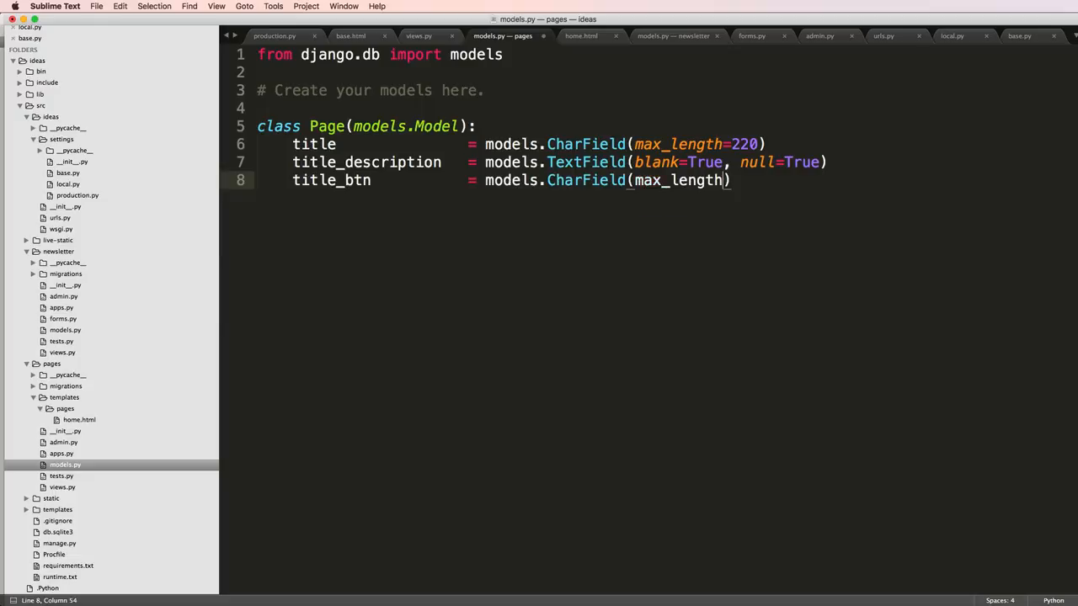
type("=50")
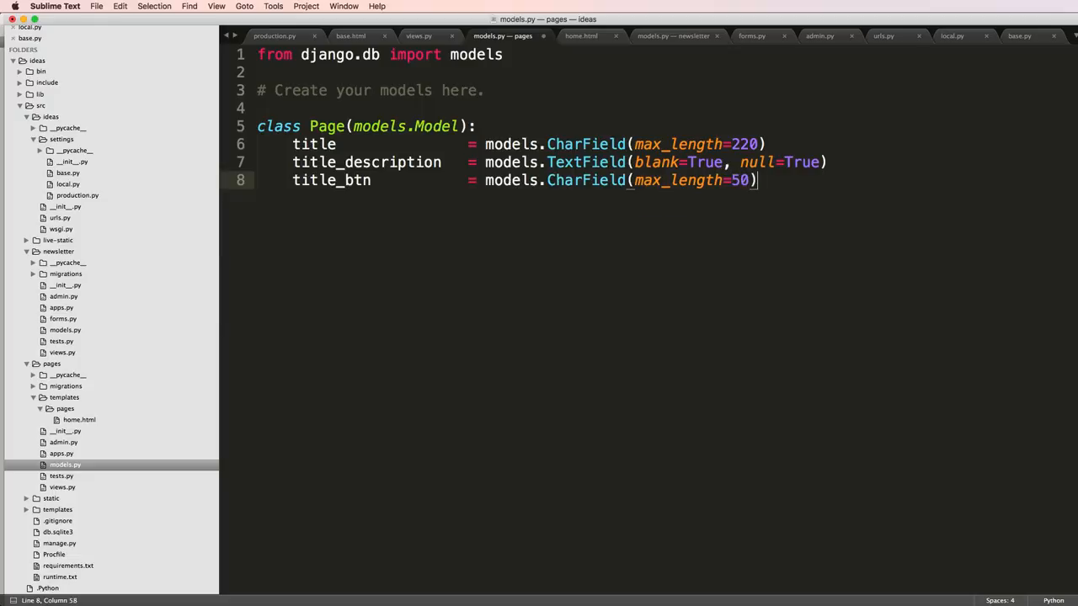
type(", blank")
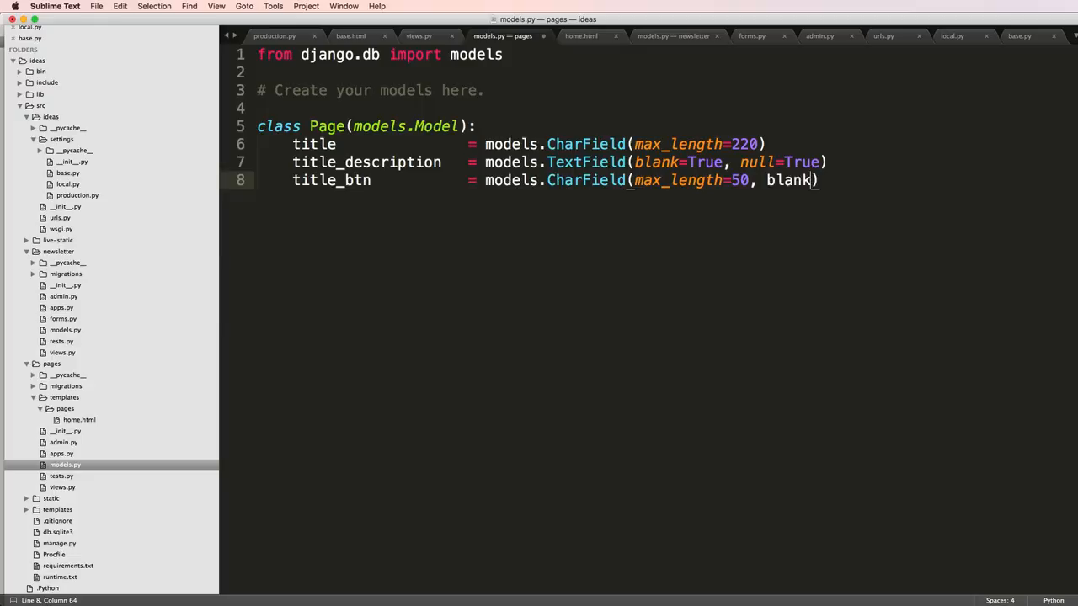
type("=True, null=T")
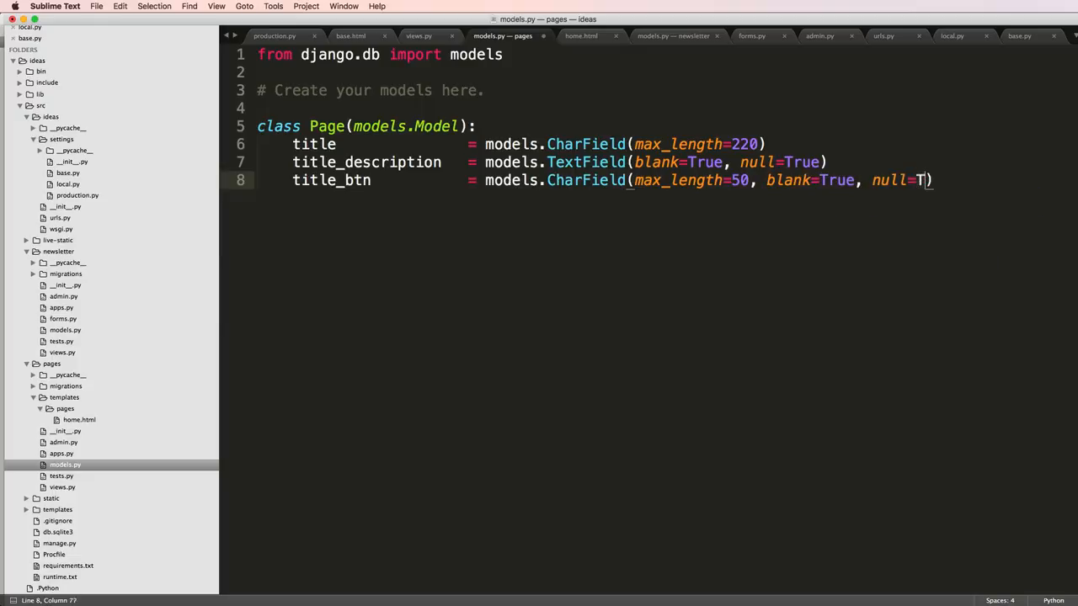
type("rue")
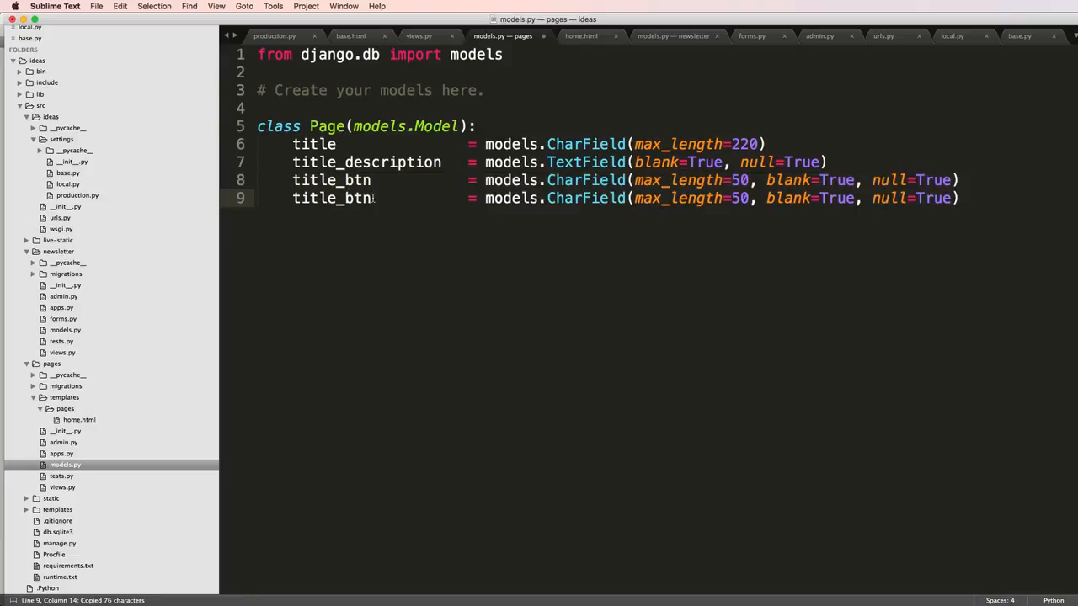
type("_url")
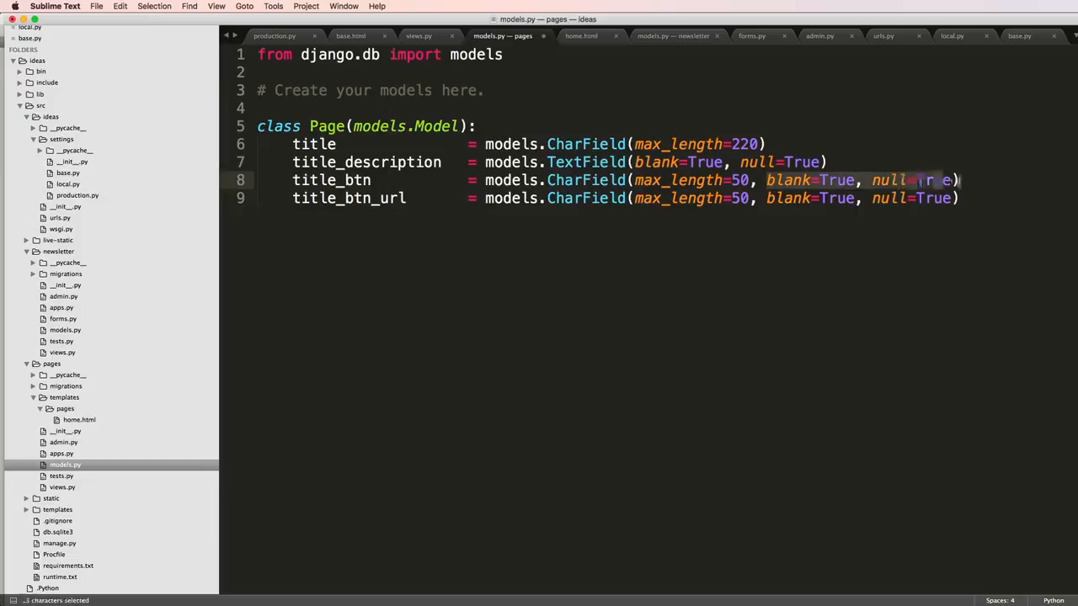
Give the title_btn CharField a default value of 'Join'.
type("defaullt")
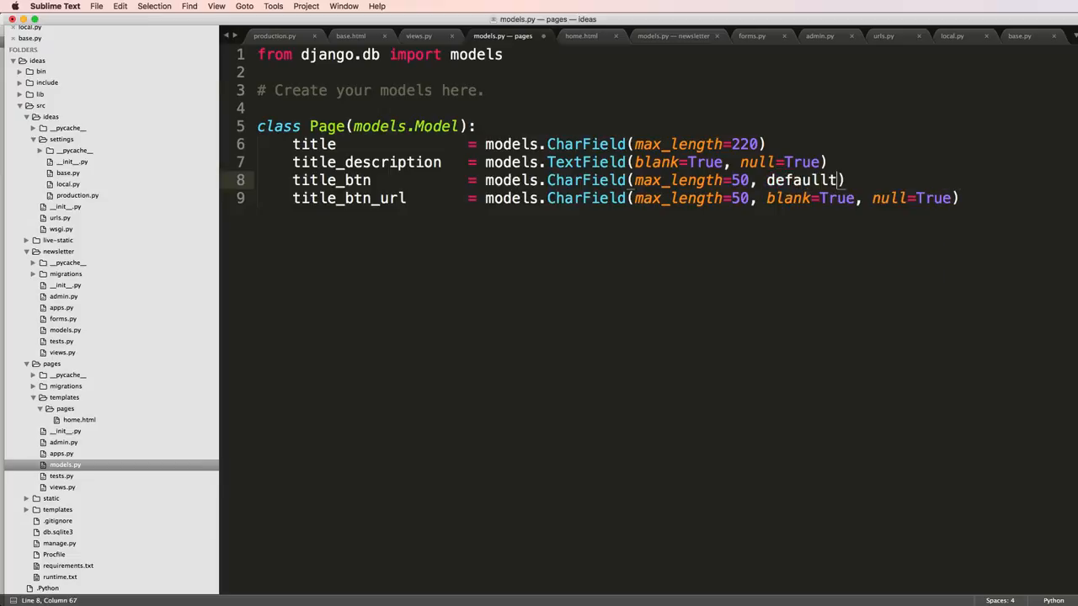
type("='")
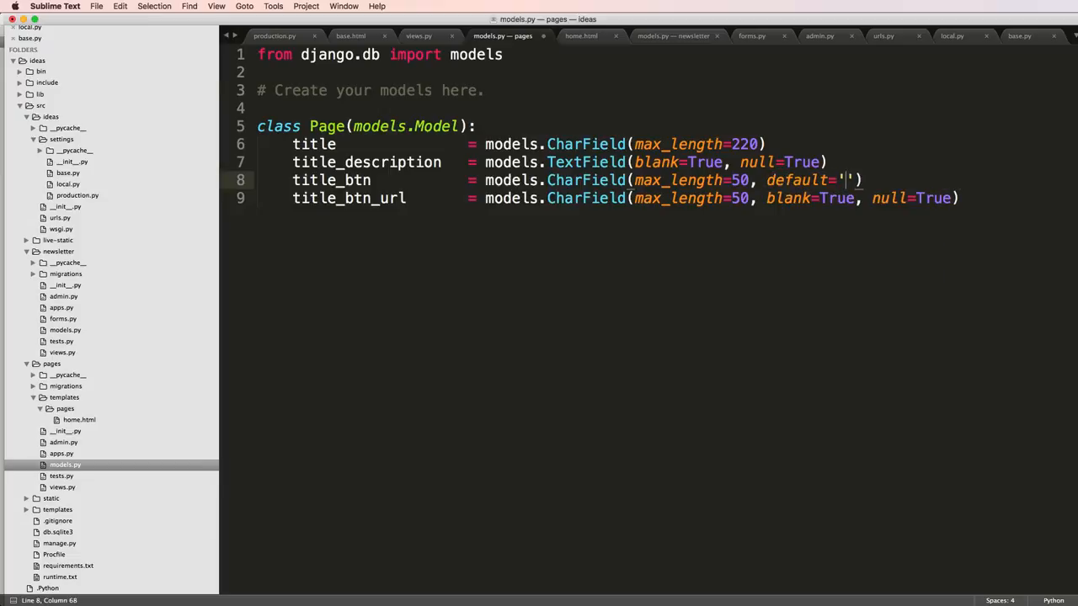
type("Join")
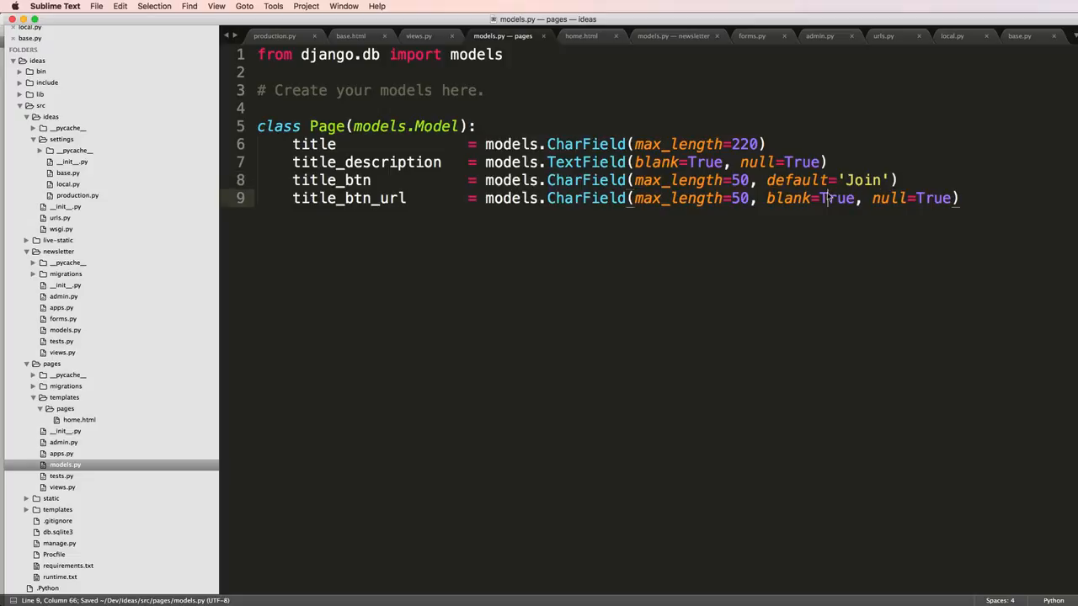
mouse_move(899, 199)
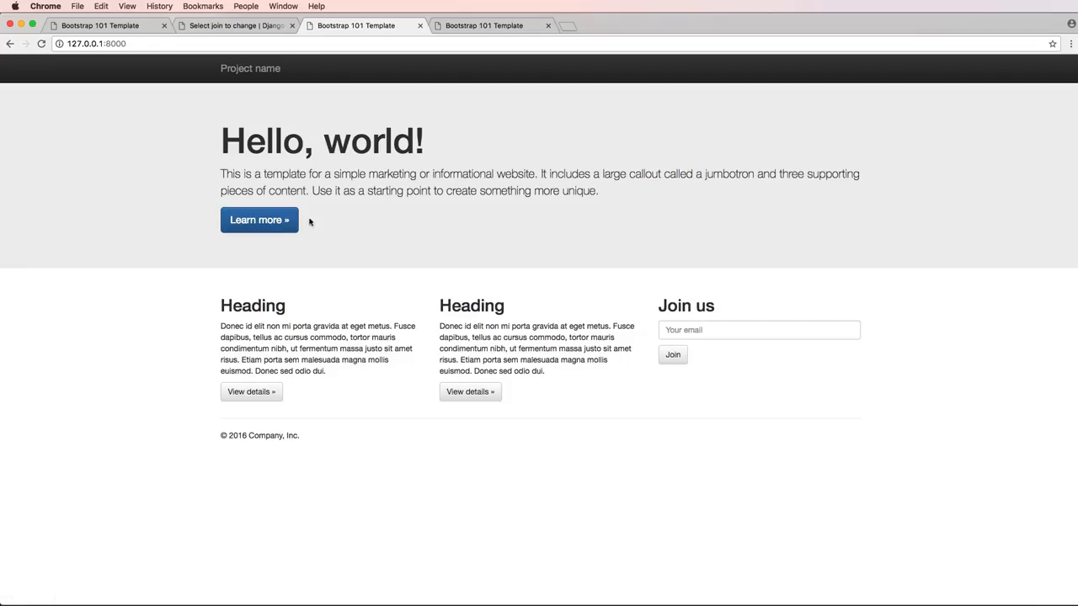
mouse_move(592, 379)
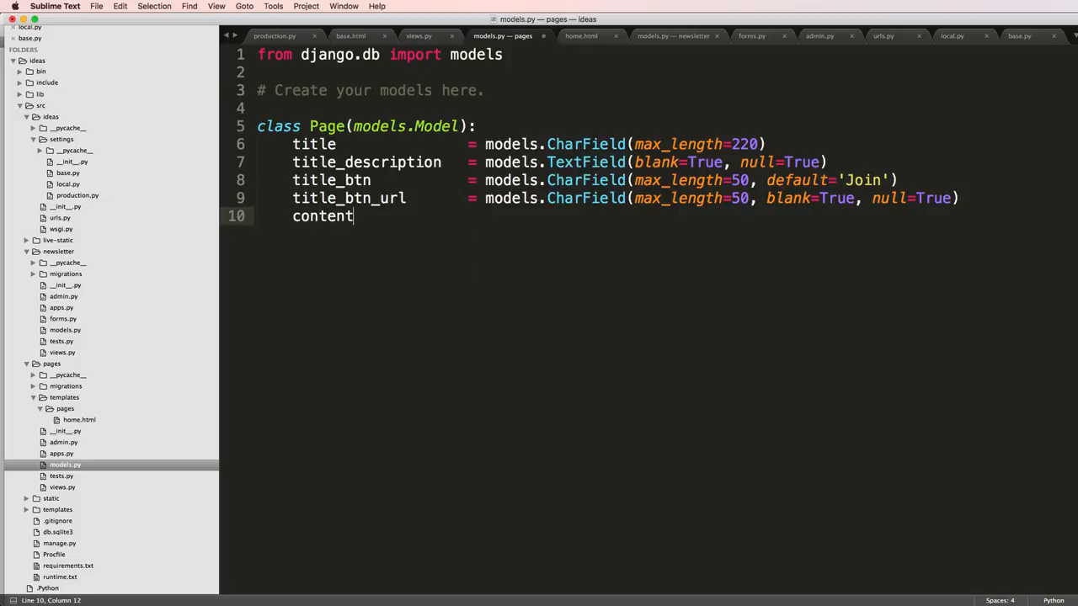
Add content = models.TextField(blank=True, null=True) as the fifth Page field.
type("= models.")
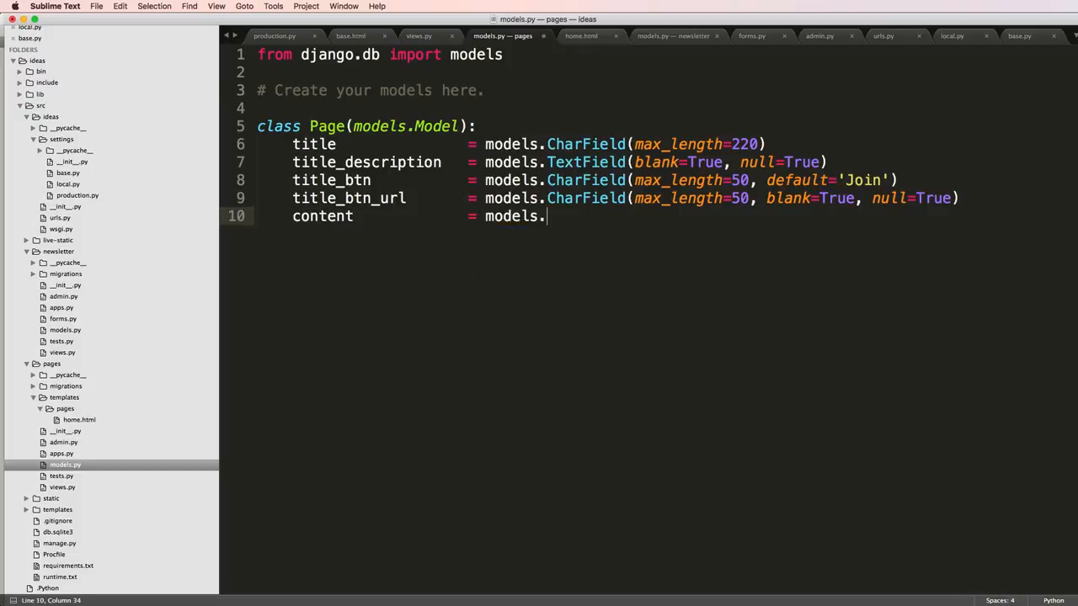
type("TextField(blank=True, null=True")
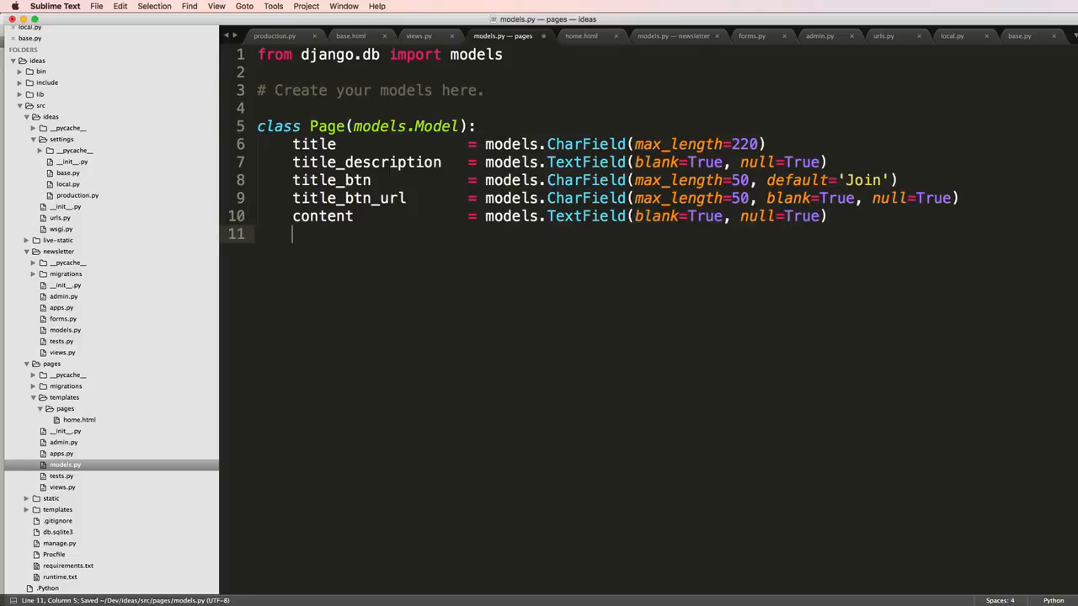
Write def __str__(self): on the Page model with a return self line started.
type("def __str")
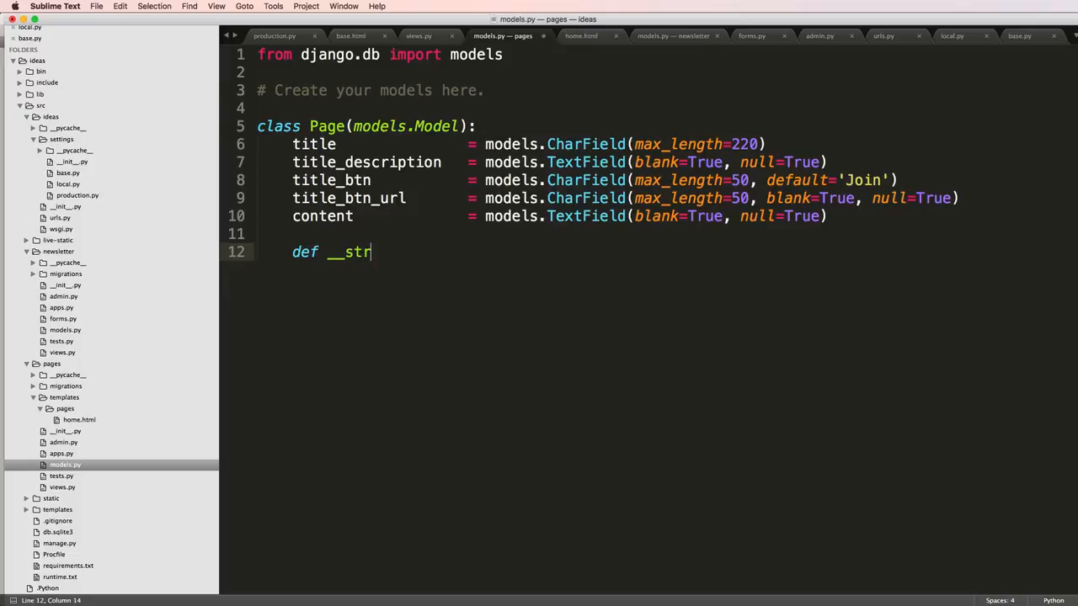
type("__(sefl):")
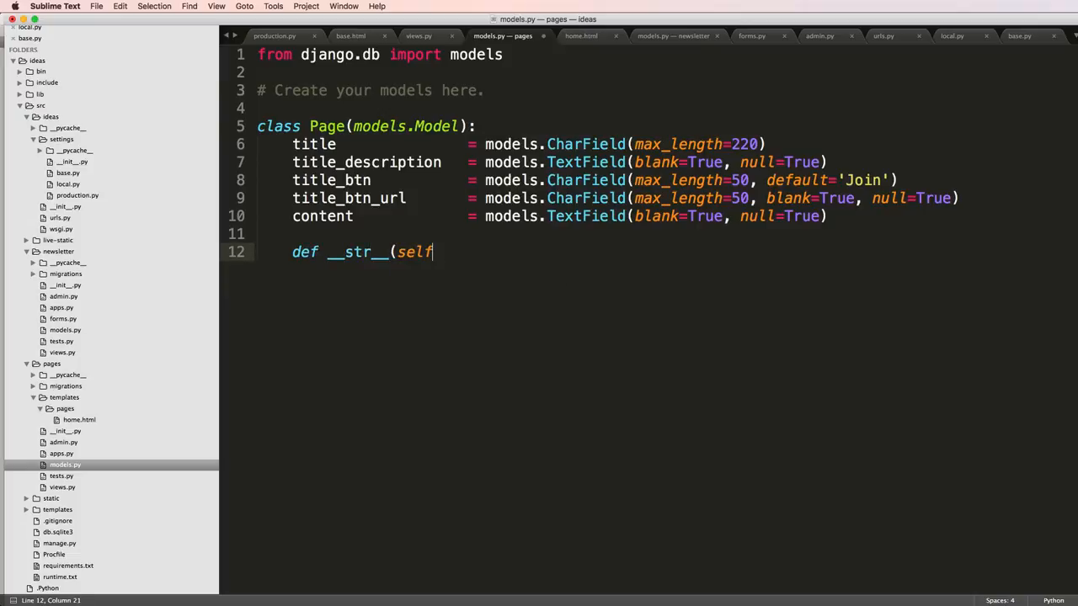
type("):")
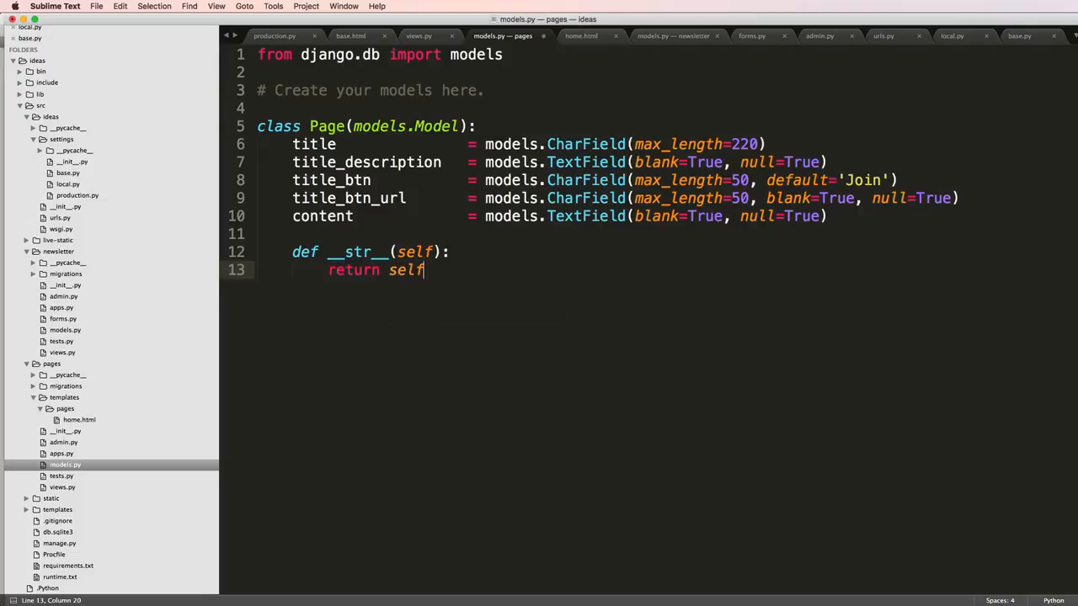
Return self.title from __str__, then run python manage.py makemigrations and prepare migrate in Terminal.
type(".title")
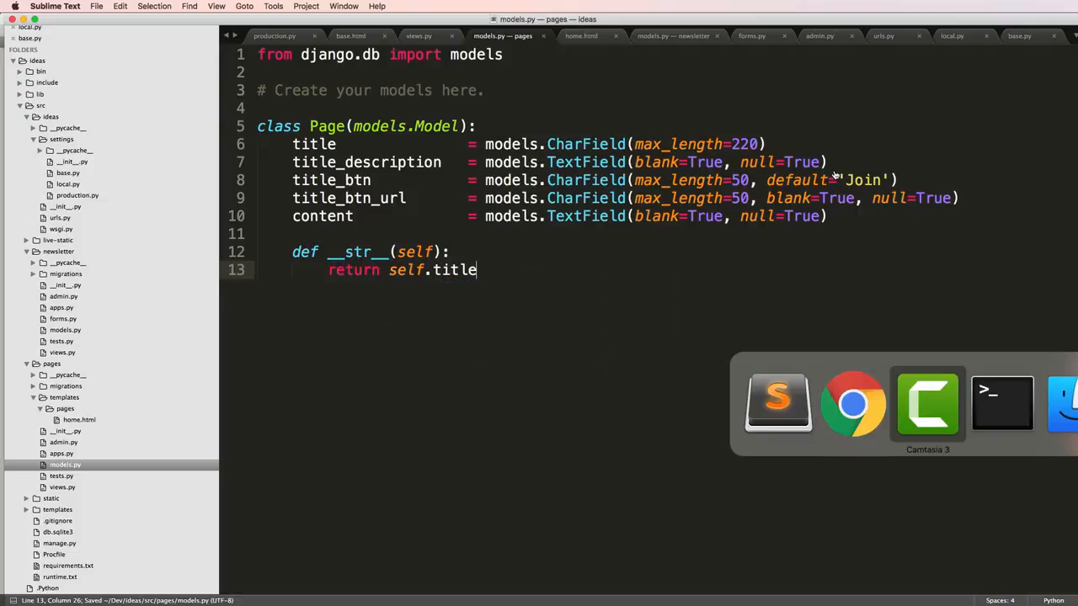
left_click(1000, 402)
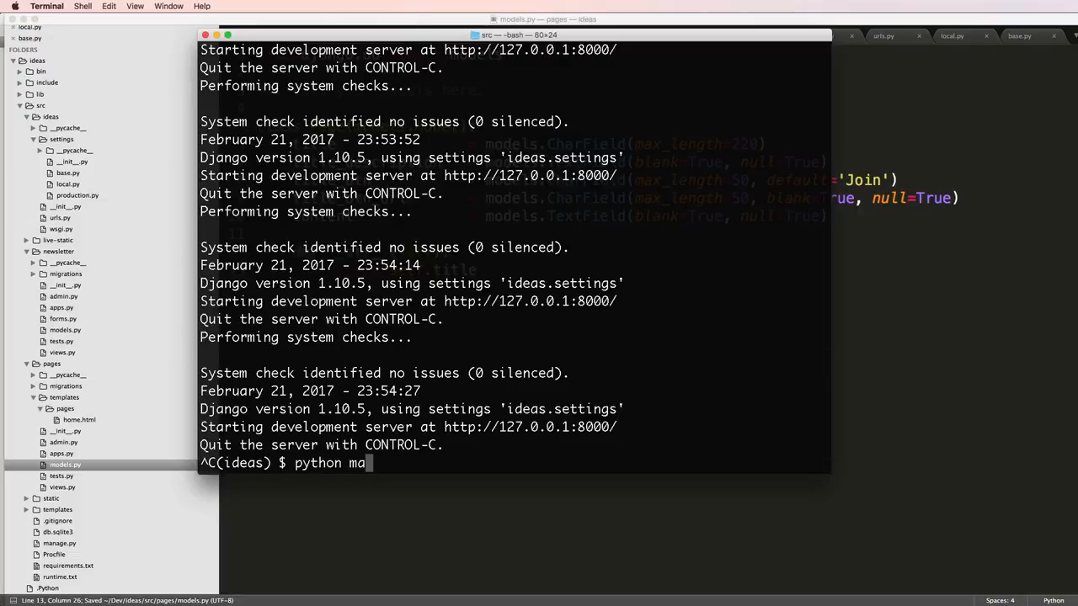
type("nage.py makemigrations")
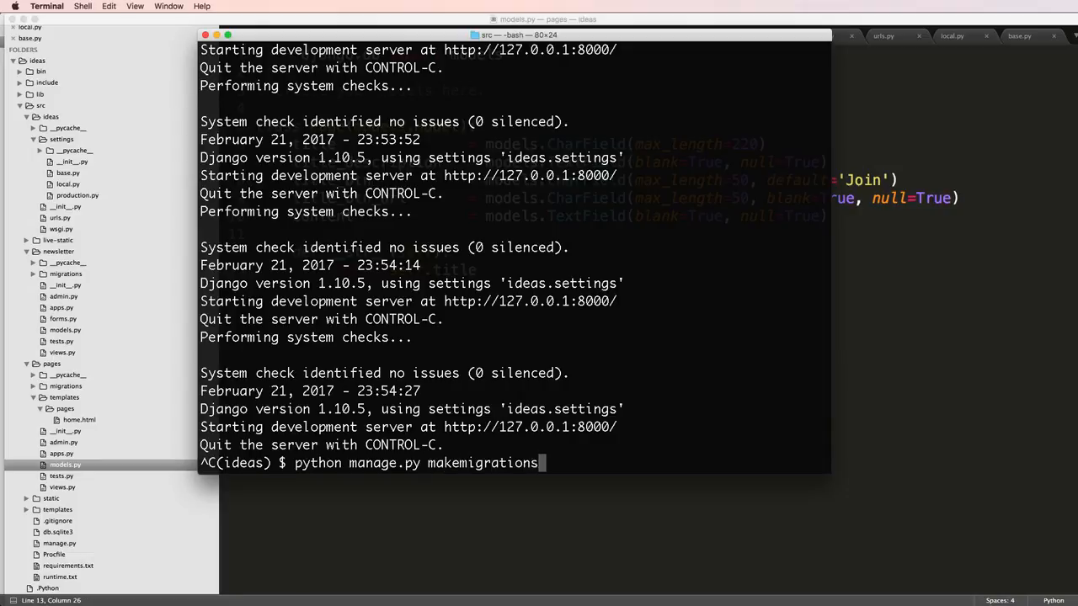
key("Return")
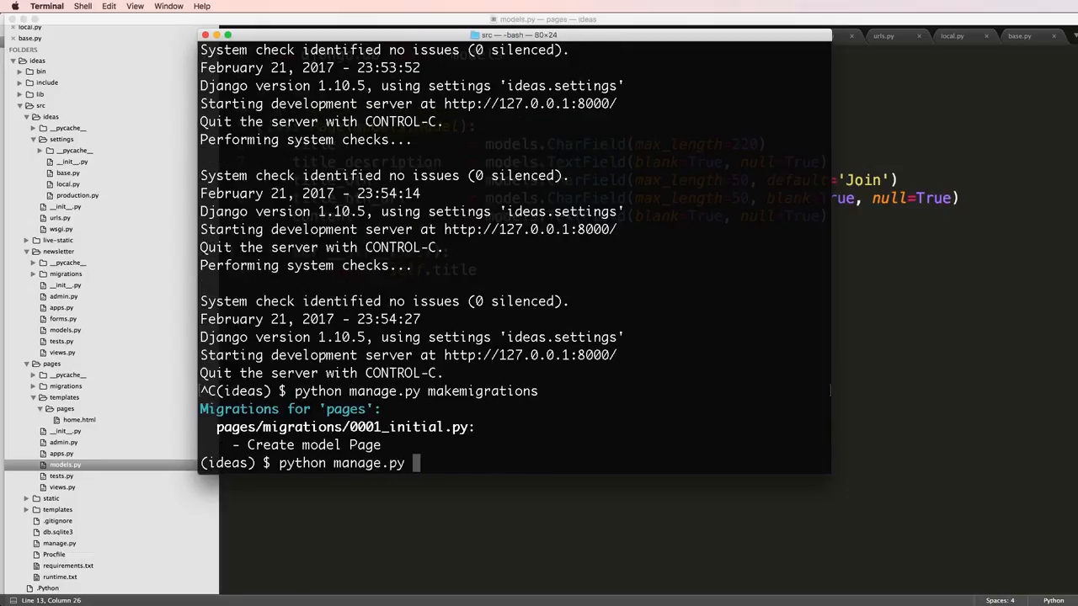
type("migrate")
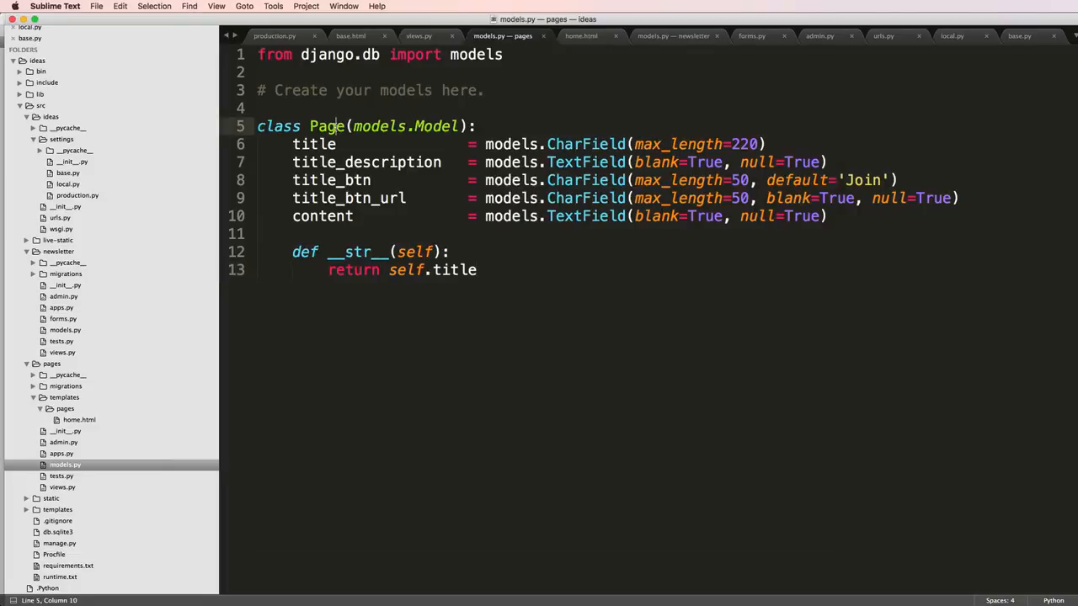
In views.py, start a get_context_data(self, *args, **kwargs) method on HomeView.
left_click(417, 35)
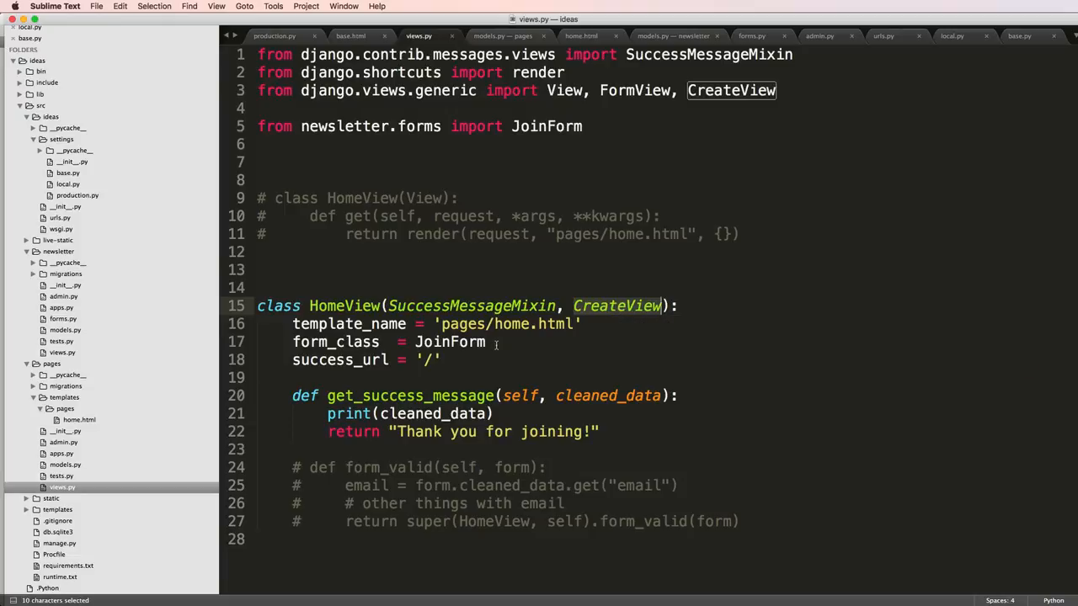
left_click(485, 342)
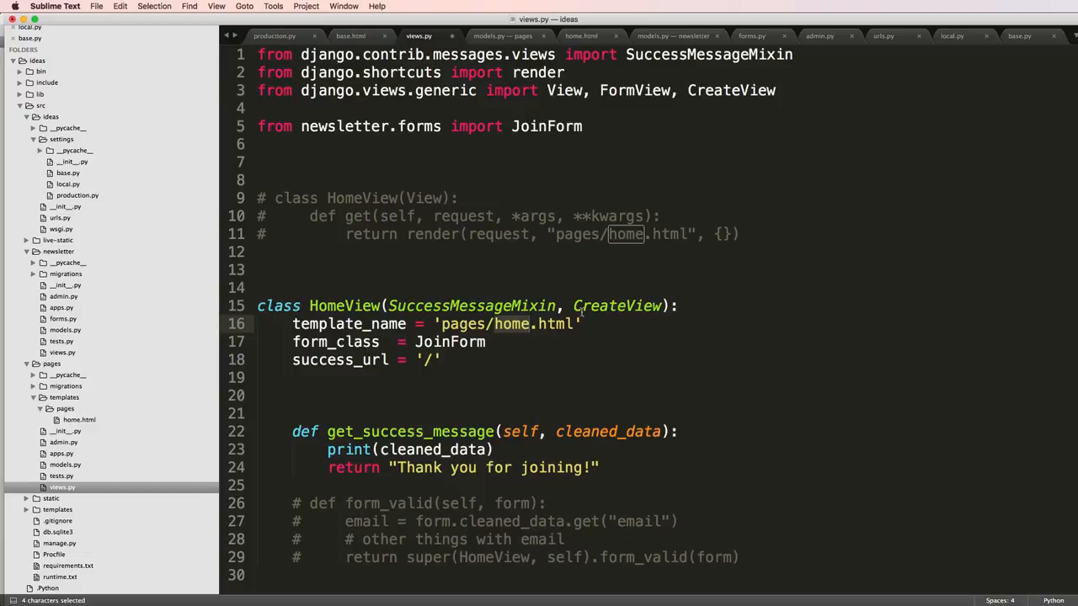
type("def get_contex")
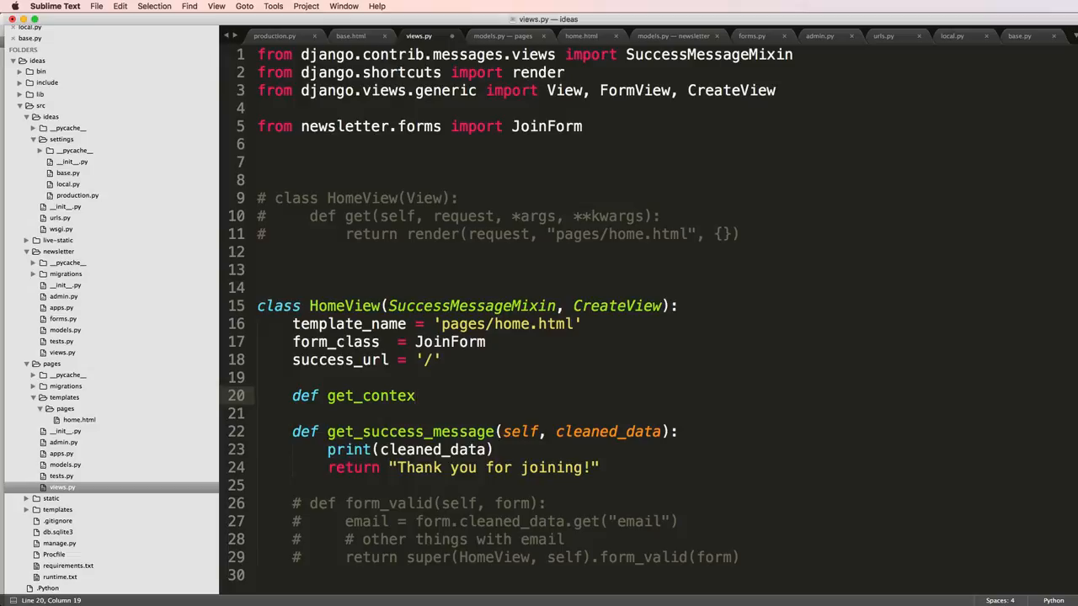
type("t_data(self)")
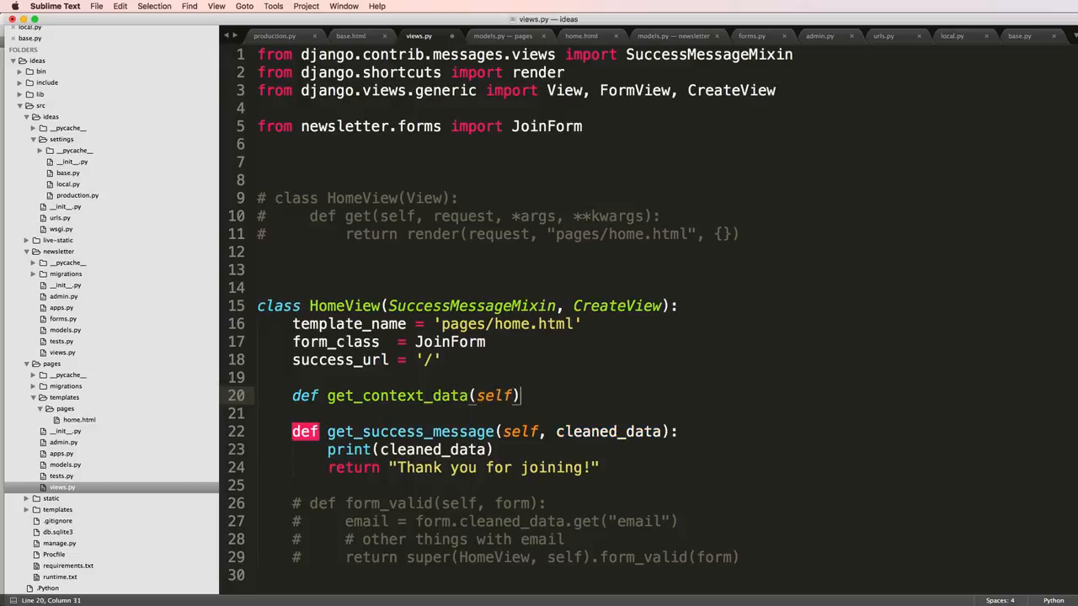
type("return se")
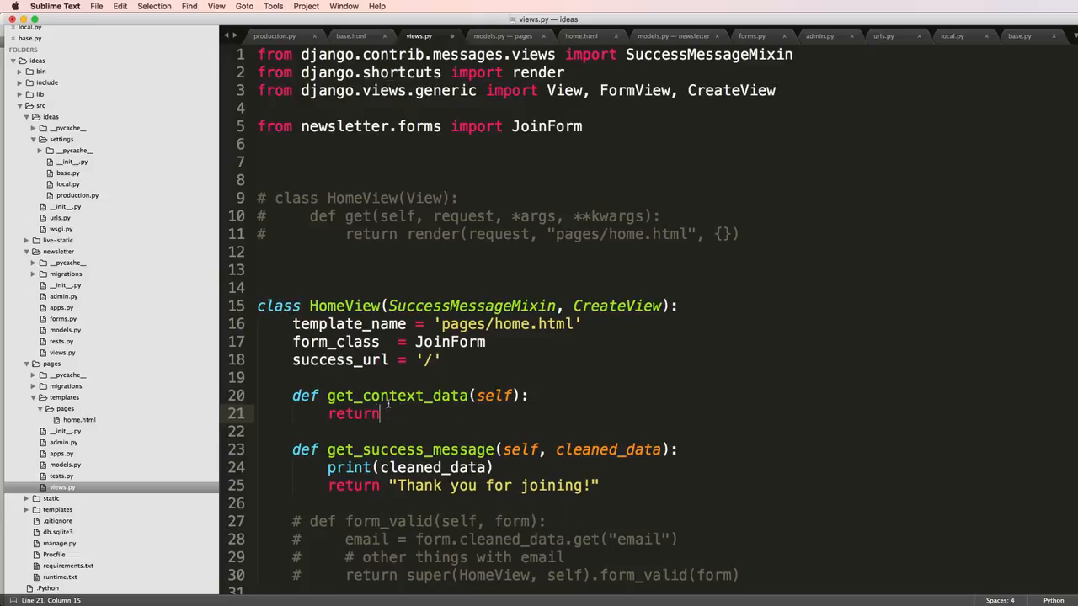
Set context = super(HomeView, self).get_context_data(*args, **kwargs) and return context.
type("context =")
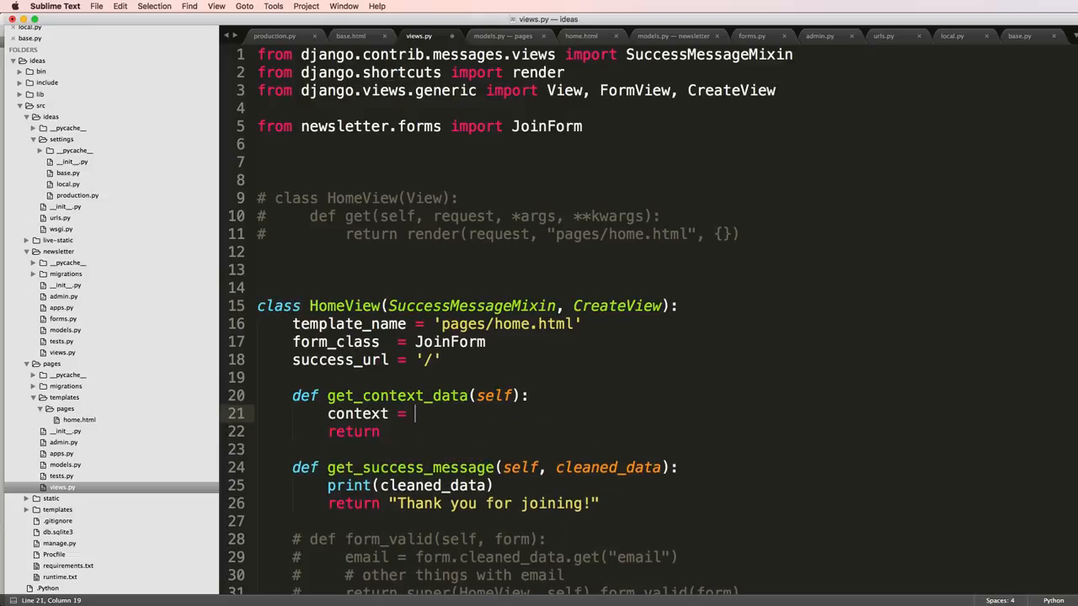
type("super(HomeView, self).")
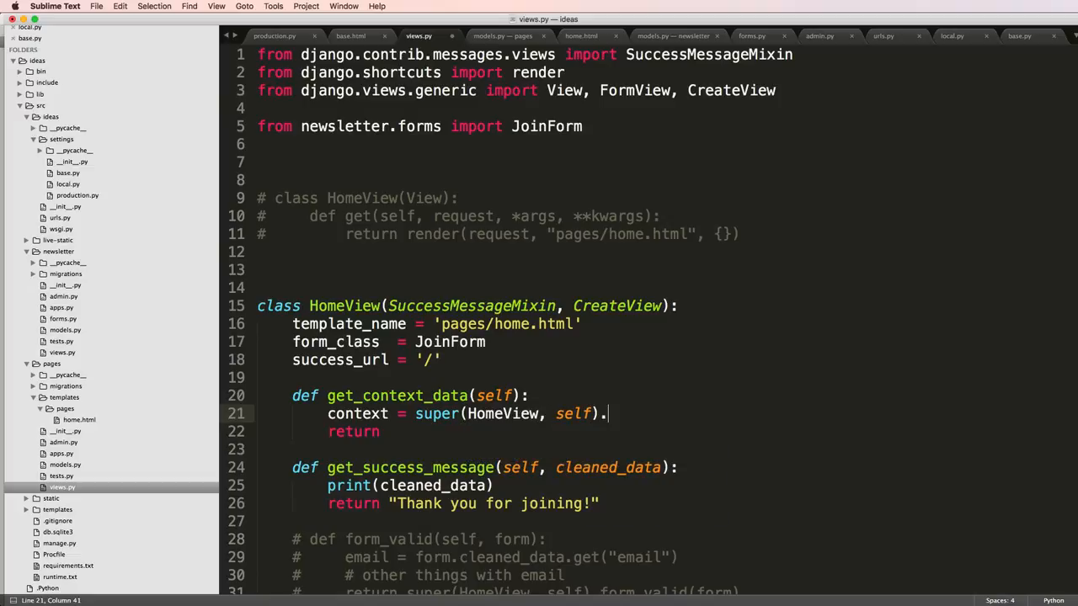
type("get_context_data(*args, **kwargs")
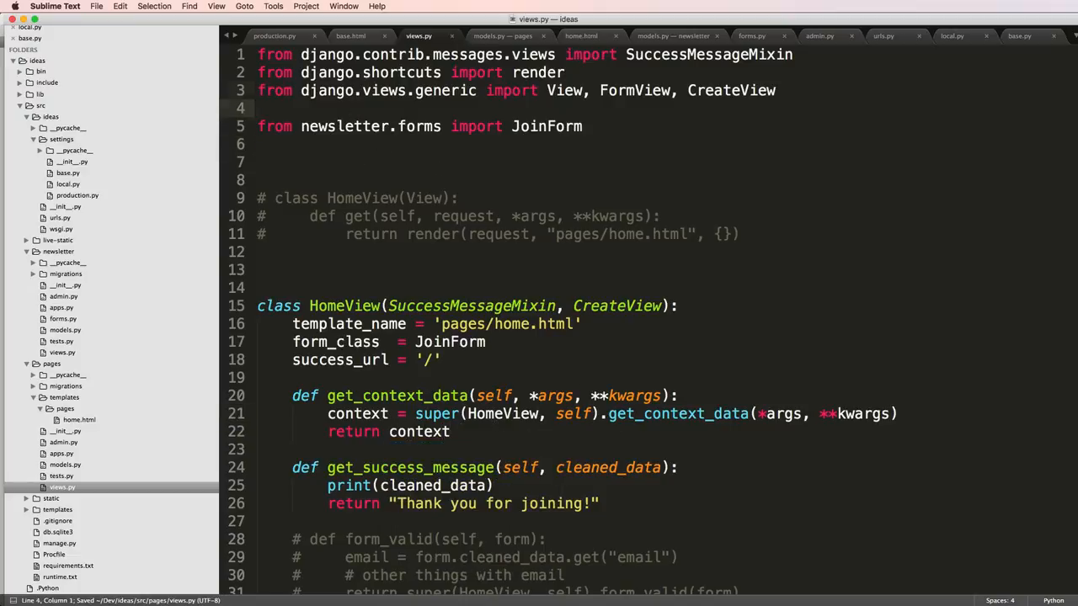
Import Page with 'from .models import Page' in views.py, checking the model's field names.
type("from .models import Page")
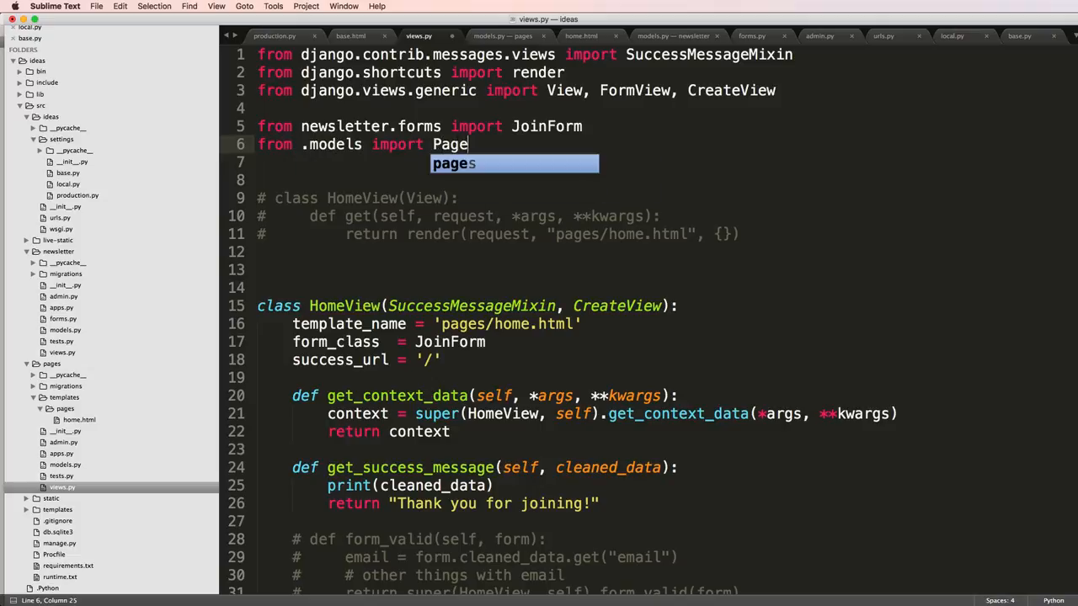
left_click(502, 35)
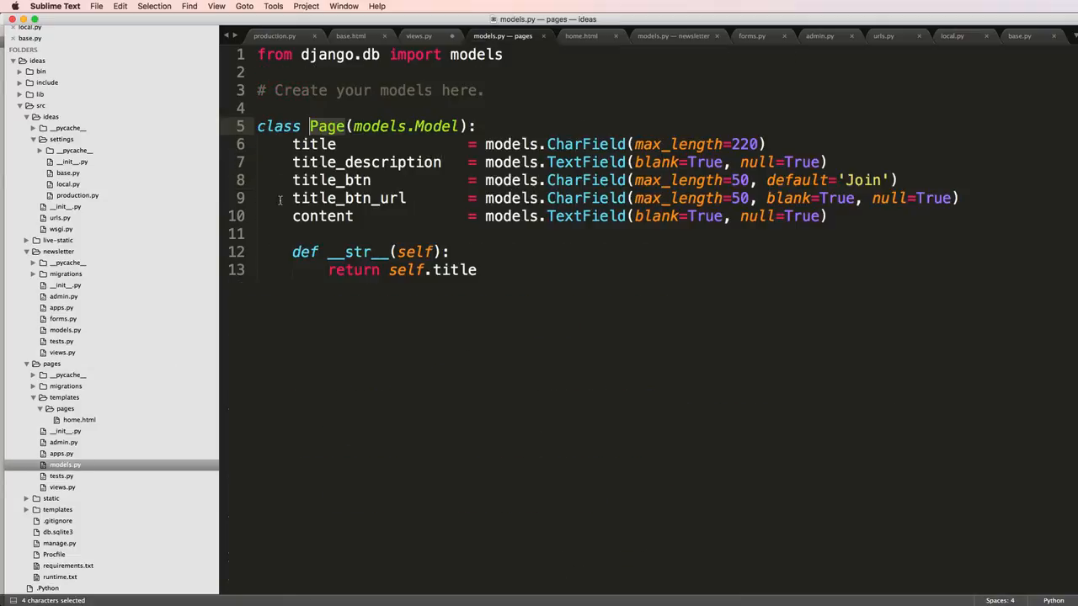
left_click(417, 35)
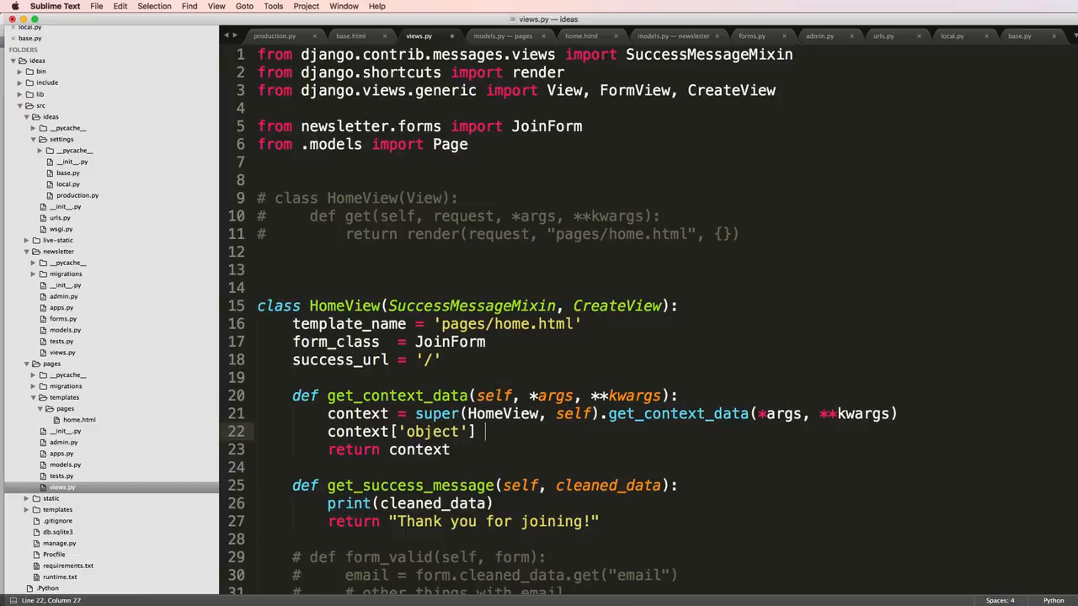
Set context['object'] to Page.objects.all().first() in get_context_data.
type("= Page.objce")
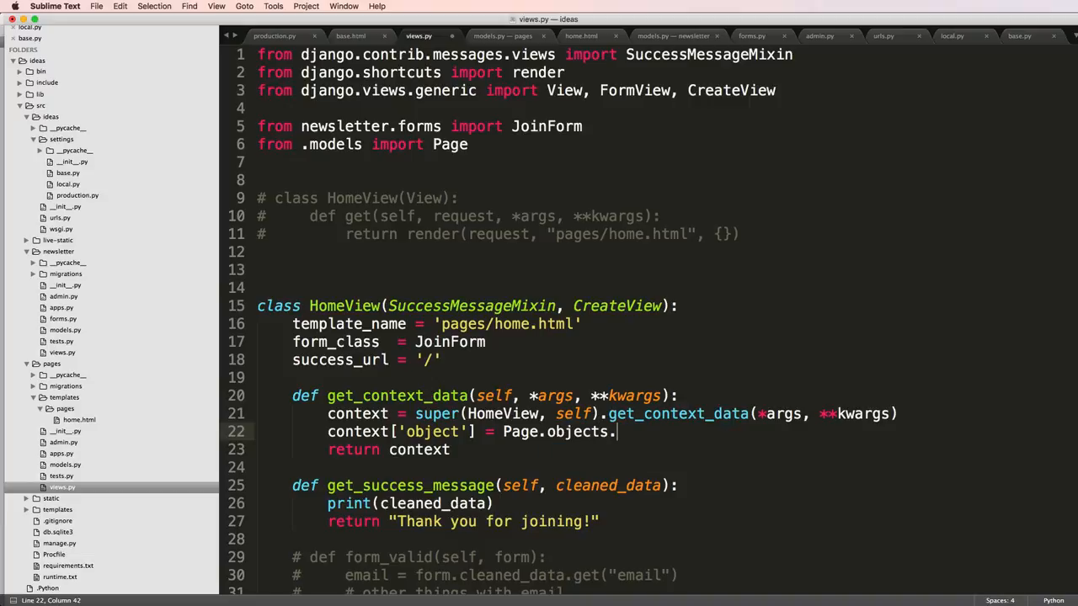
type("f")
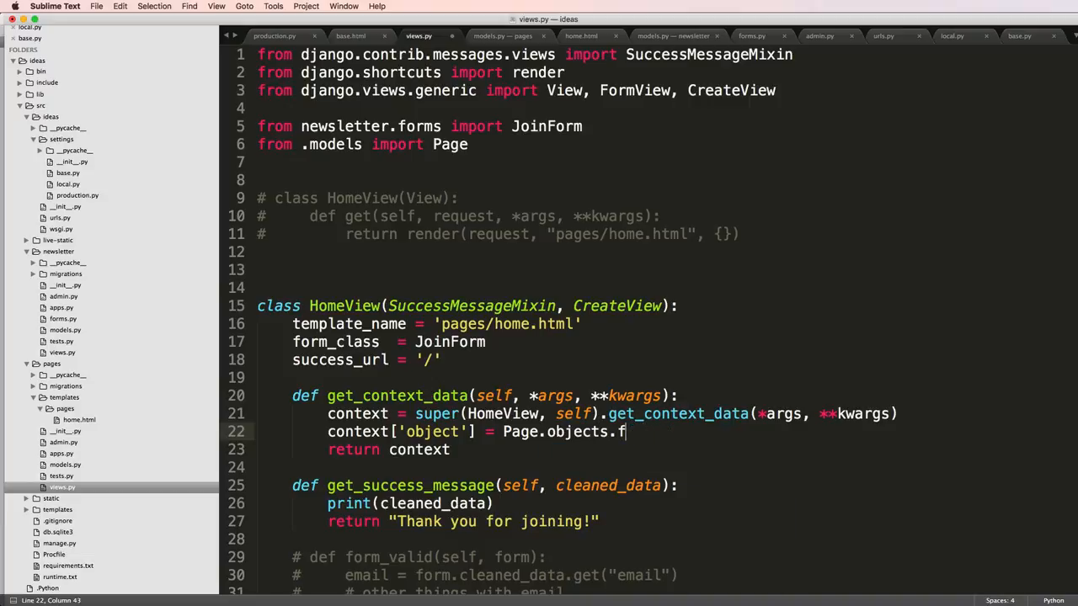
type("all().first()")
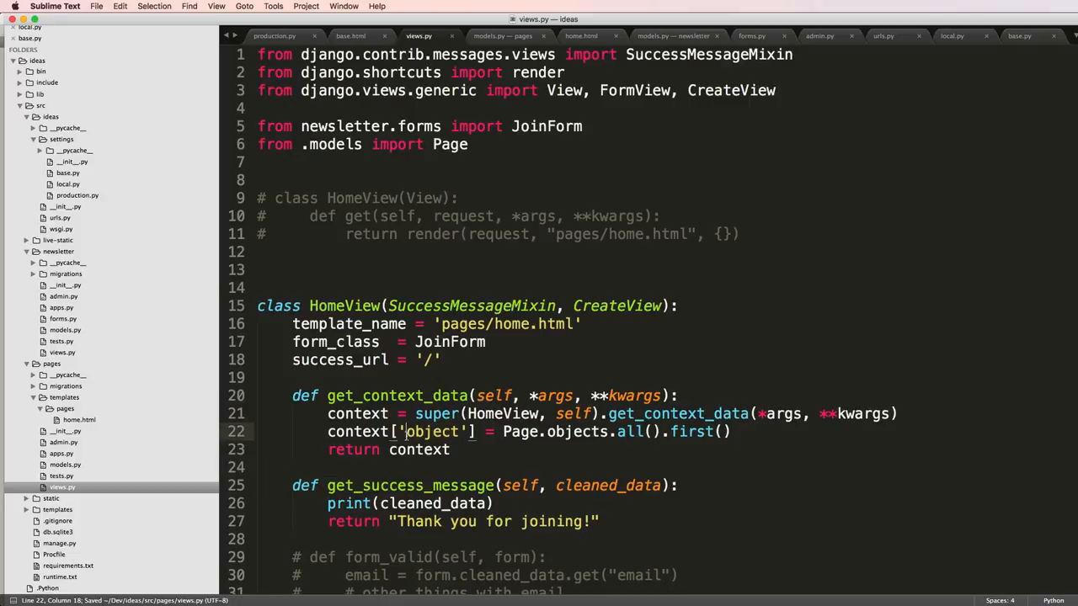
type("page_object")
type("from")
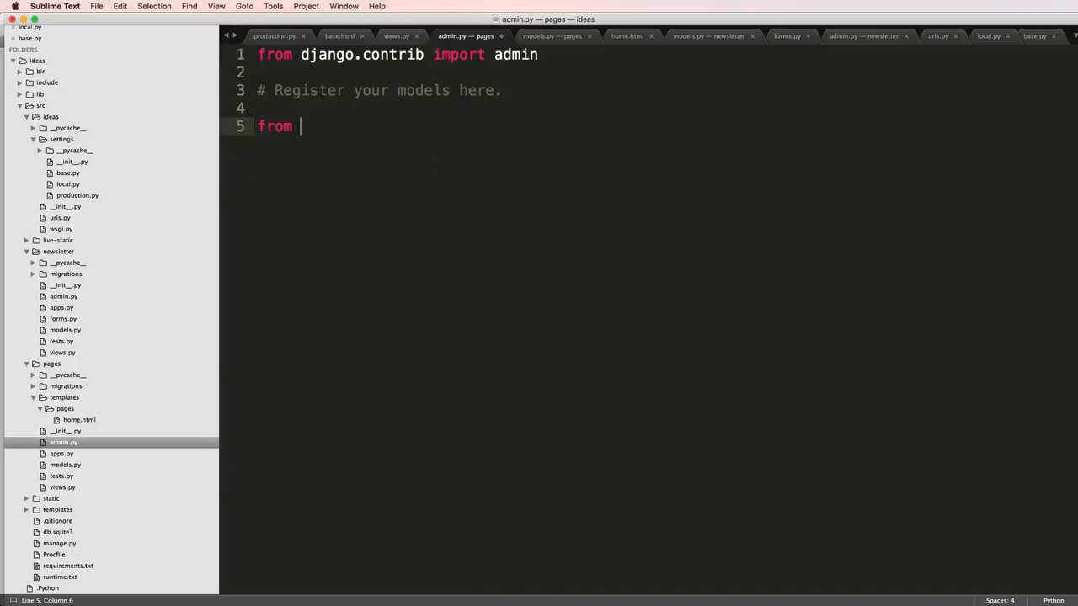
In pages/admin.py, import Page from .models and begin admin.site.register(Page).
type(".models ipmort Page")
type("ad")
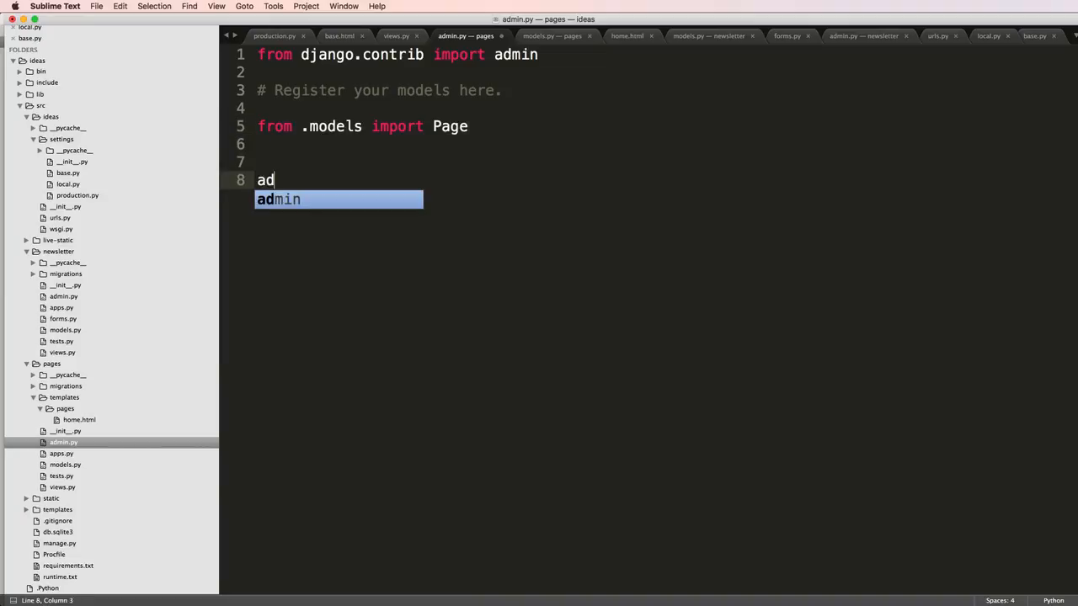
type("min.site.reigste")
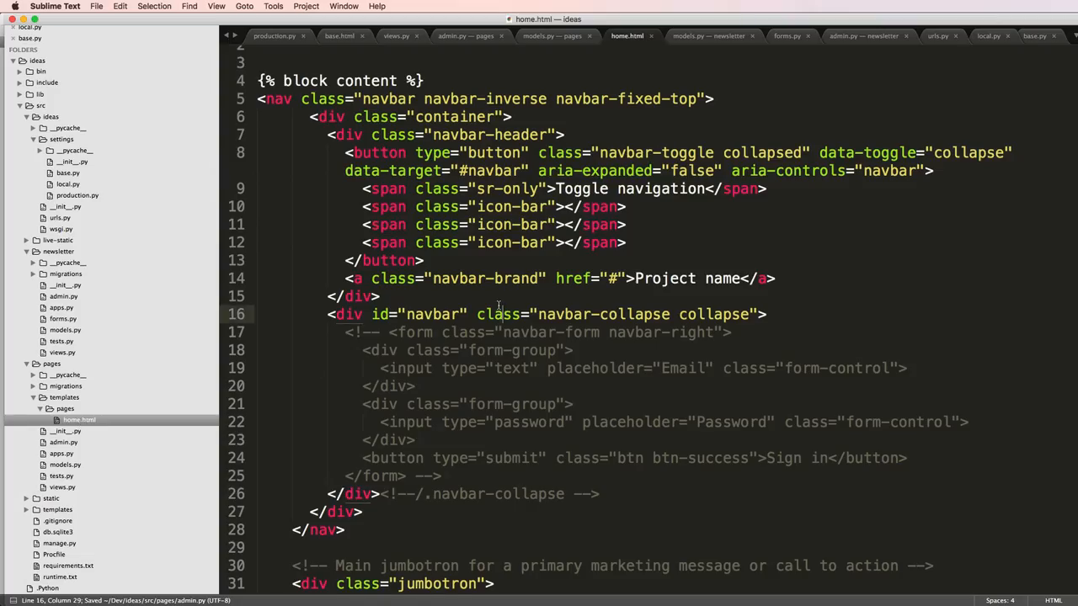
Render {{ page_obj.title }} and {{ page_obj.title_description|linebreaks }} in the jumbotron, checking field names in the model.
scroll("down", 3)
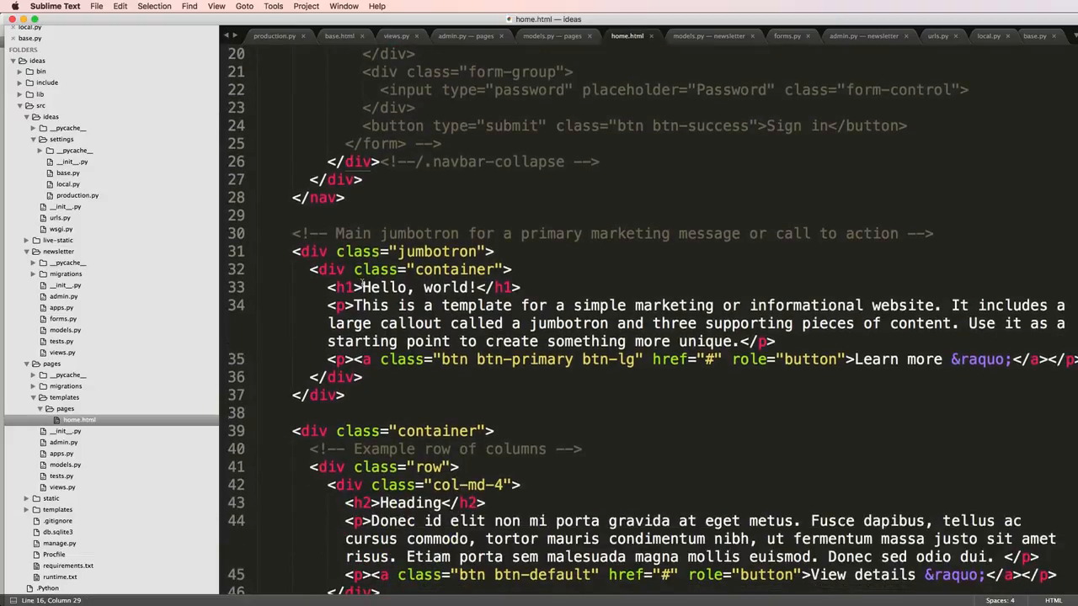
type("{{  }}</h1>")
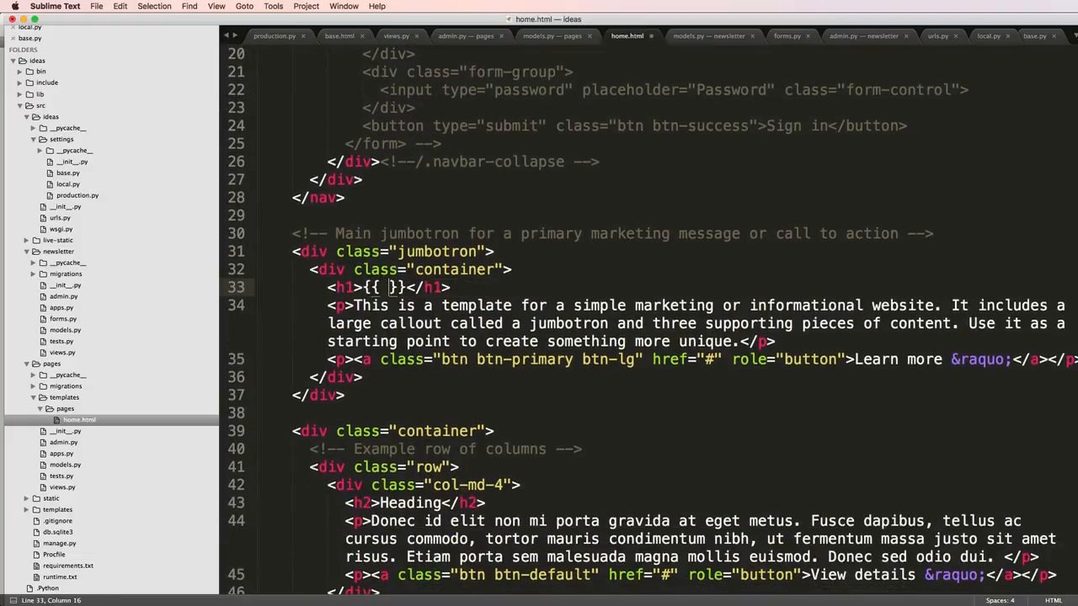
type("page_obj.")
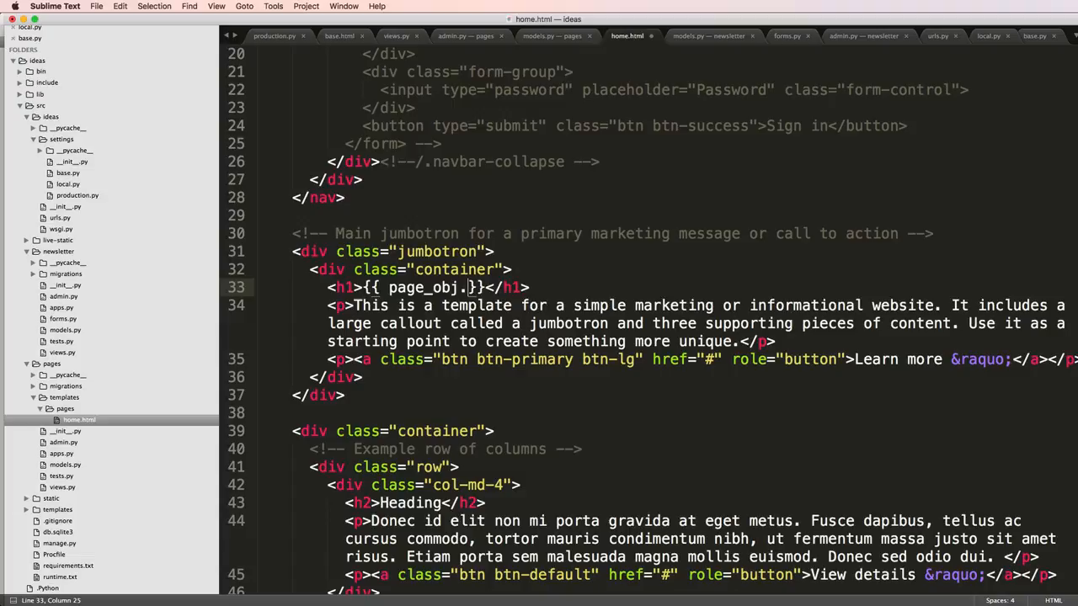
type("title")
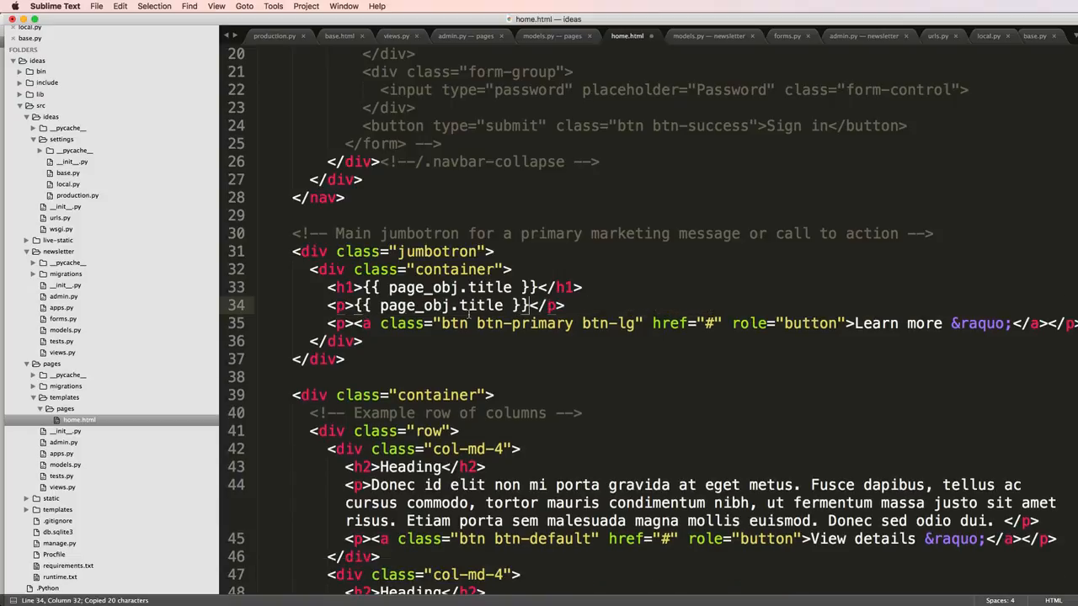
left_click(552, 35)
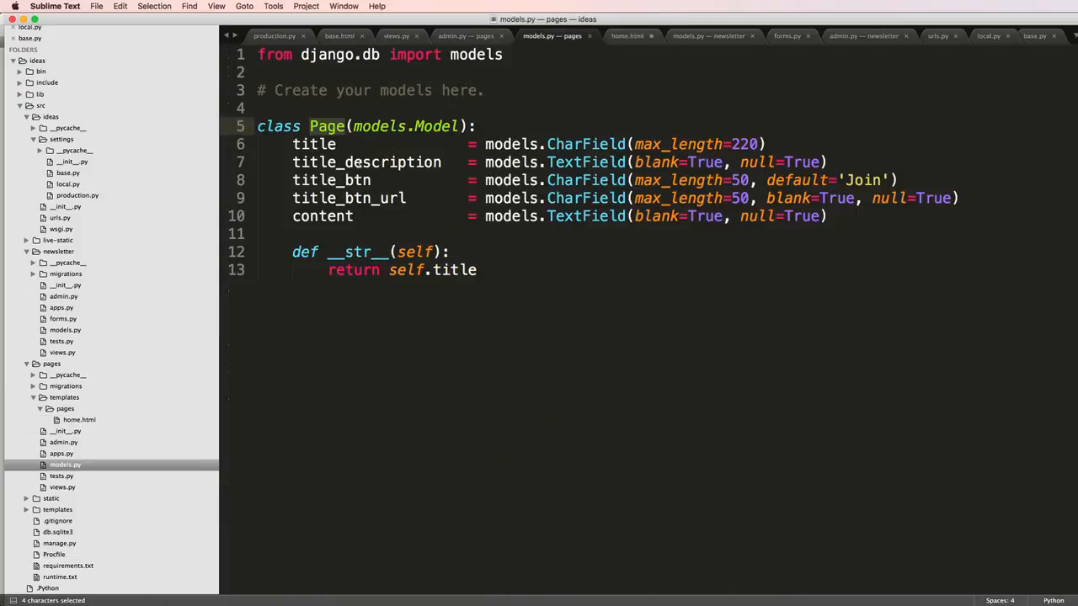
left_click(626, 35)
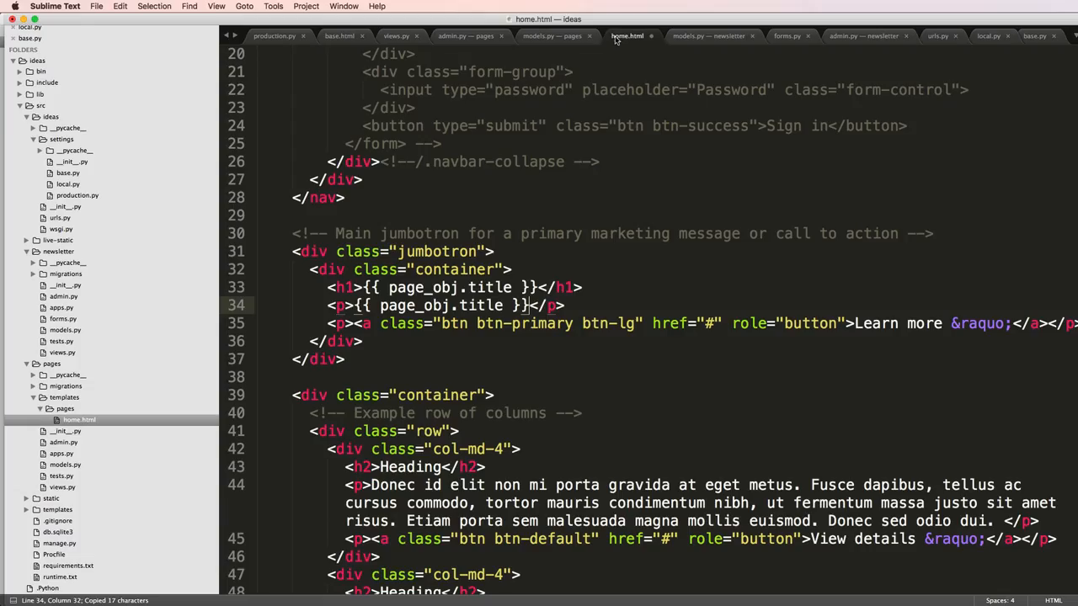
type("_description")
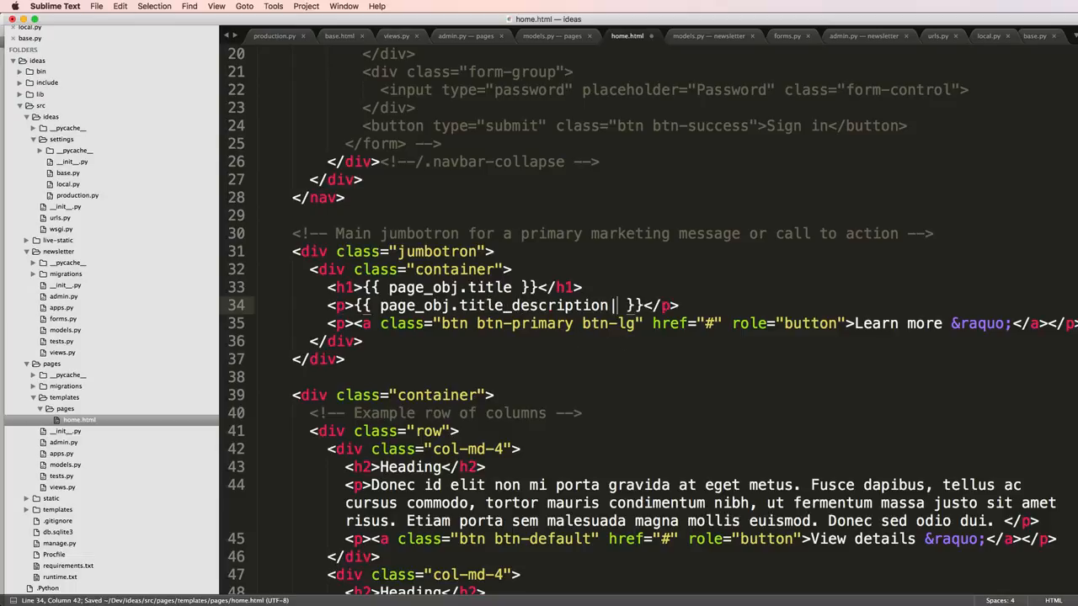
type("|linebreaks")
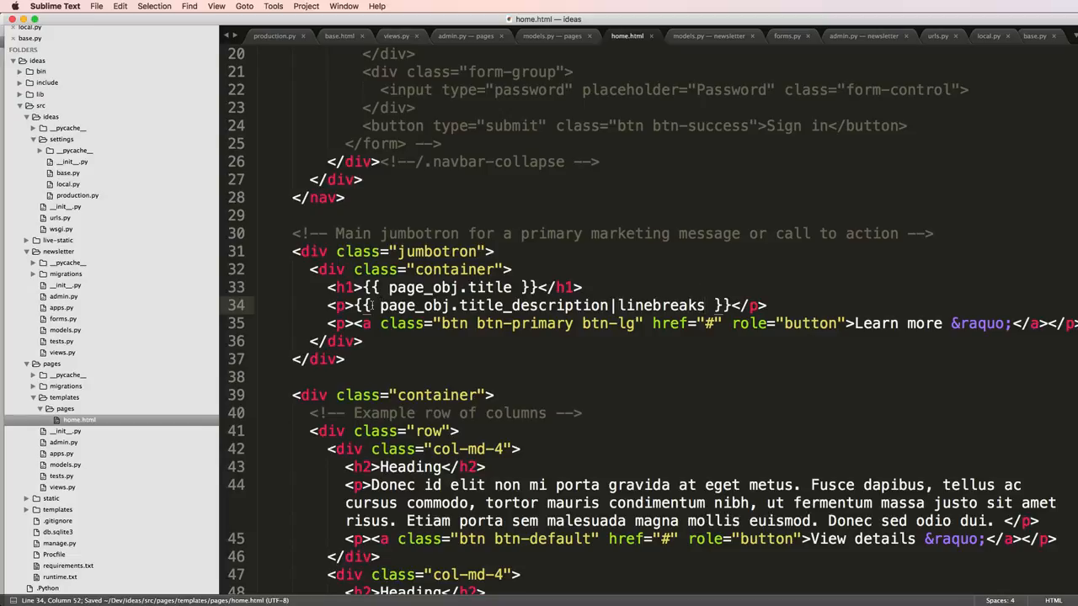
Wrap the button in {% if title_btn_url %}, linking it to {{ title_btn_url }} with label {{ title_btn }}.
left_click(553, 35)
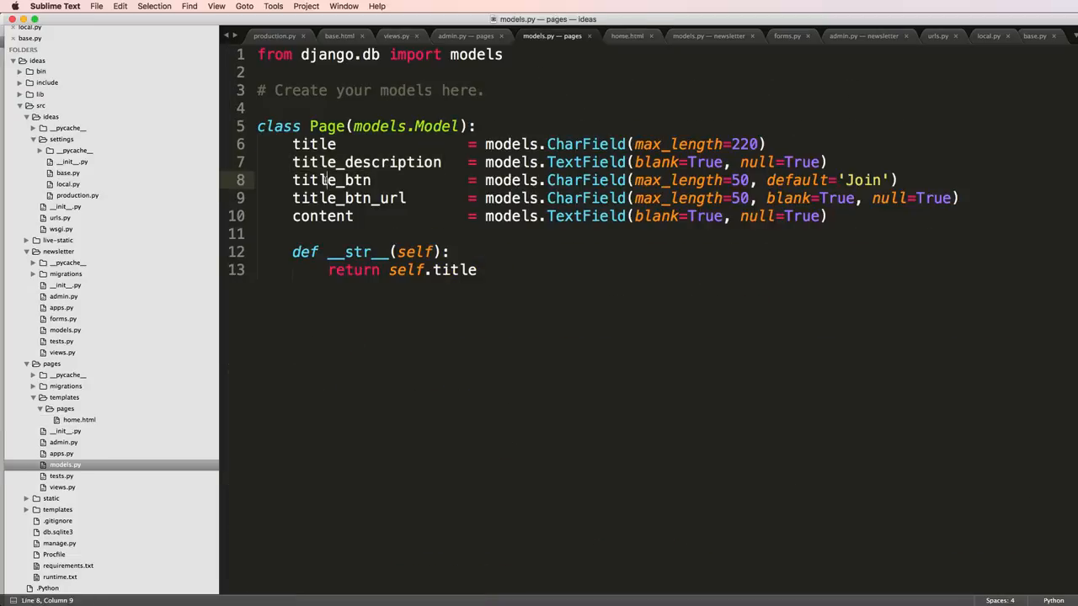
left_click(626, 36)
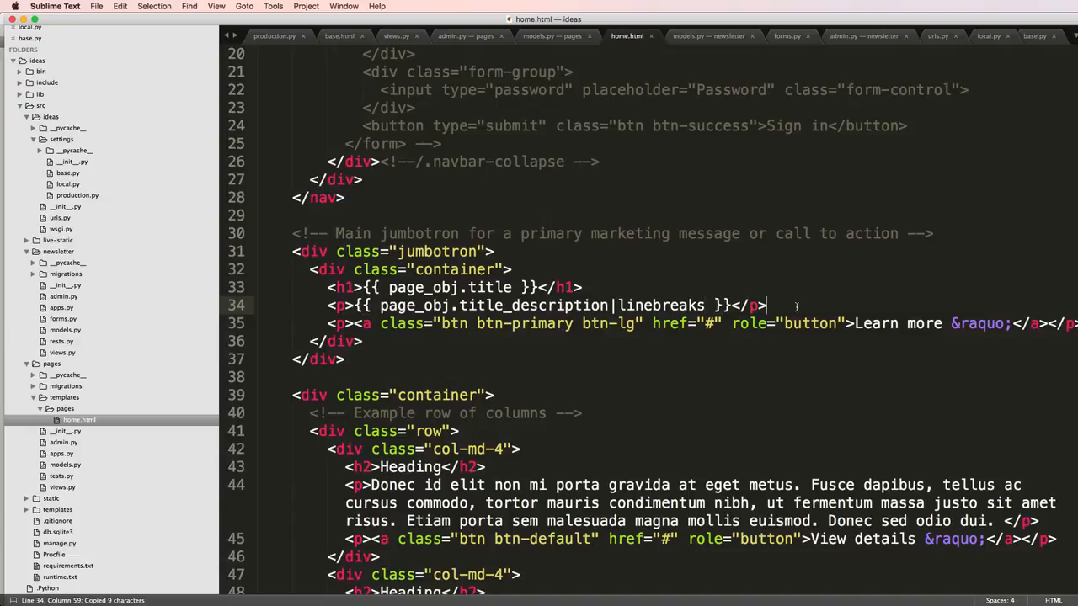
type("{% if title_btn}")
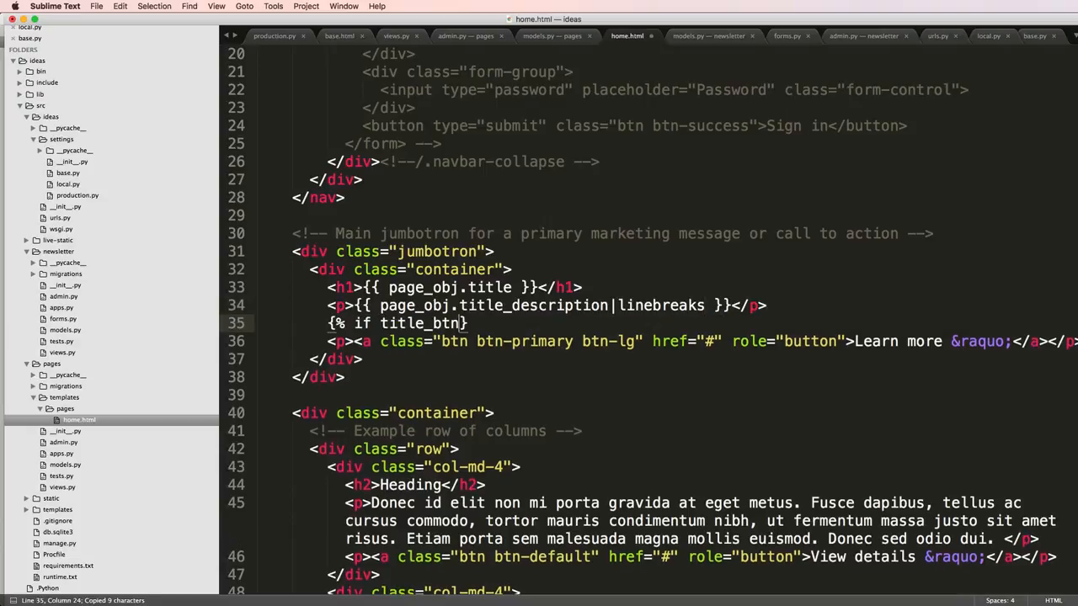
left_click(465, 35)
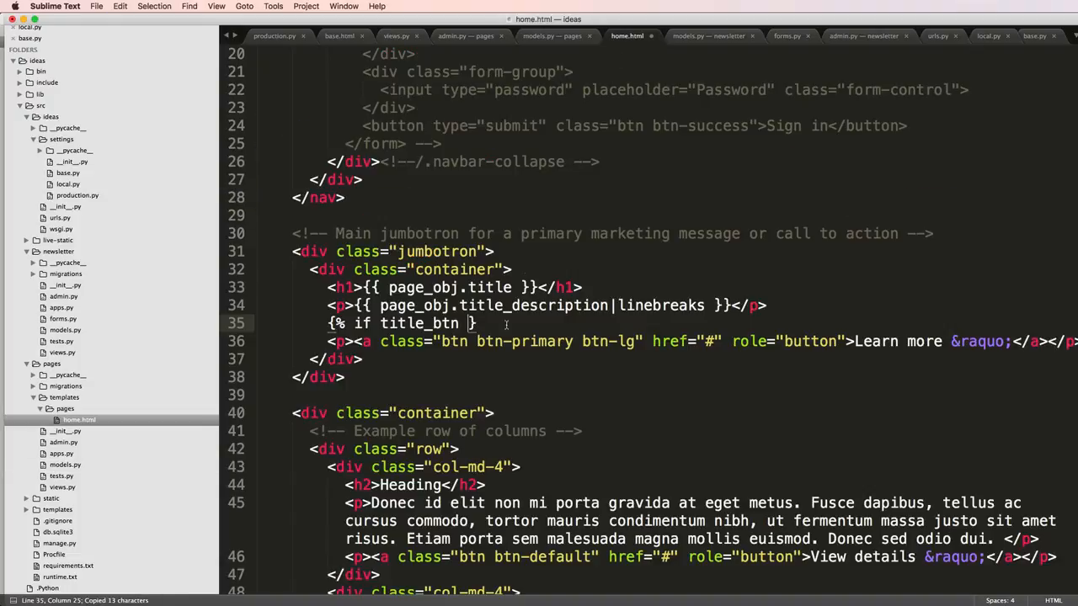
type("_ur")
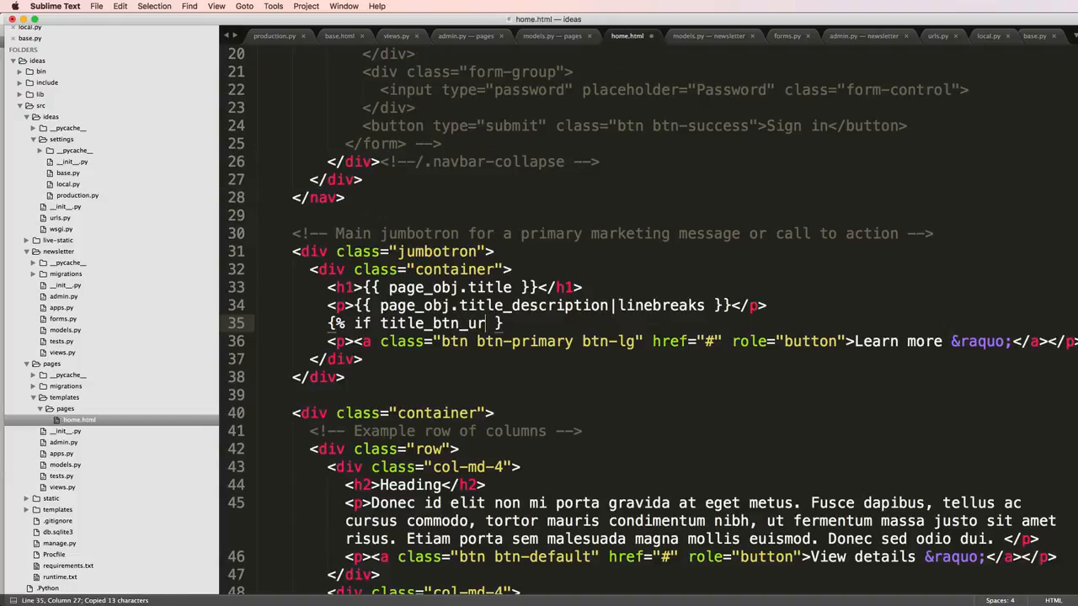
type("l %}")
left_click(702, 342)
type("{{ ")
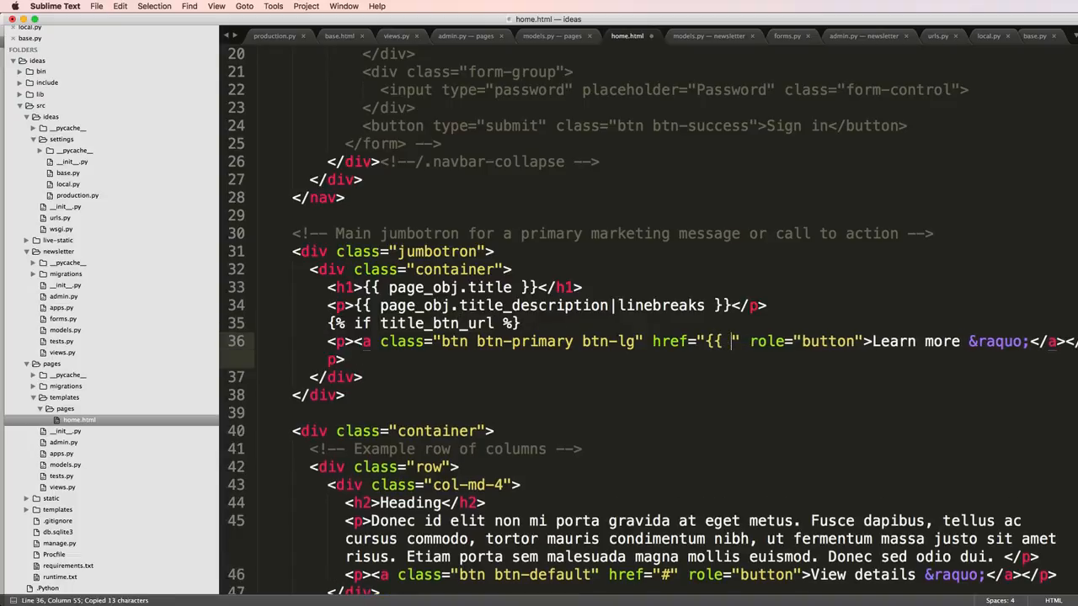
type("title_btn_url }}")
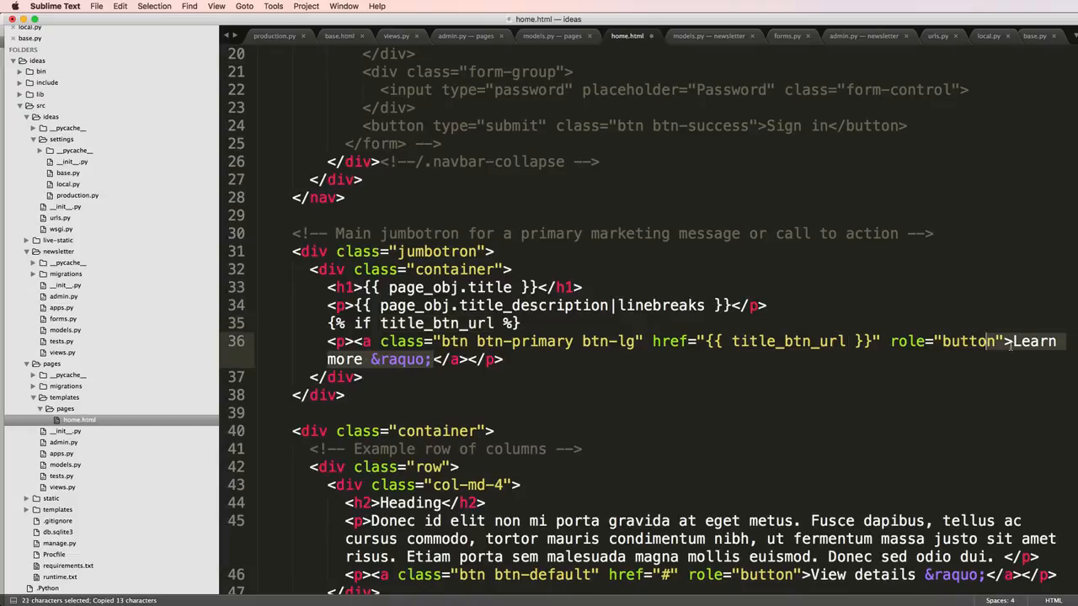
type("title_btn_url")
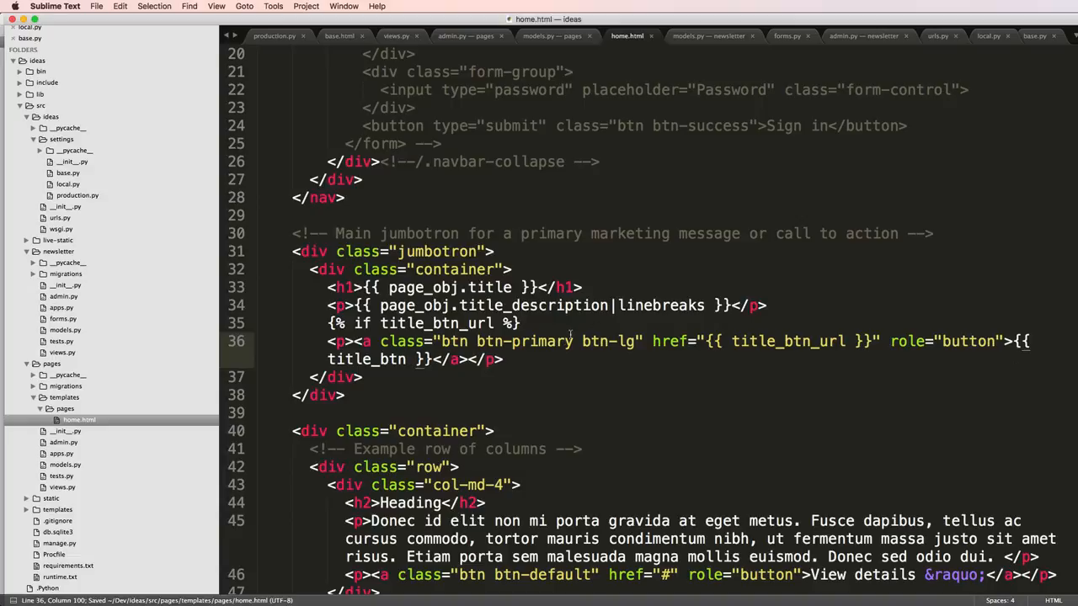
scroll("down", 3)
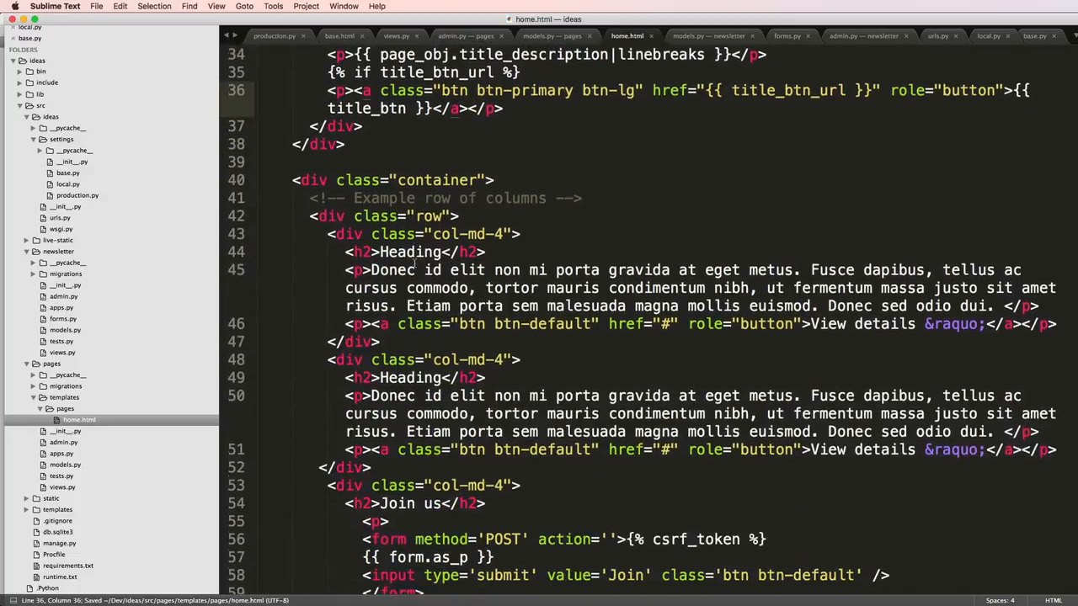
Move the Join us column into its own new row div and remove the sample Heading columns.
scroll("down", 3)
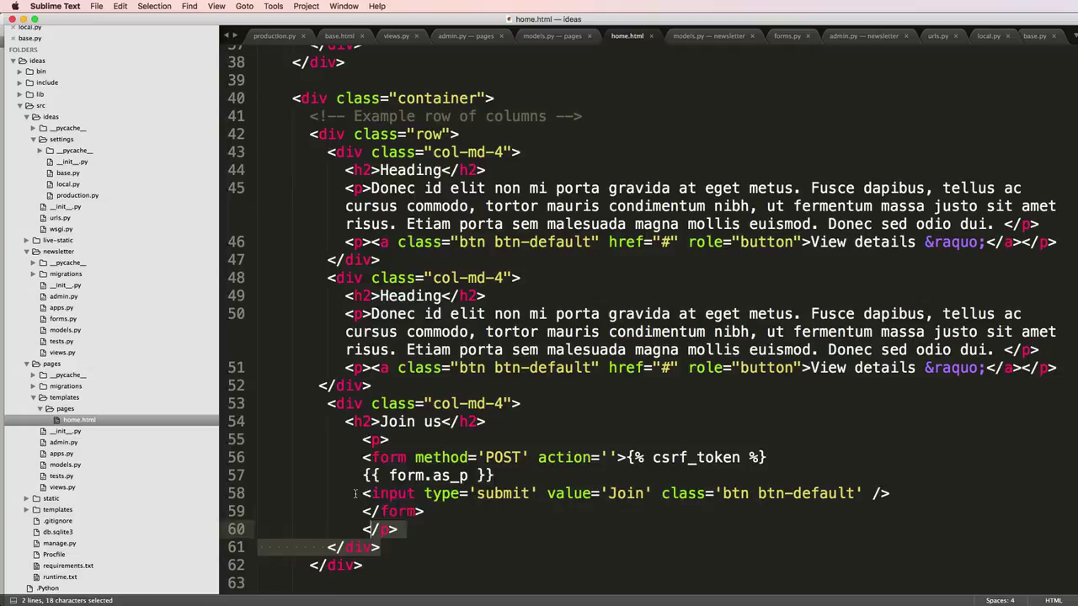
key("cmd+x")
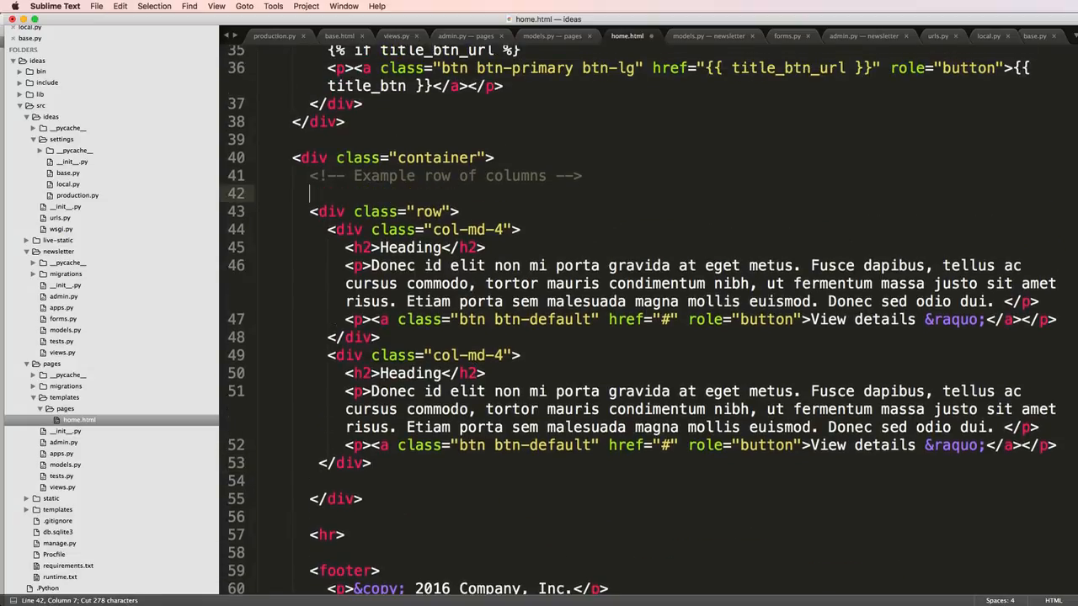
type("<div class='row'>")
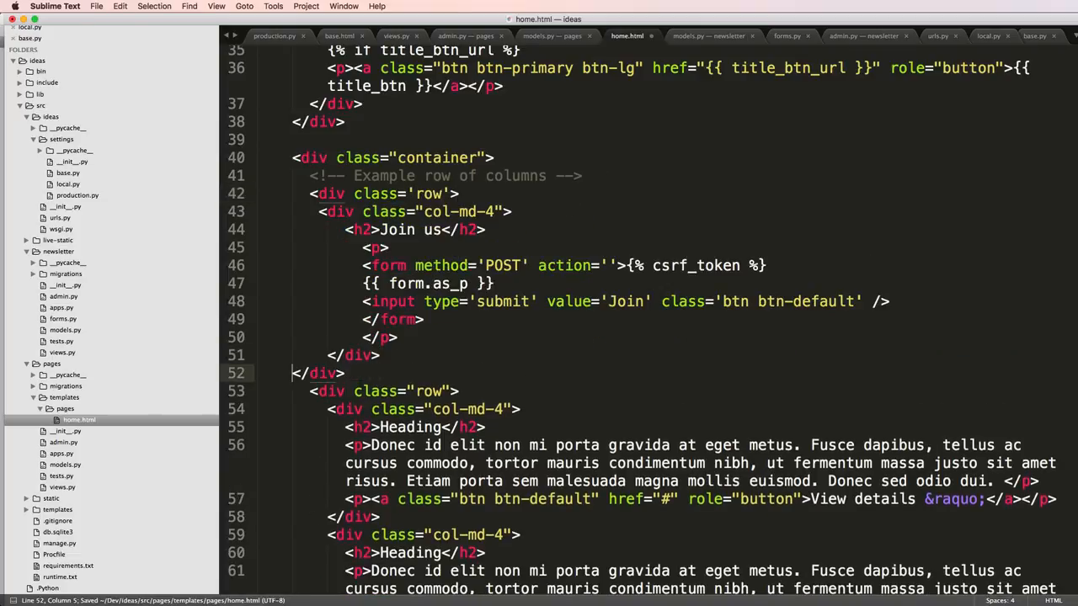
scroll("down", 3)
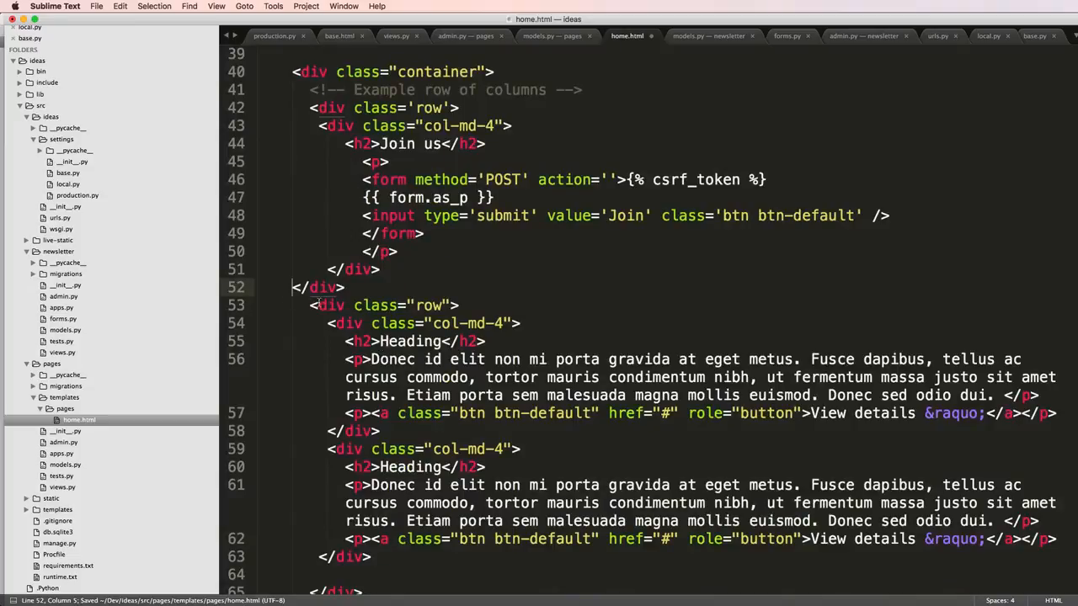
scroll("down", 3)
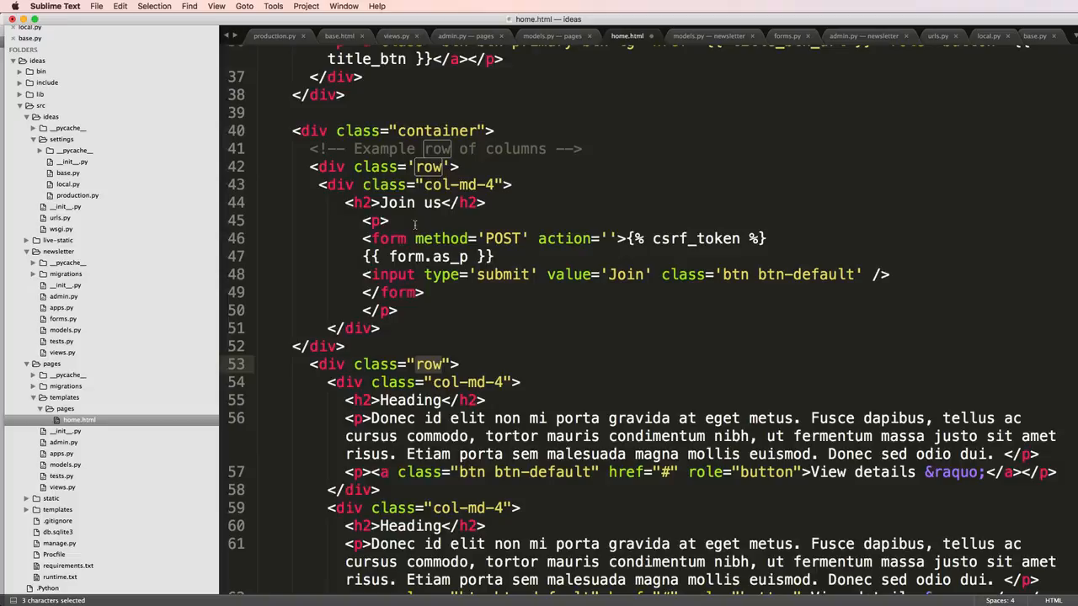
scroll("down", 3)
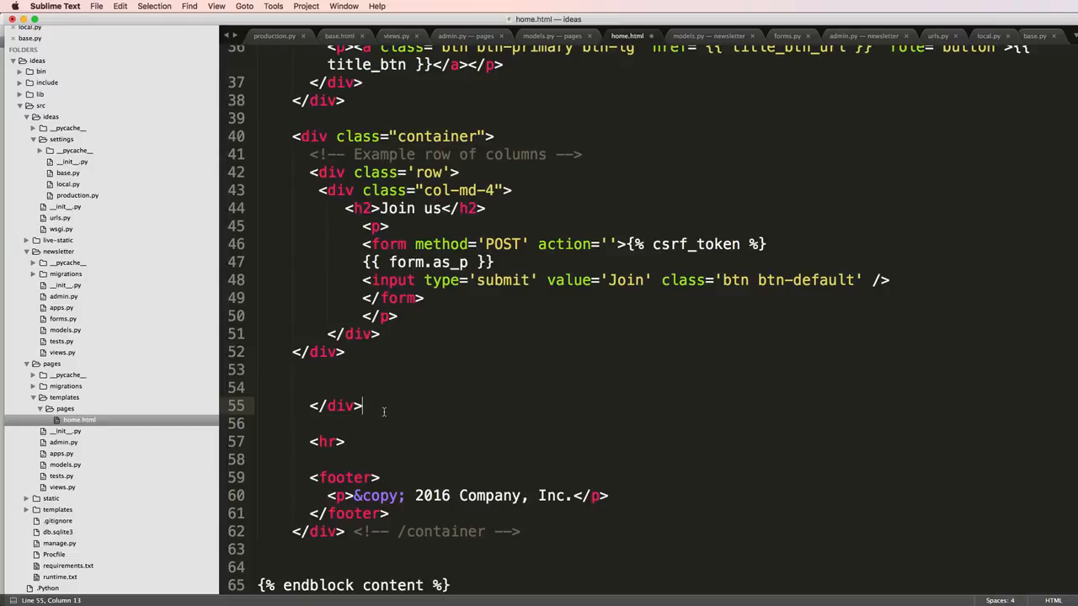
Add a container div rendering {{ page_obj.content|safe }} and close the block with {% endif %}.
type("<div class='container'>")
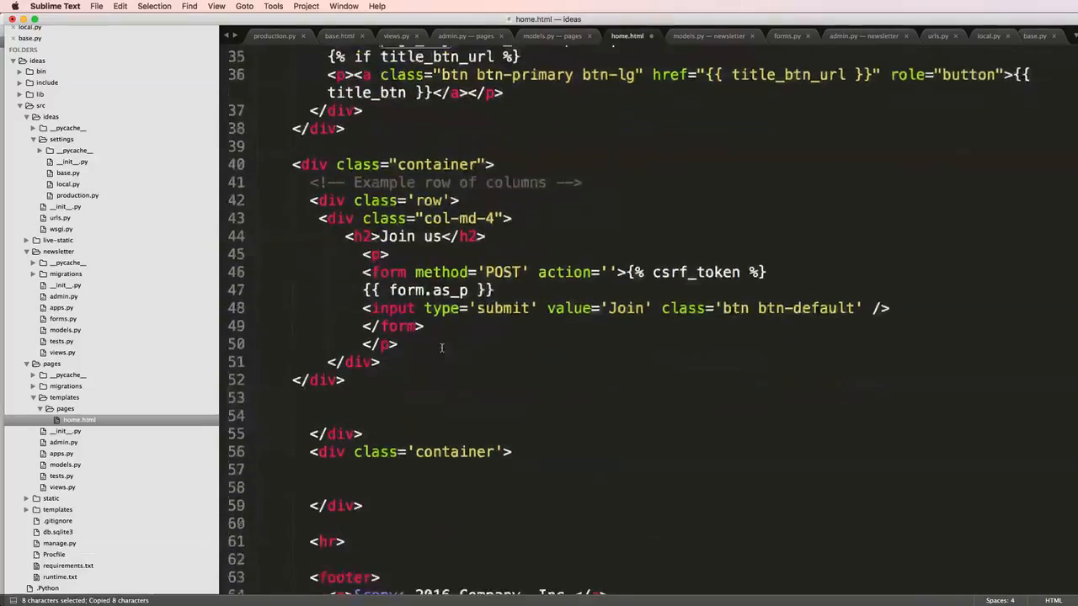
type("{{ page_obj }}")
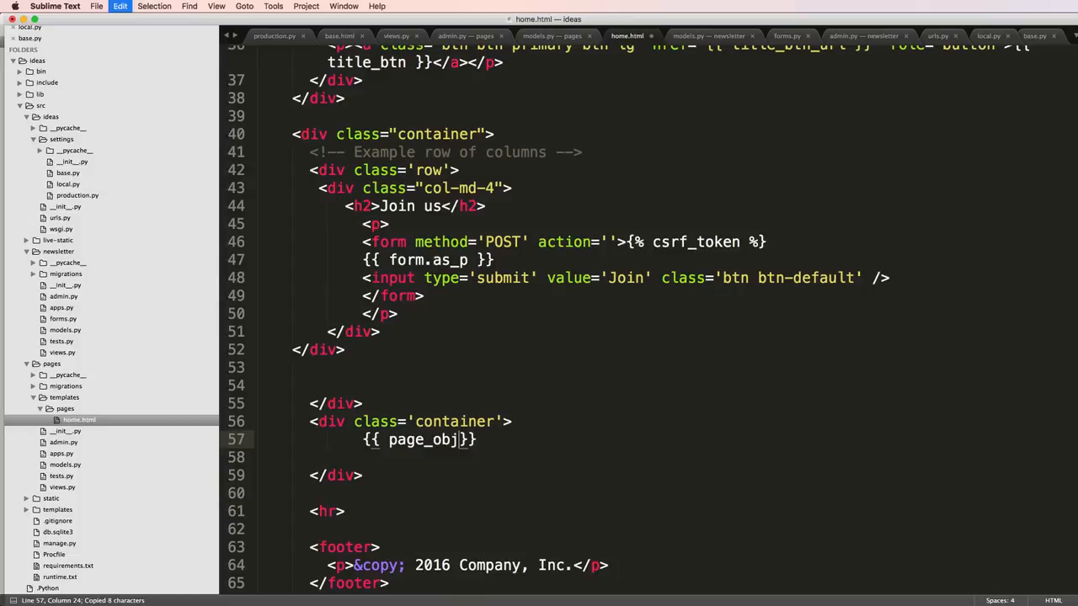
type(".content")
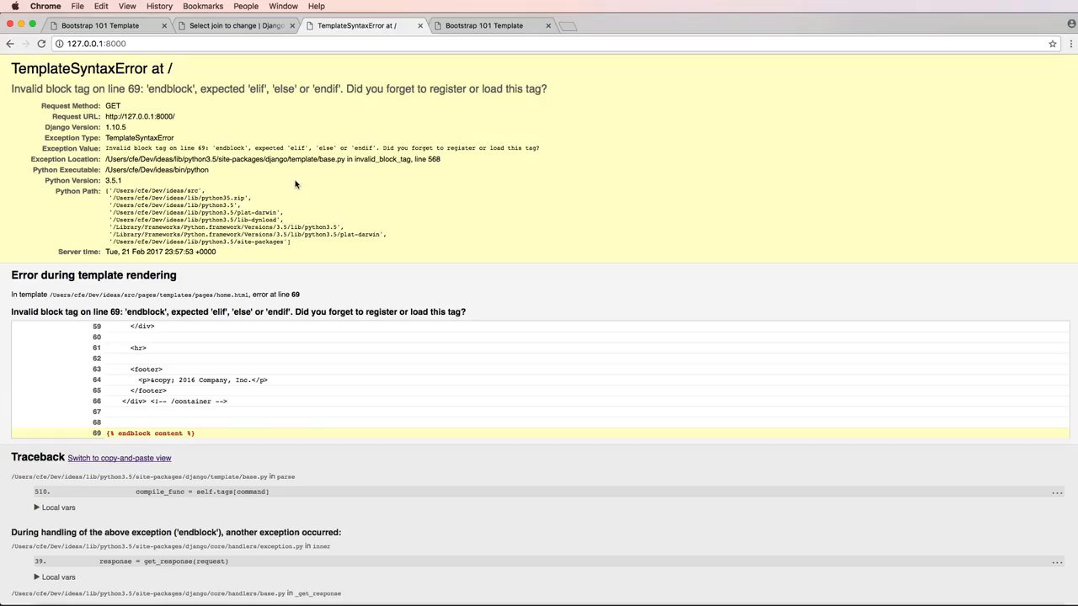
mouse_move(192, 99)
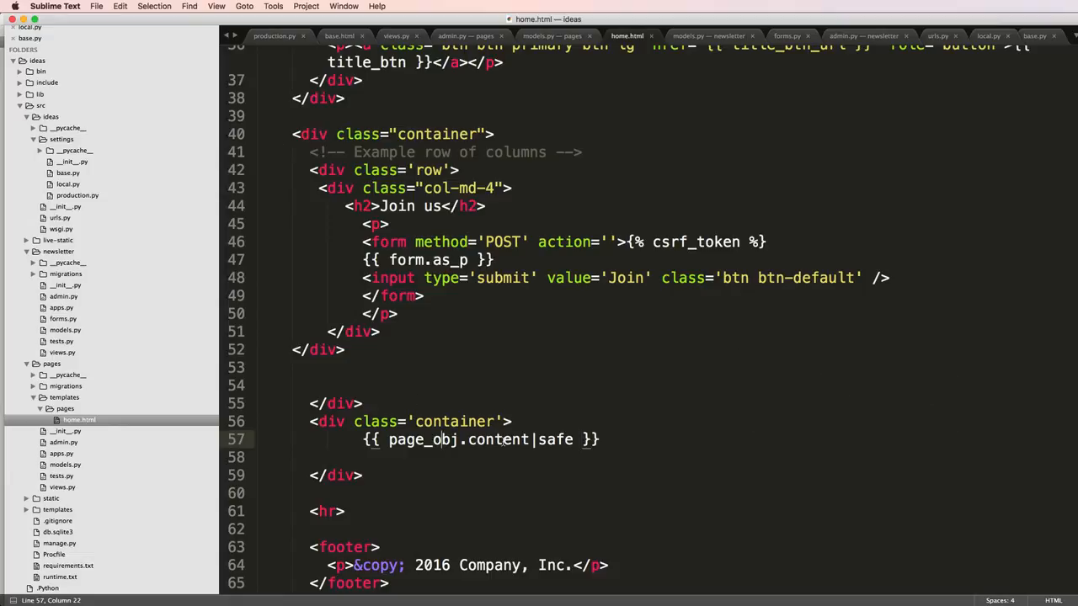
scroll("down", 3)
type("{% ")
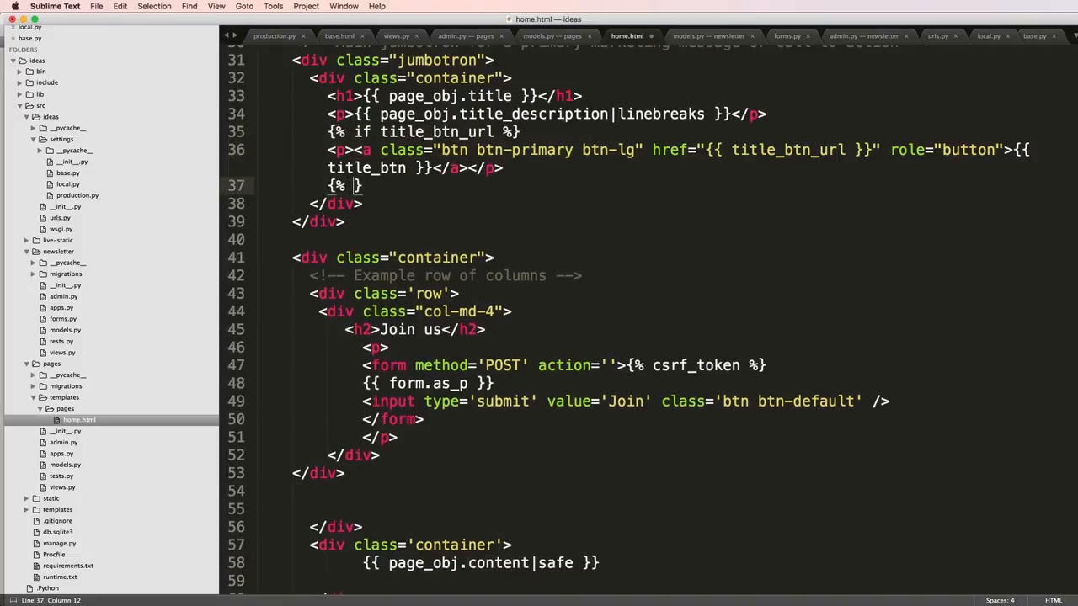
type("endi")
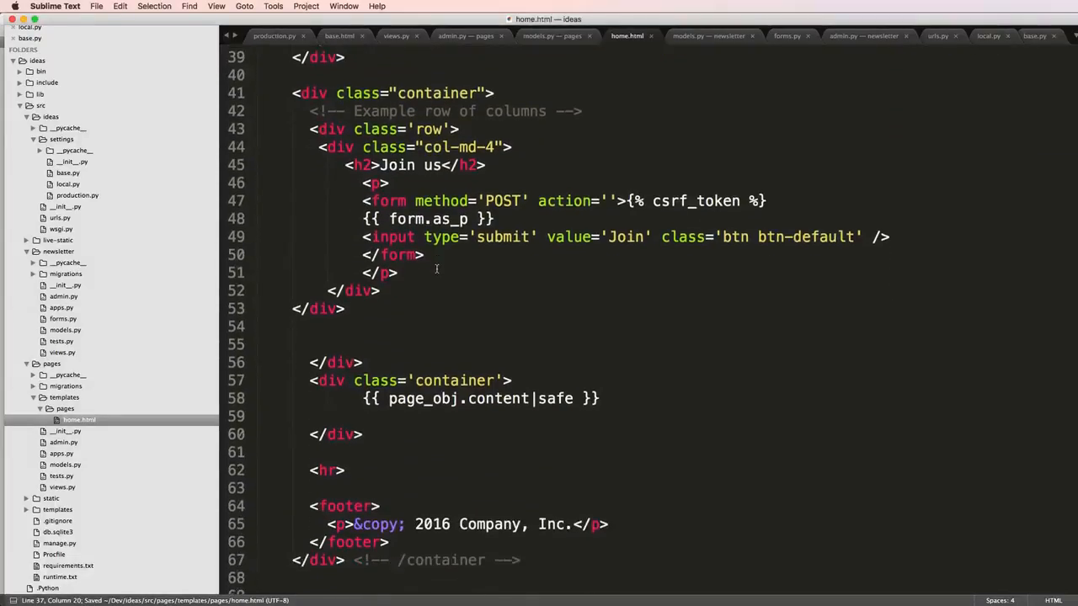
scroll("up", 3)
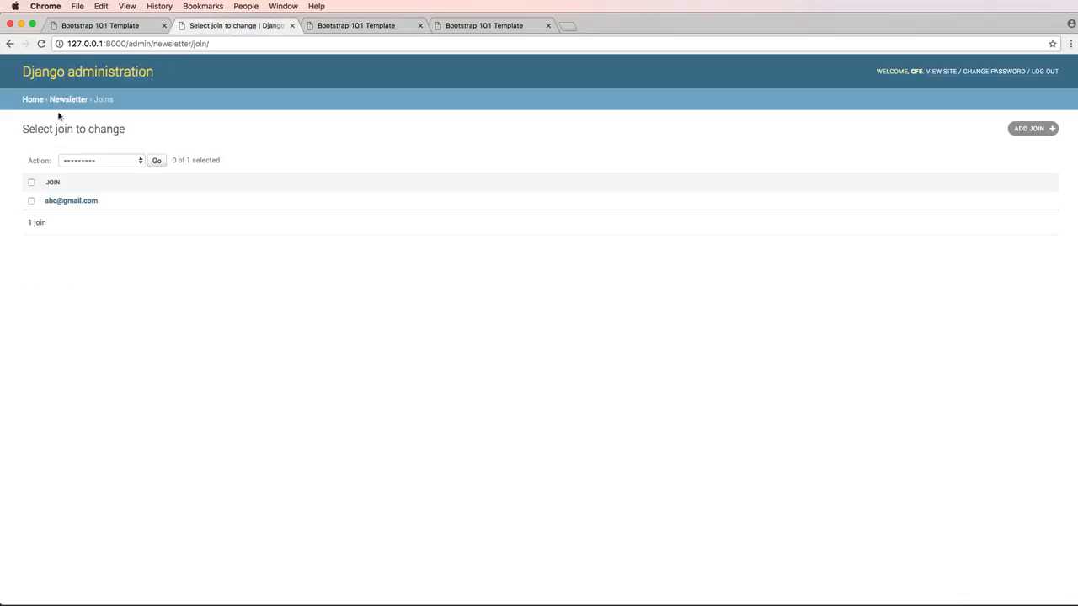
Add a new Page in Django admin titled KnockHQ with description 'Welcome and join us'.
left_click(34, 100)
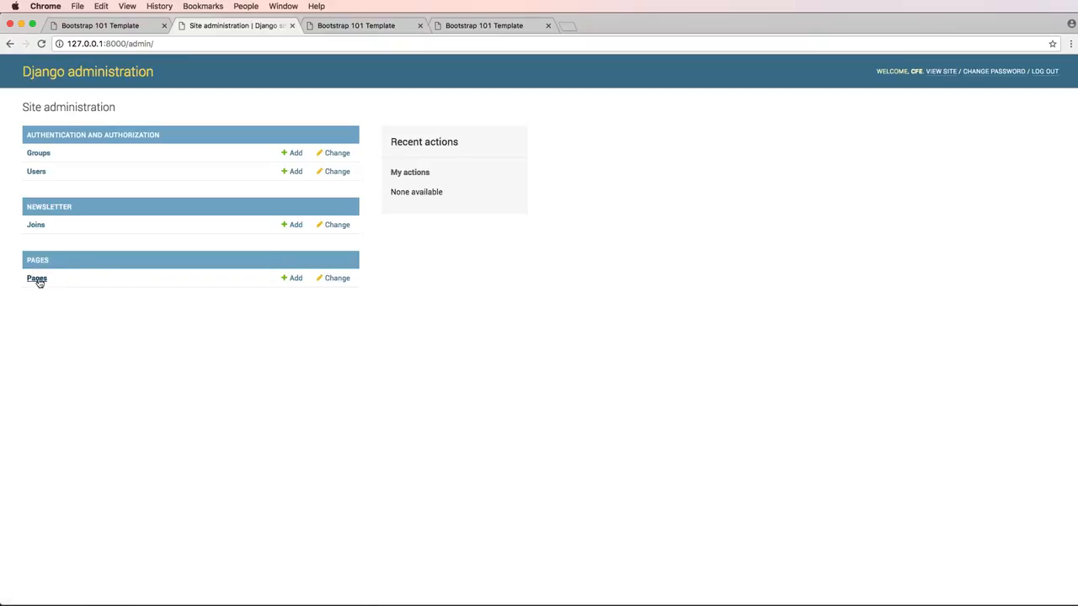
left_click(297, 278)
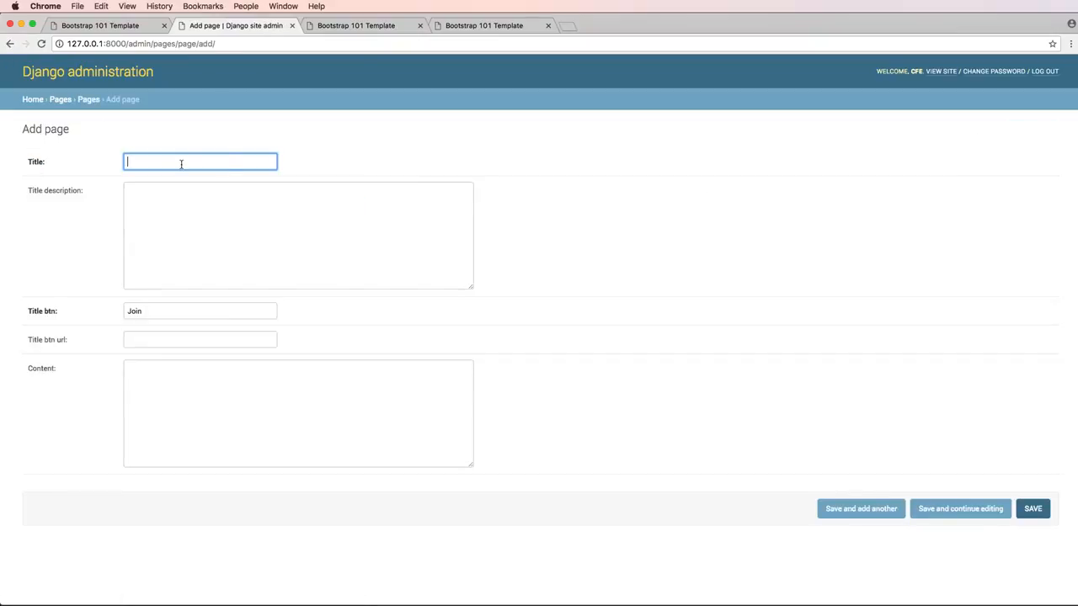
type("K")
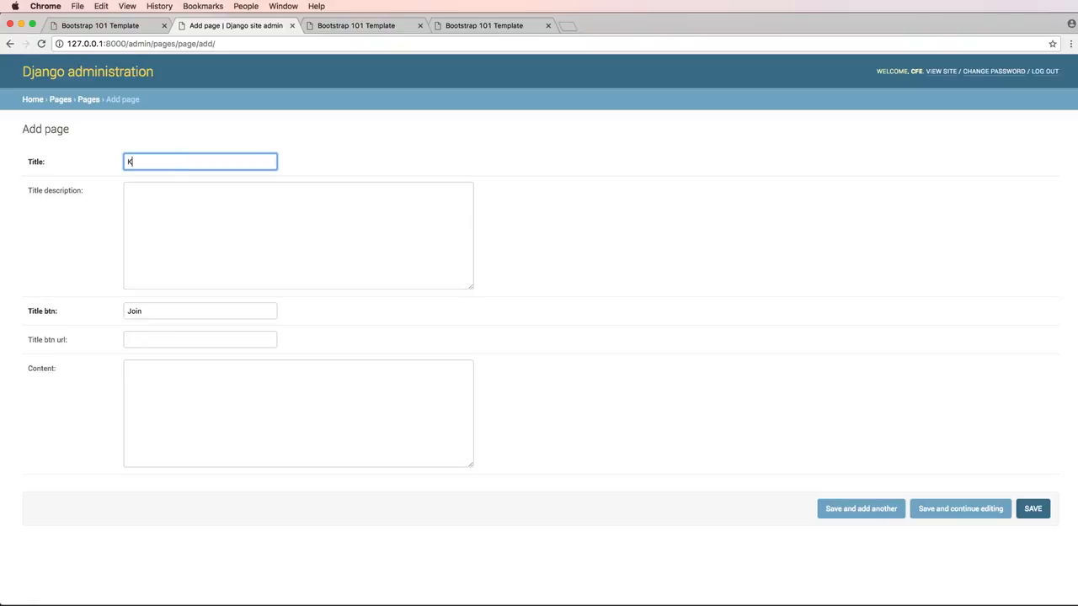
type("nockHQ")
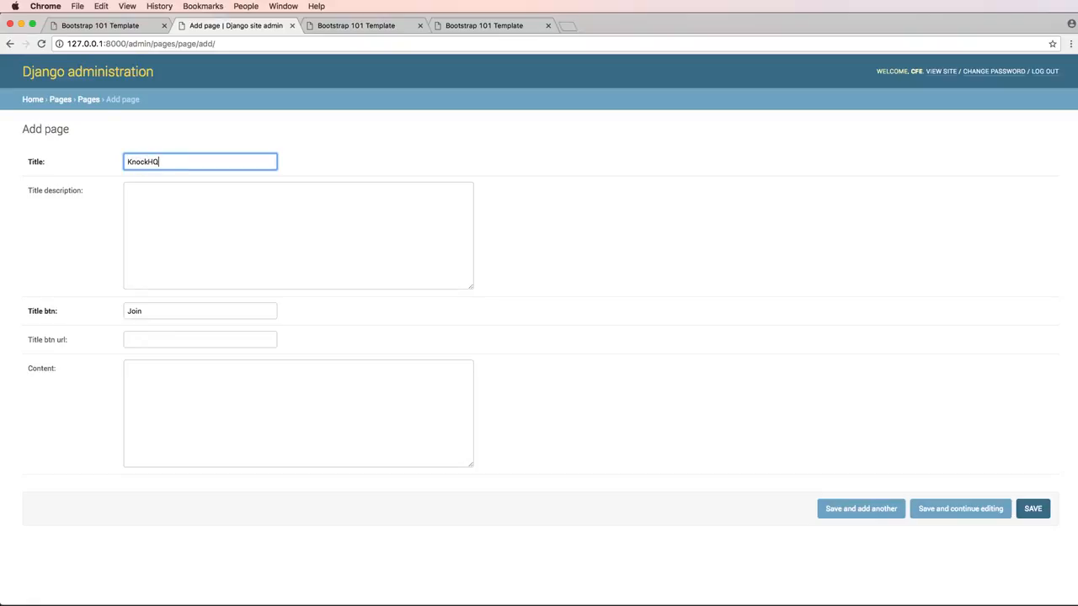
type("Welom")
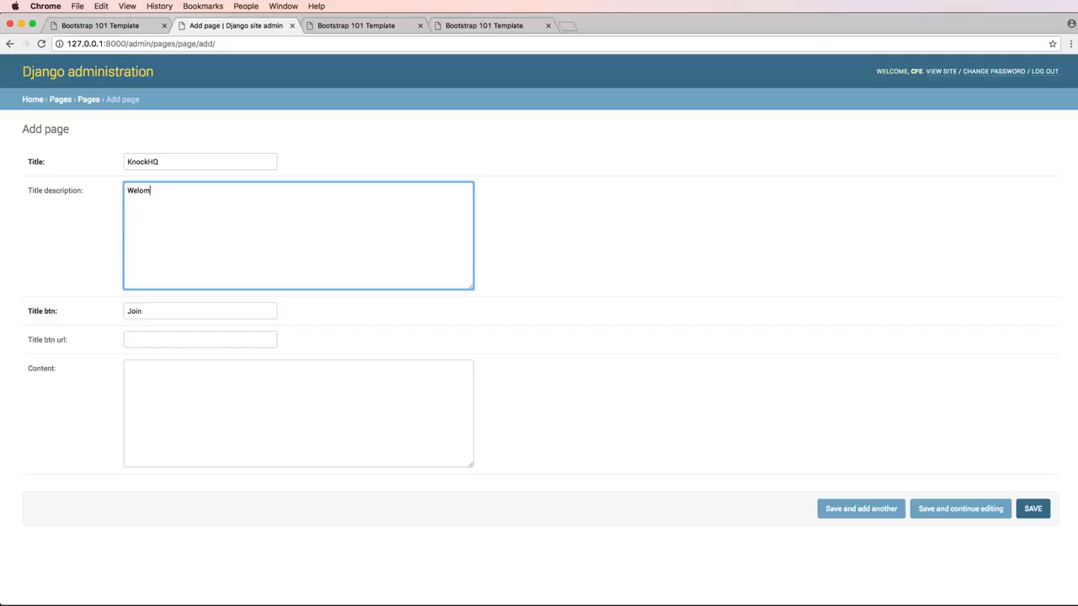
key("Backspace")
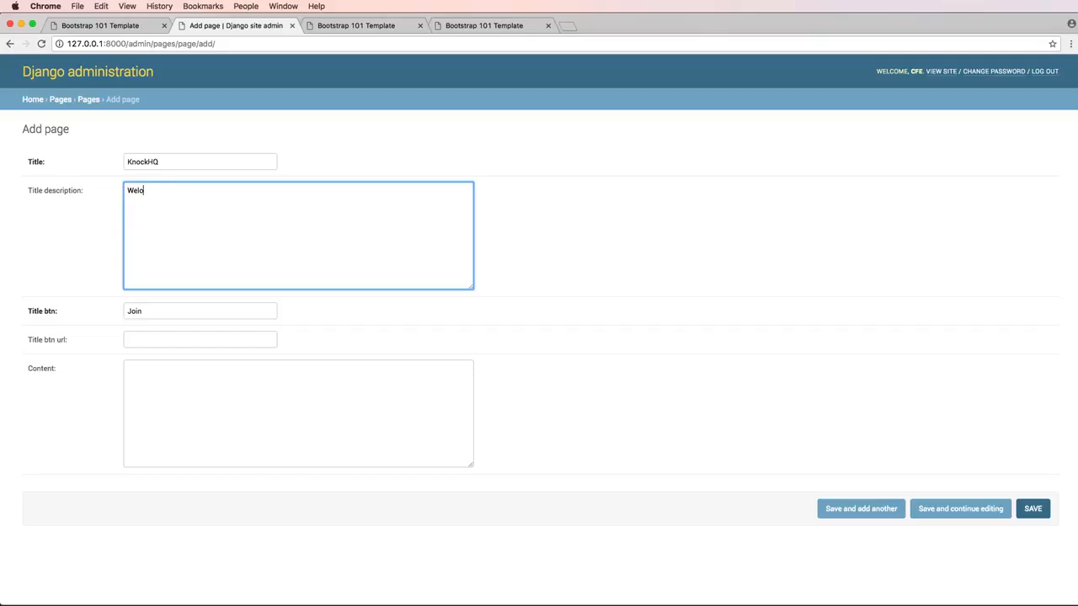
type("ome and join us!")
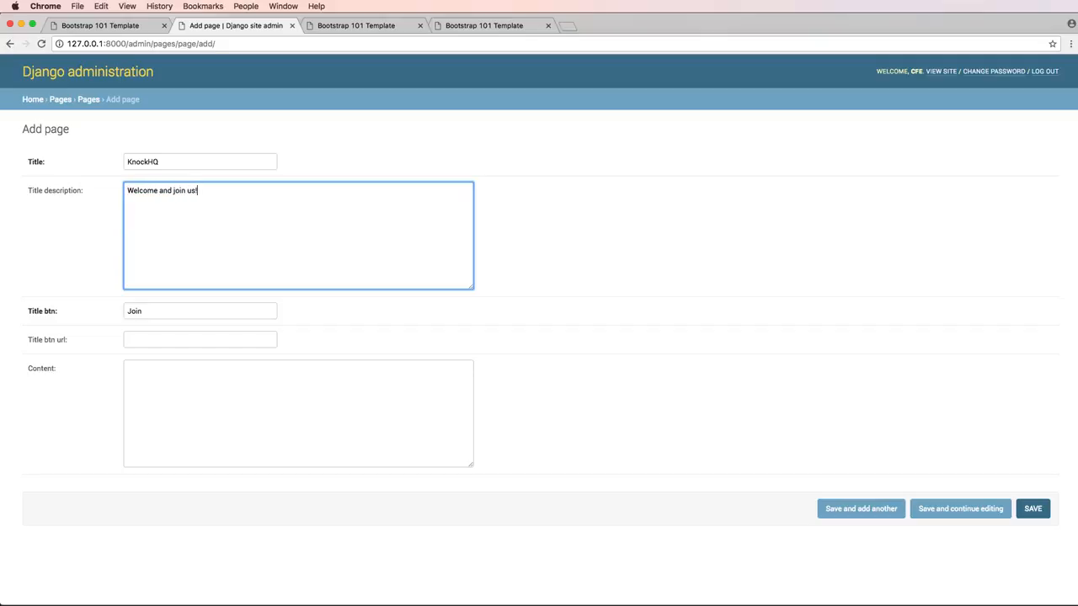
View the page source of Bootstrap's jumbotron example at getbootstrap.com.
left_click(485, 25)
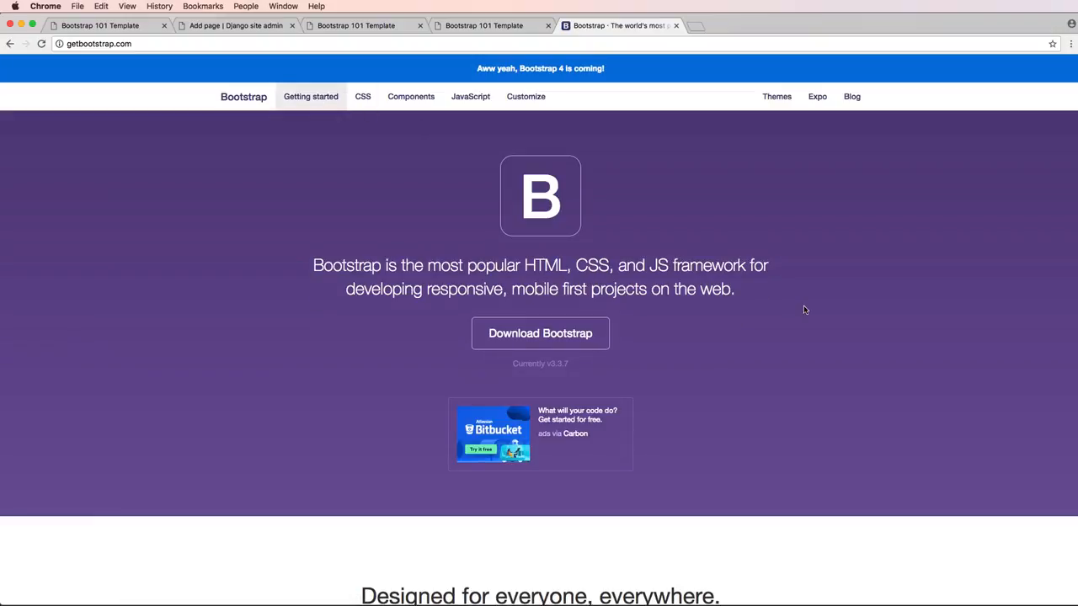
left_click(310, 96)
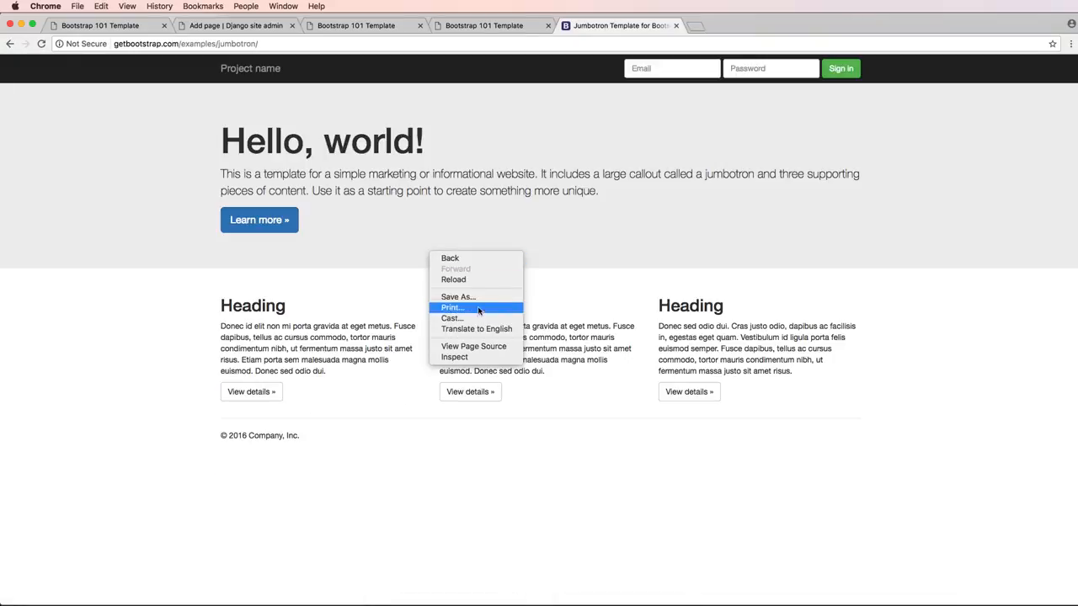
left_click(473, 346)
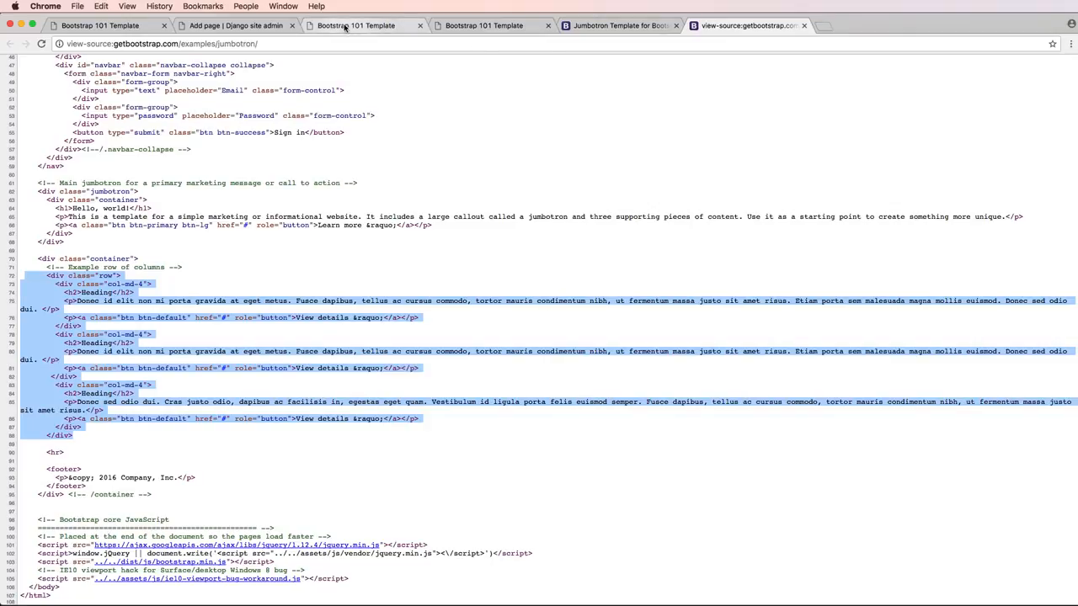
left_click(235, 25)
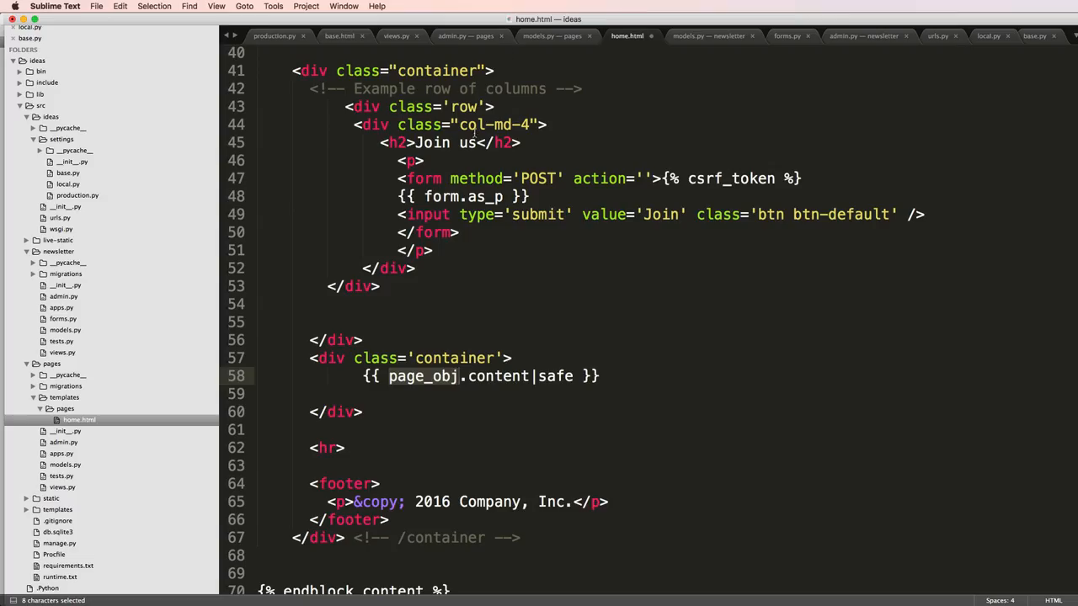
Set home.html's footer to 2017 KnockHQ and the navbar brand to Knock HQ.
scroll("up", 3)
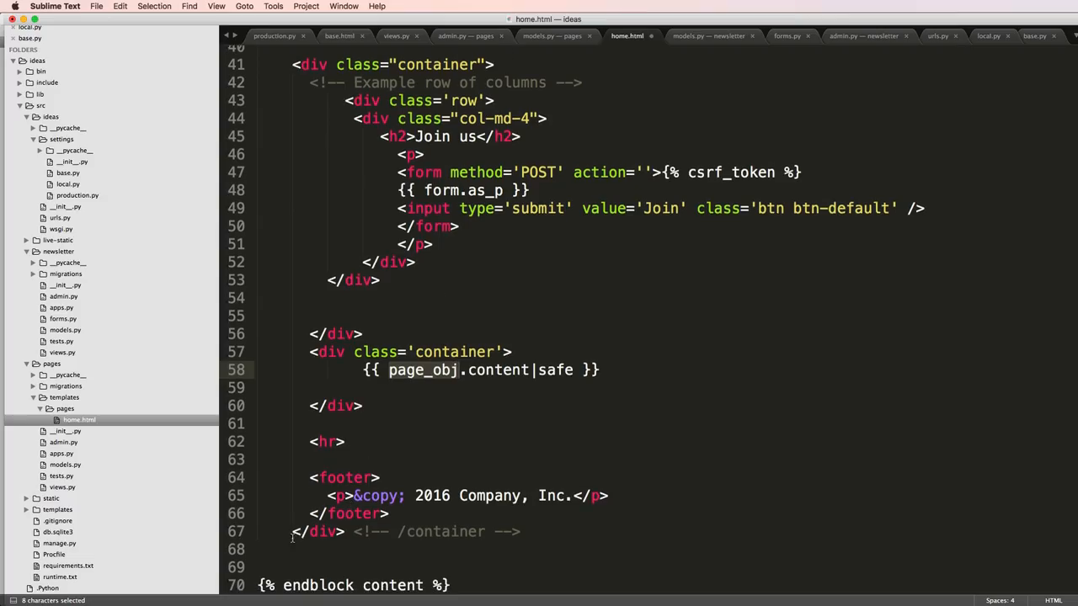
scroll("up", 3)
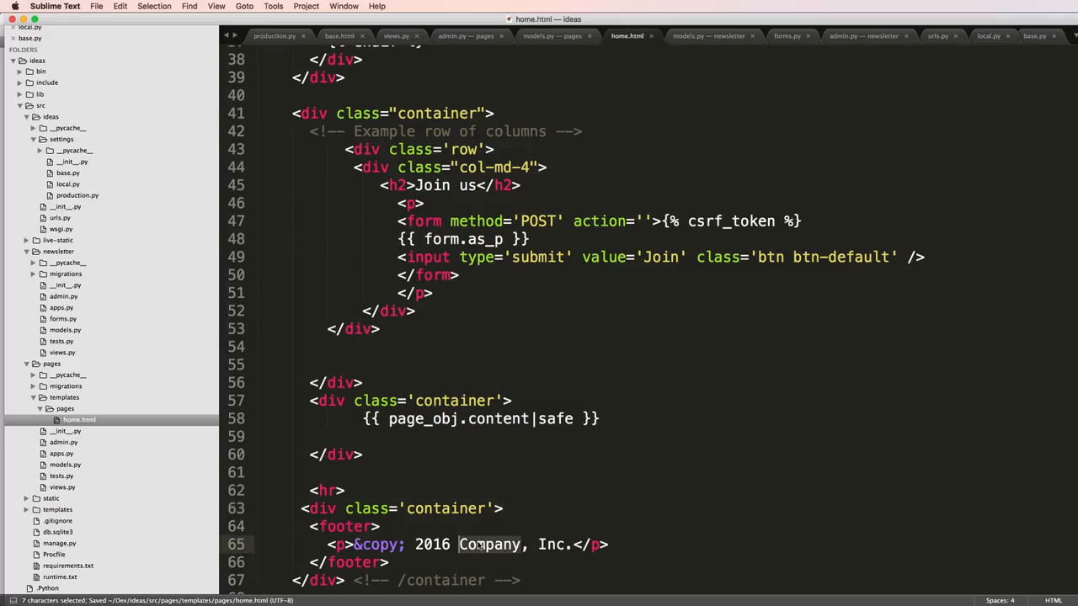
type("KnockH")
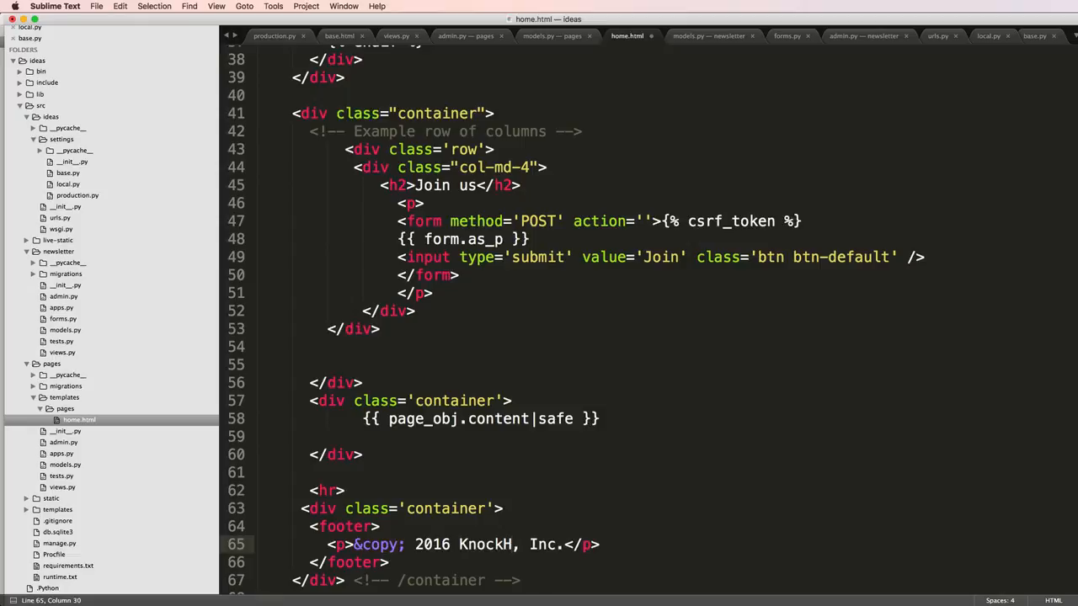
type("2017")
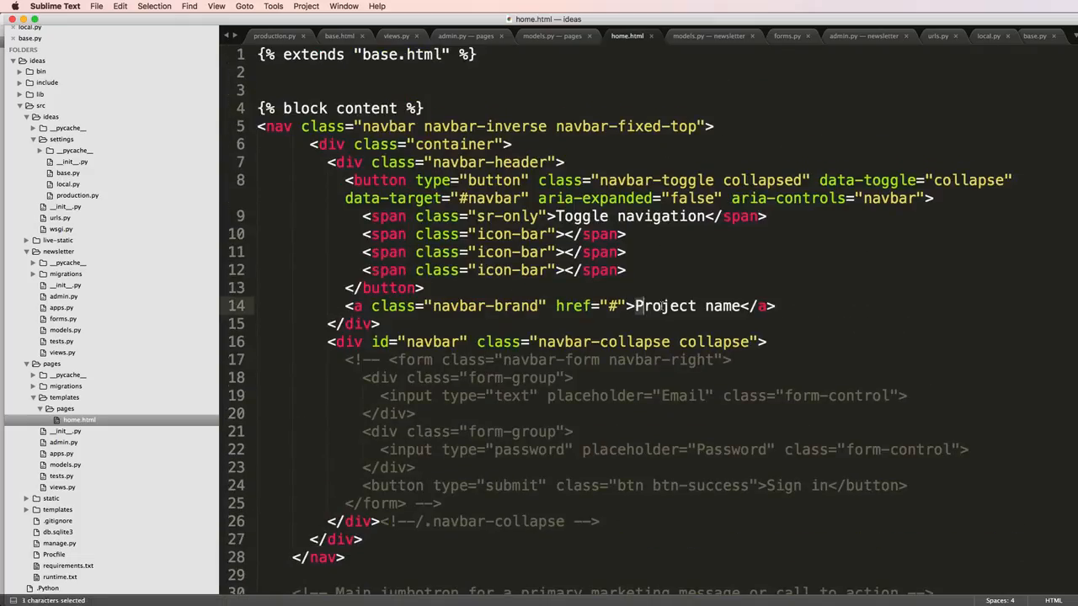
type("Knock")
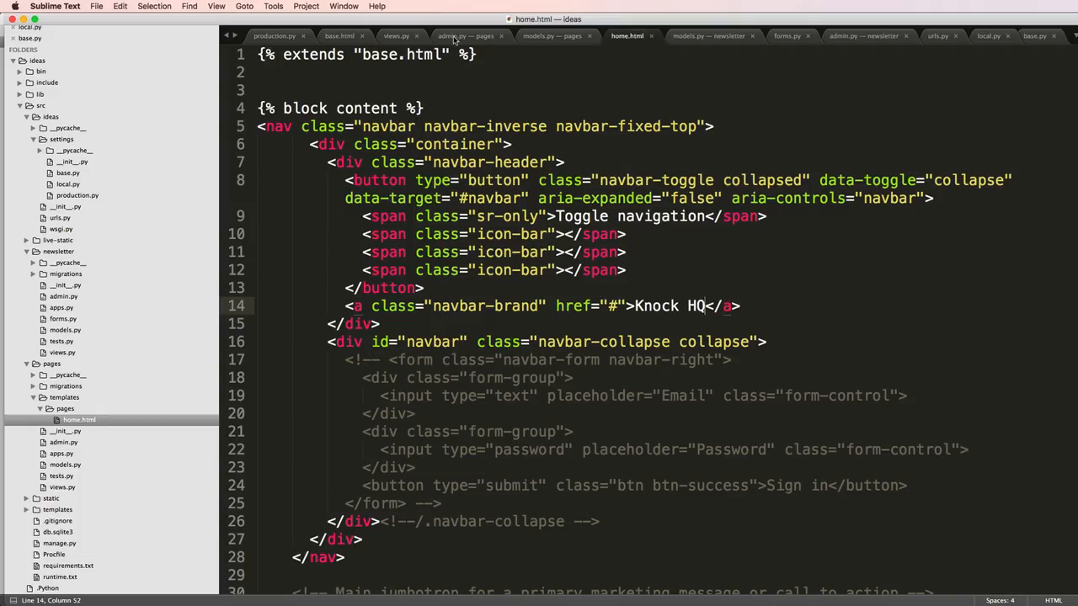
In views.py, change the page query's order_by to random ('?') ordering.
left_click(396, 35)
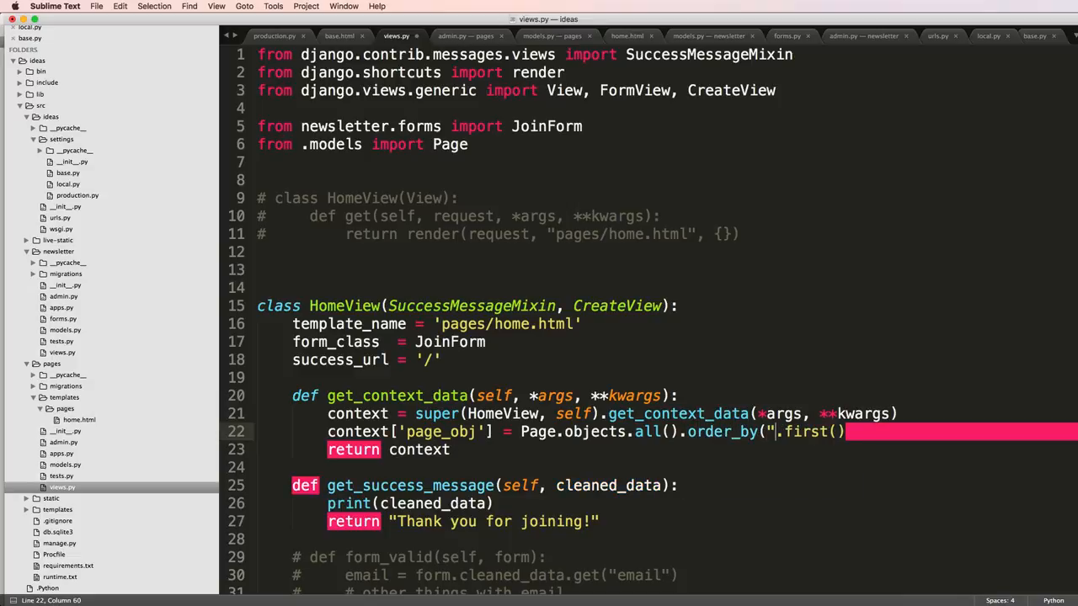
type("?_")
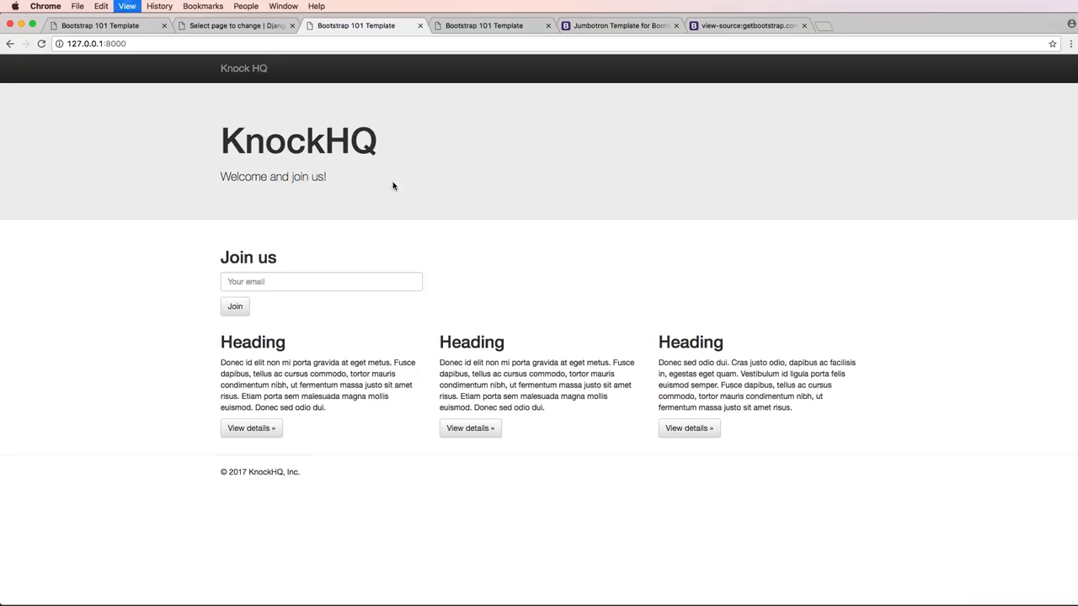
Add a page titled Knock 2 whose content is the three-column row HTML from Bootstrap's source, and save it.
left_click(236, 26)
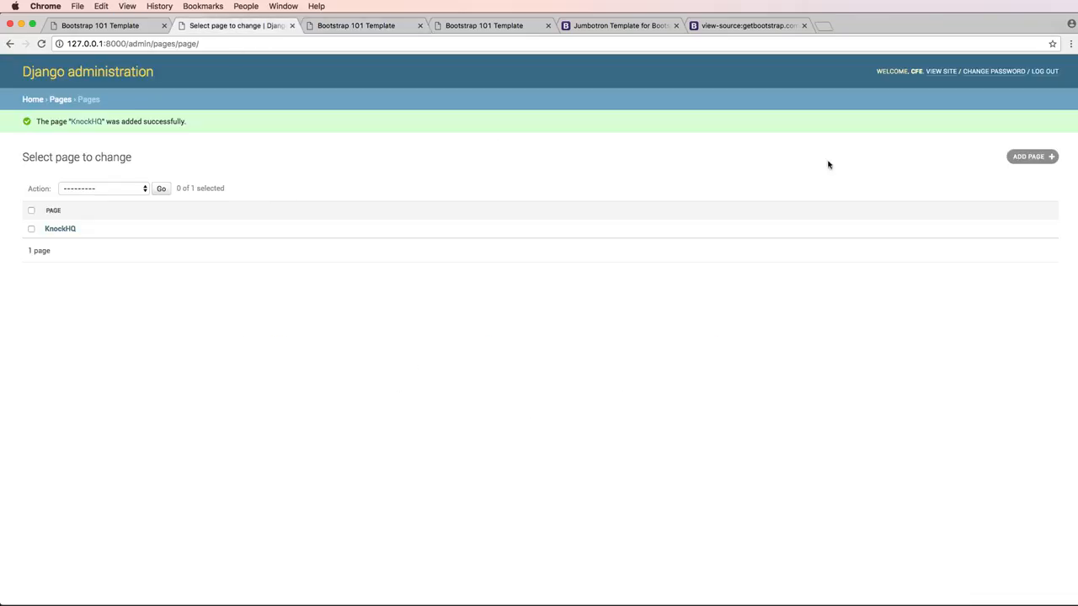
left_click(1030, 155)
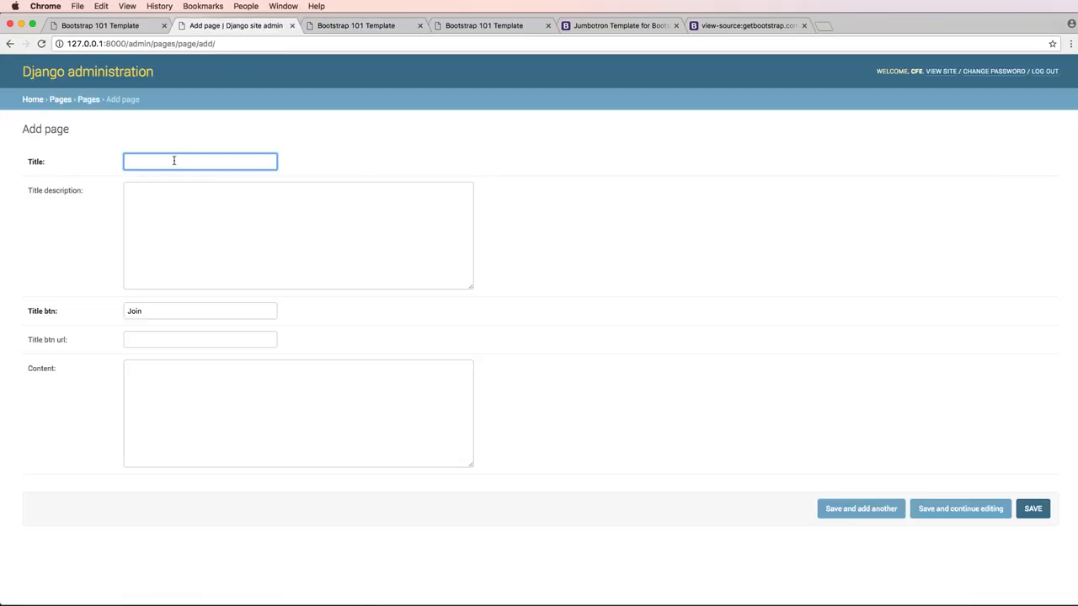
type("Knock 2")
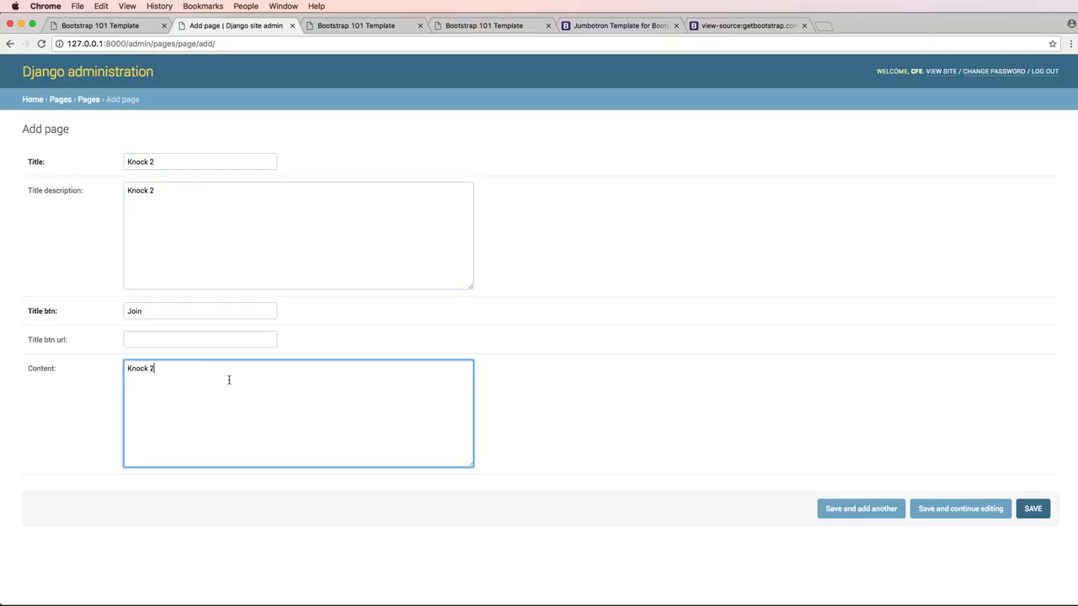
left_click(747, 25)
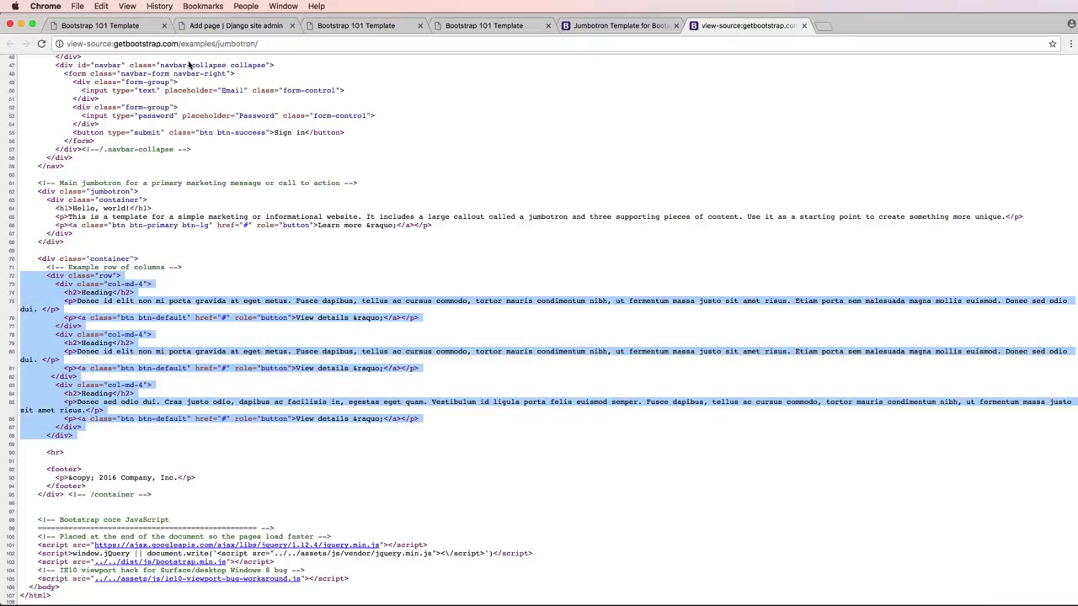
left_click(236, 25)
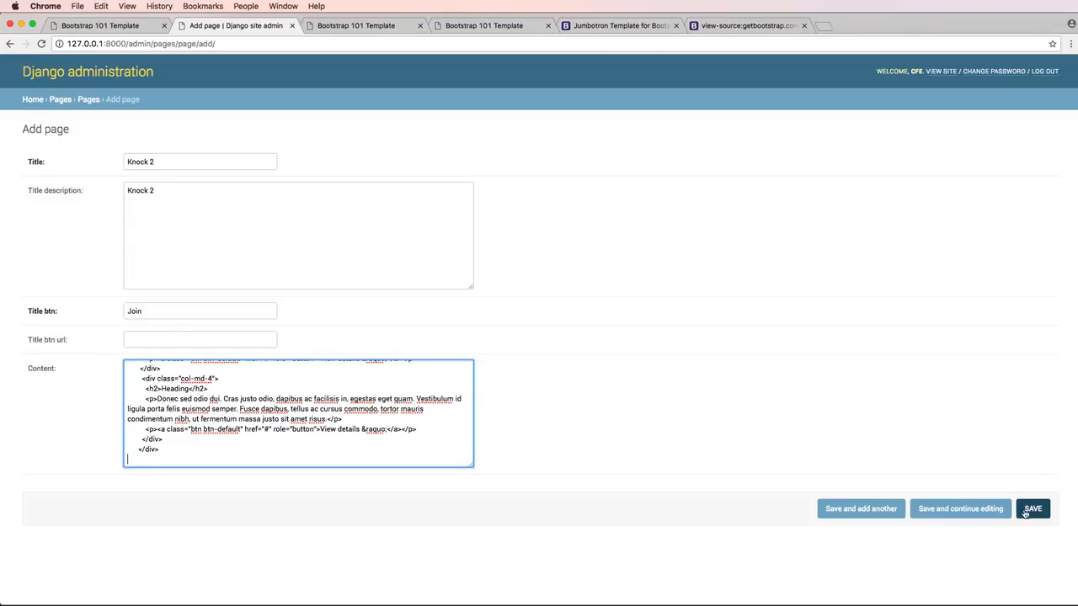
left_click(1033, 508)
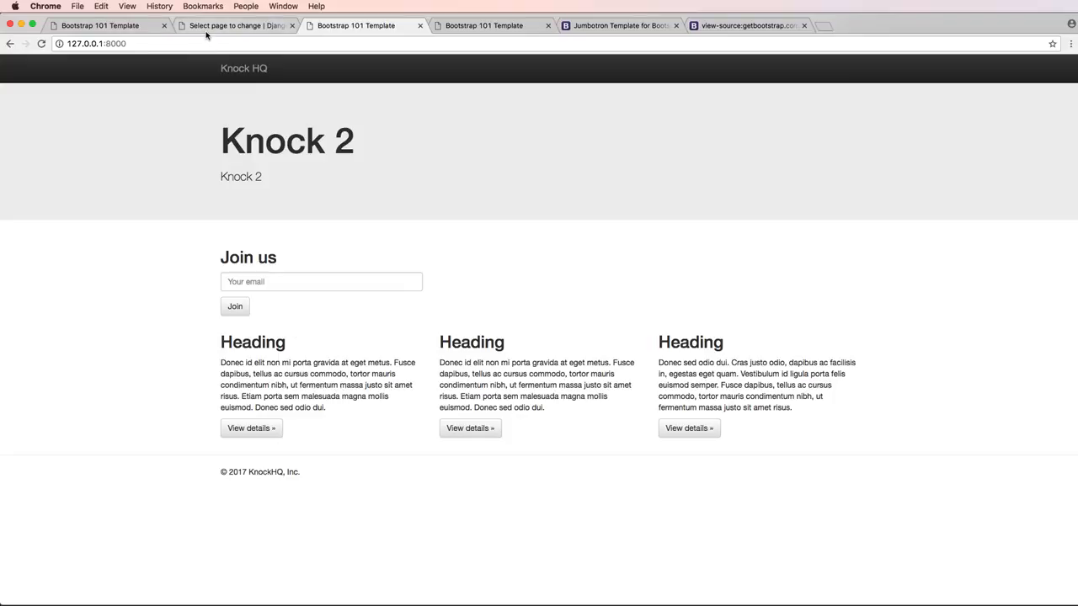
Check Knock 2 in the admin, then reload the homepage to see the three Heading columns.
left_click(236, 25)
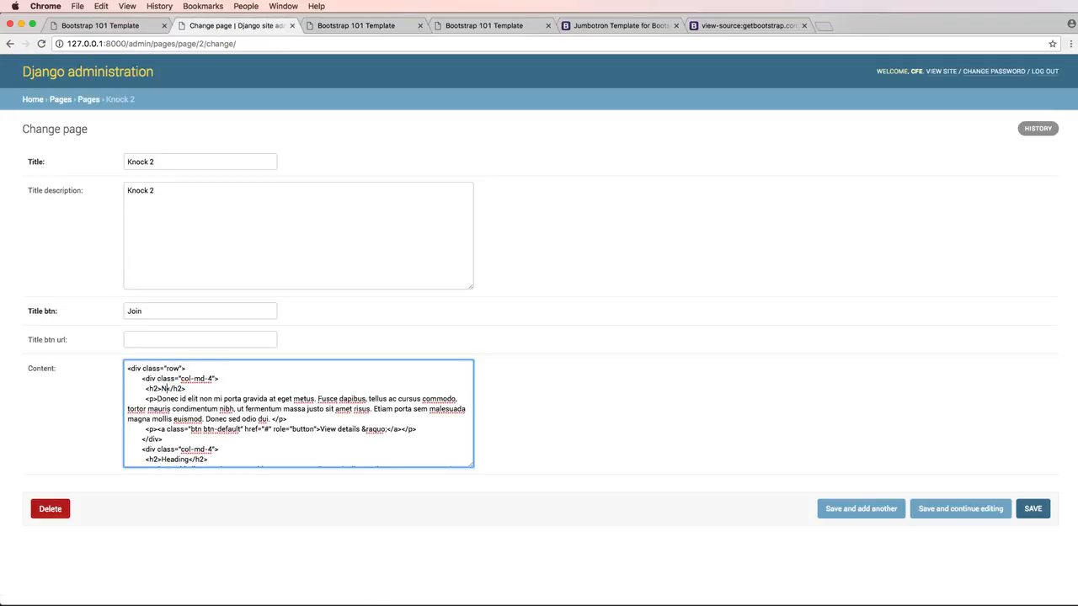
left_click(1032, 508)
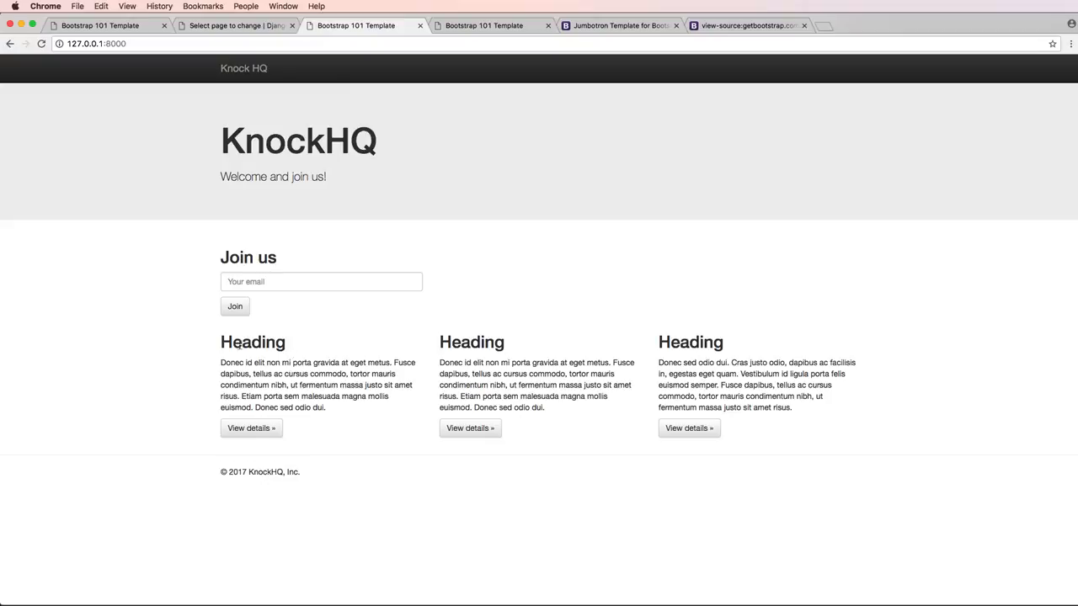
double_click(253, 342)
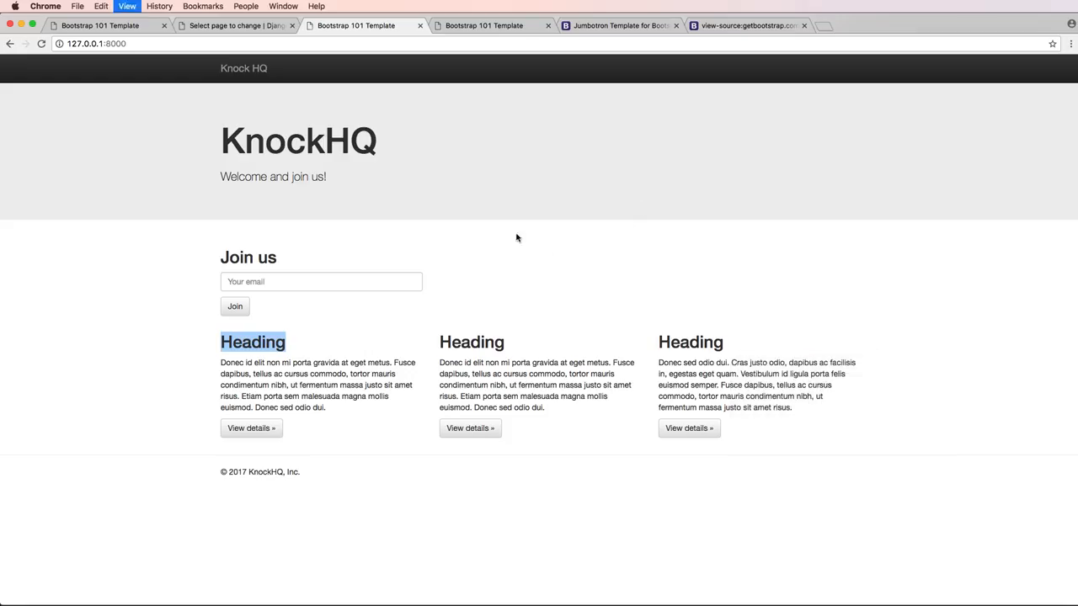
left_click(517, 237)
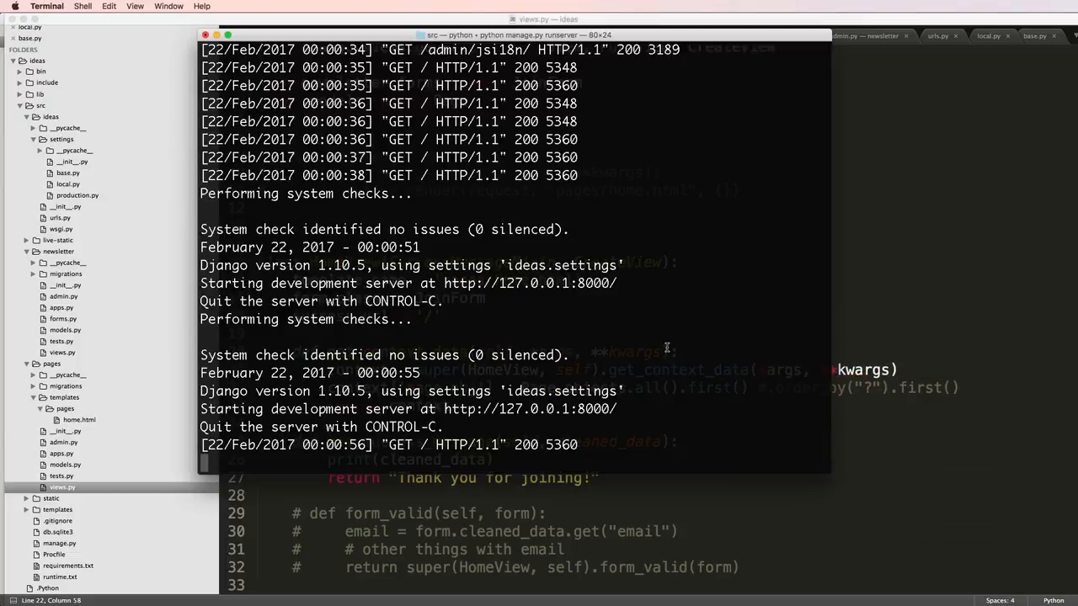
Run git status and commit changes as 'Page model and dynamic homepage'.
type("git status")
type("git add .")
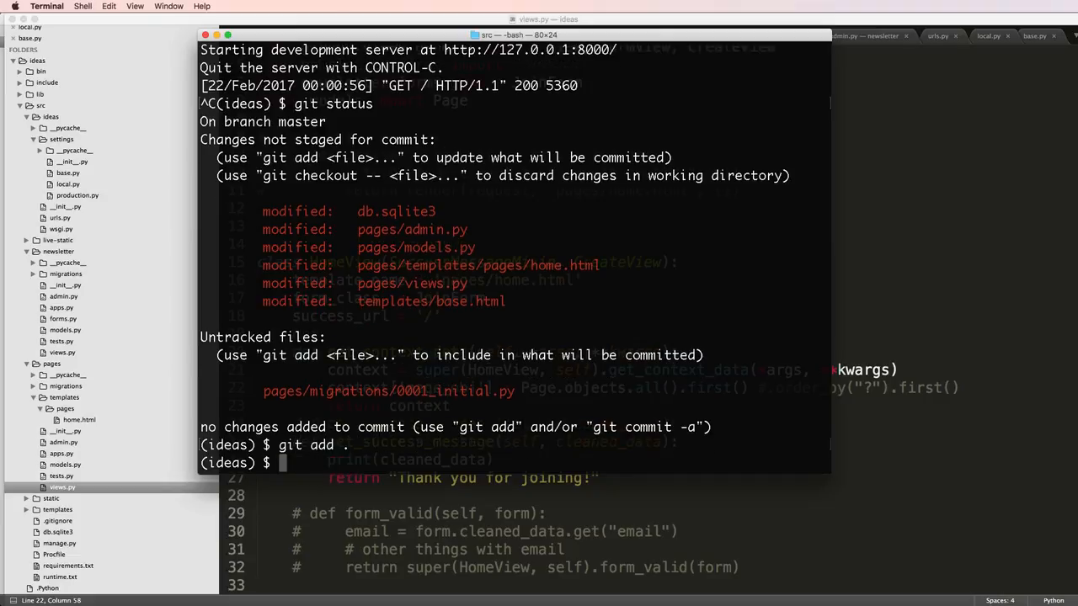
type("git commit -m '")
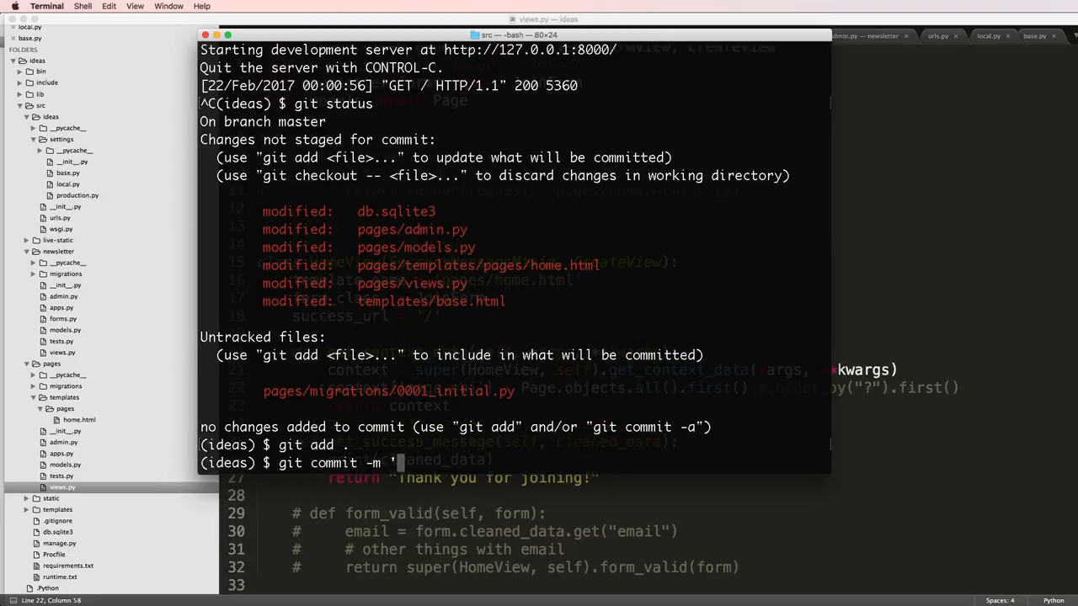
type("'P")
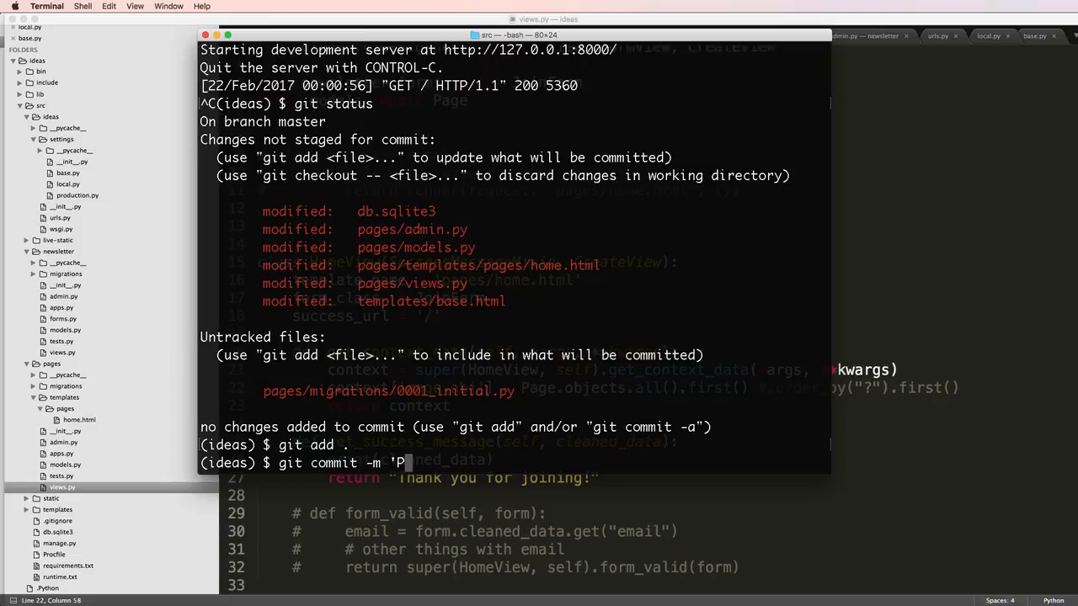
type("age a")
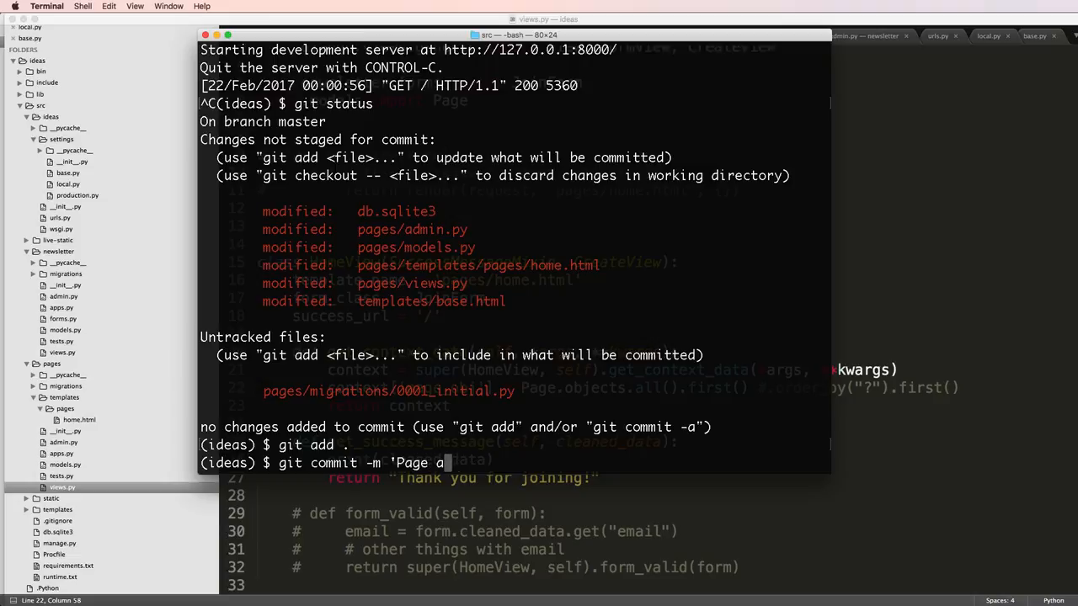
type("model and")
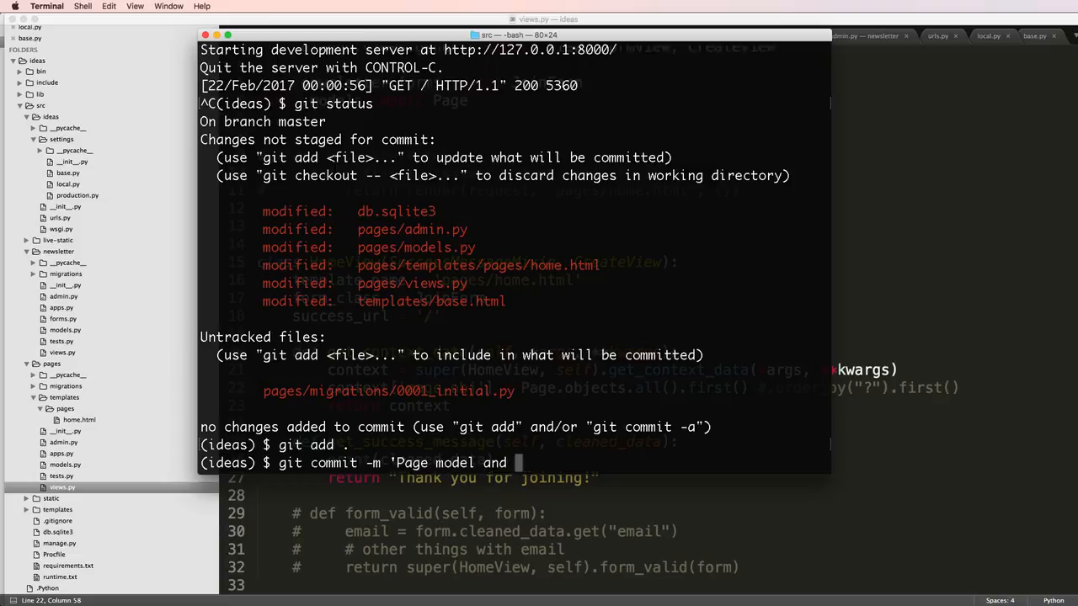
type("dynamic homepage'")
type("git push heroku master ")
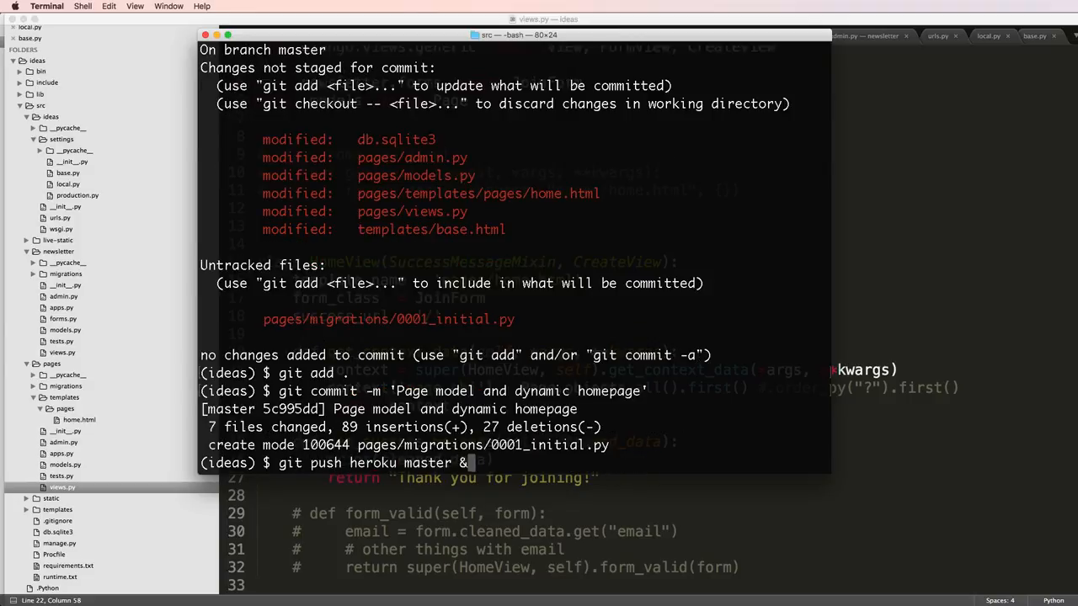
Compose git push heroku master && heroku run python manage.py migrate.
type("& heroku run")
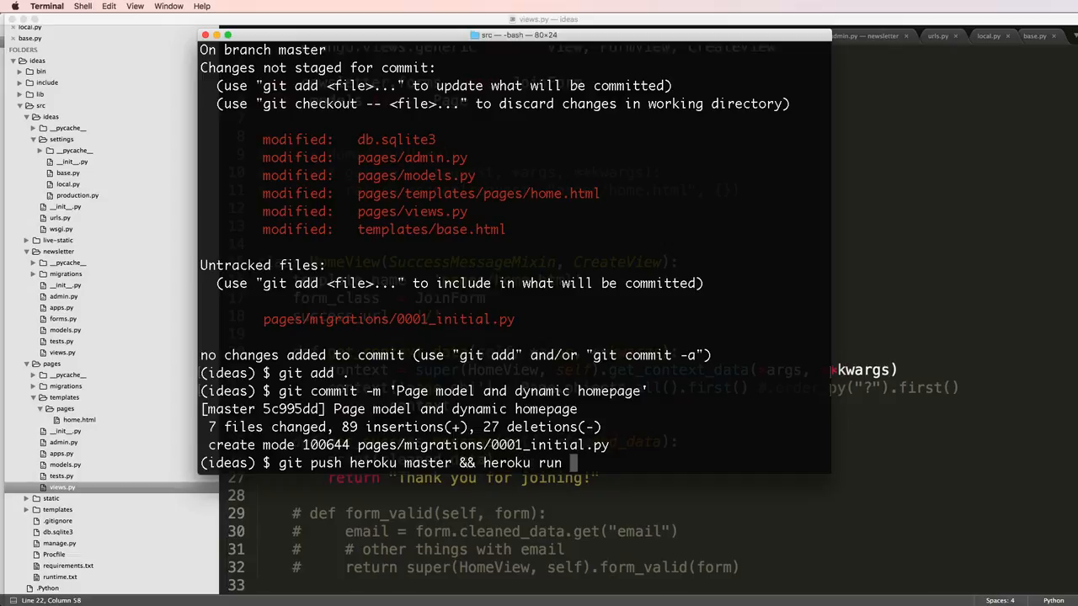
type("python manage.py migr")
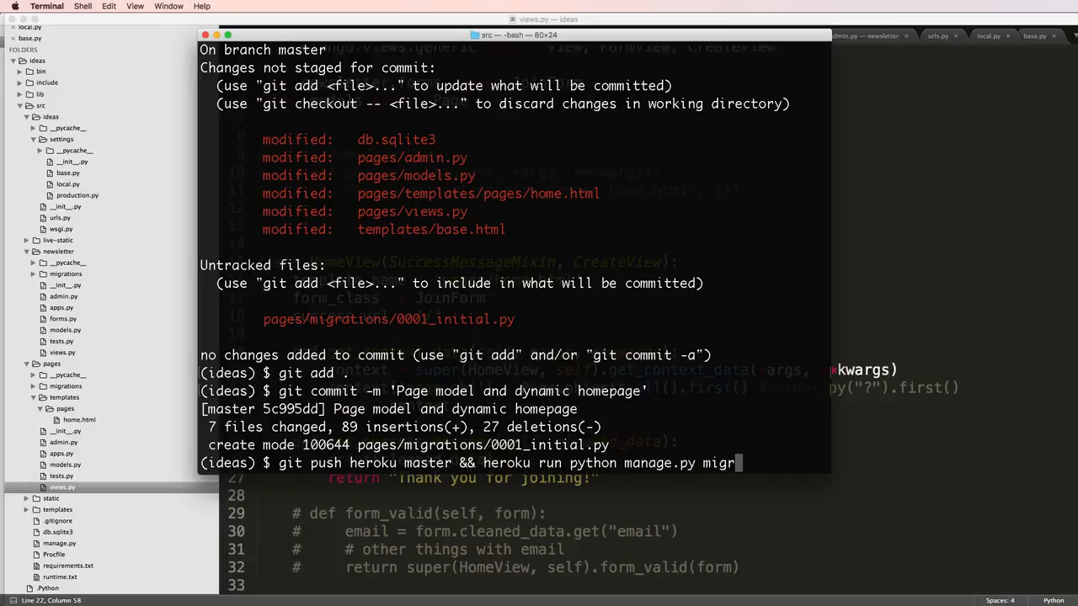